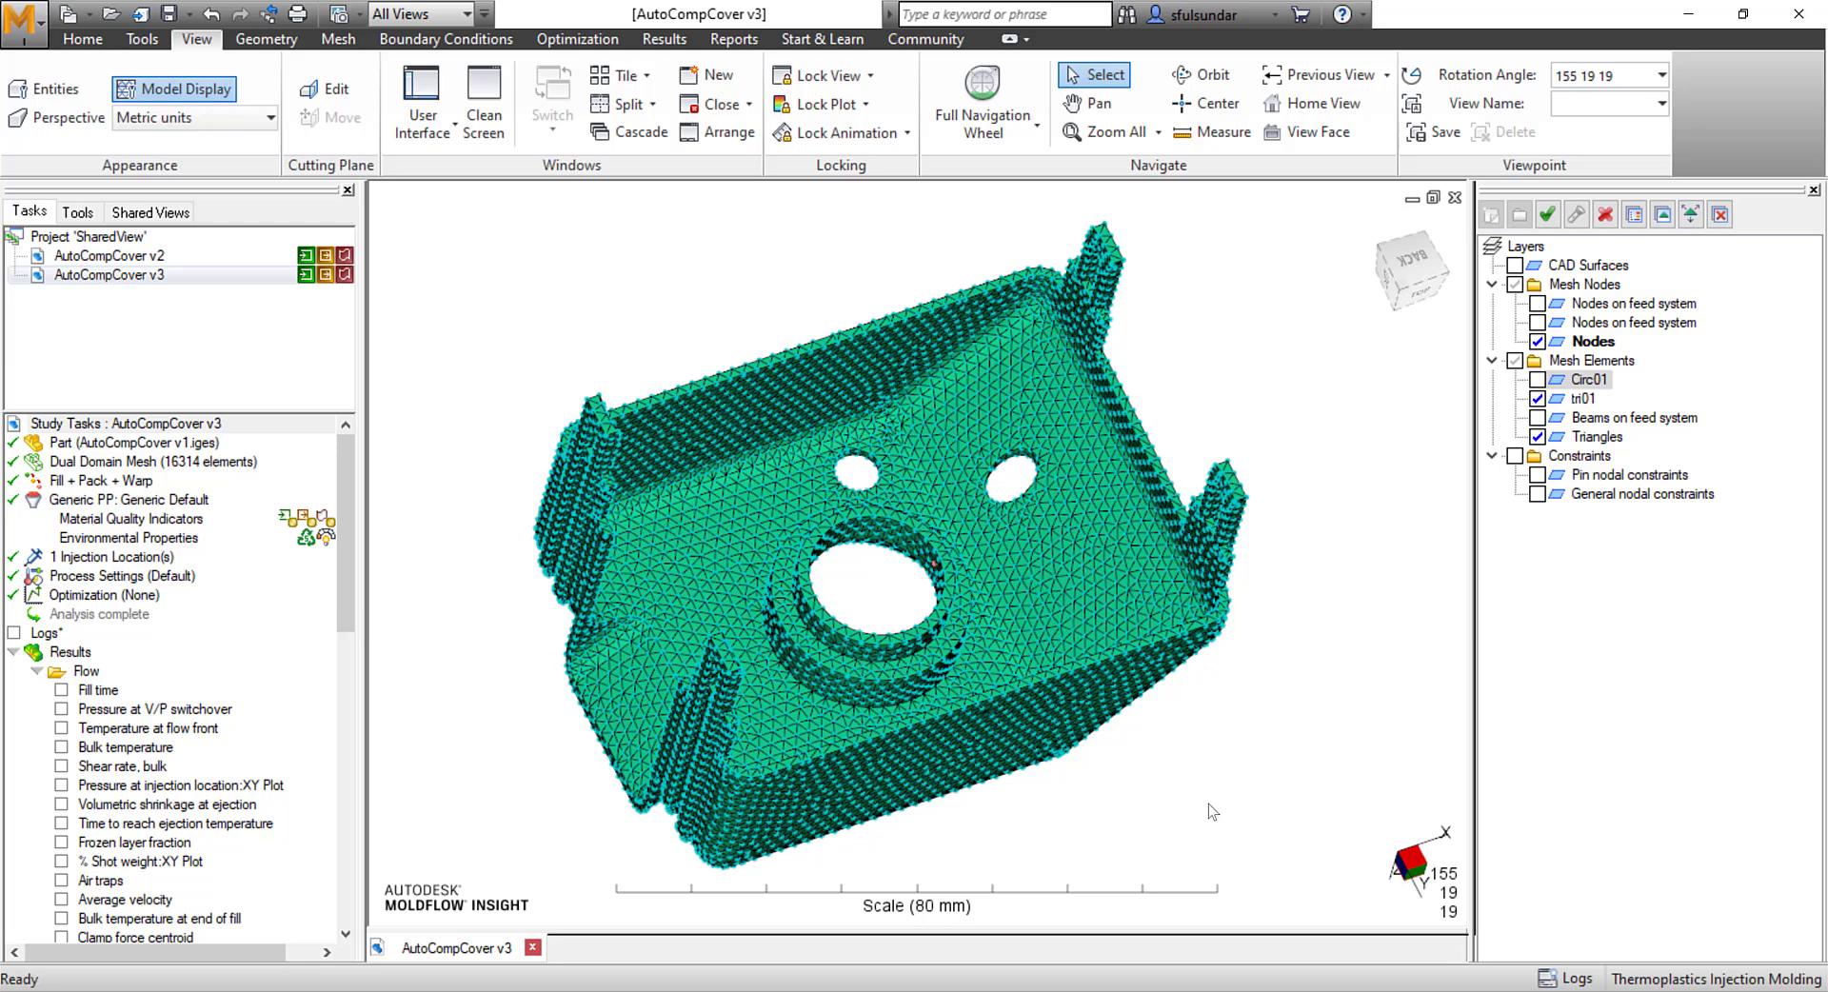
mouse_move(1206, 812)
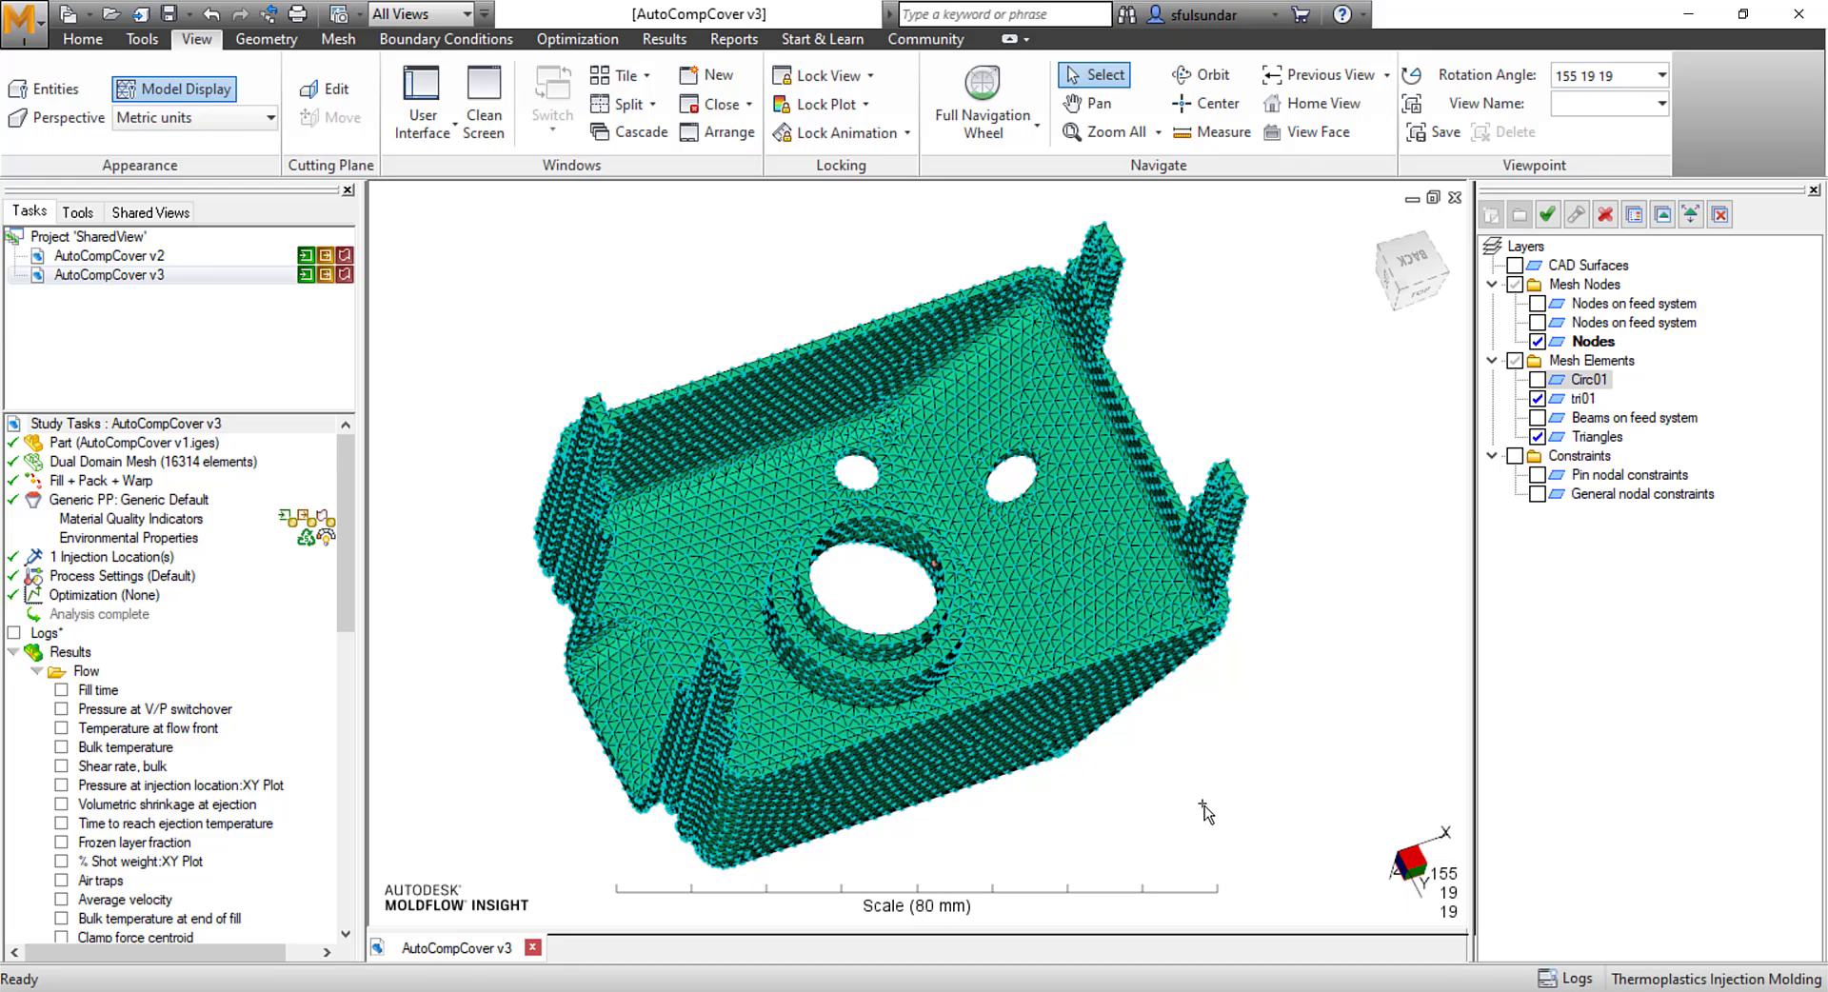
mouse_move(904, 566)
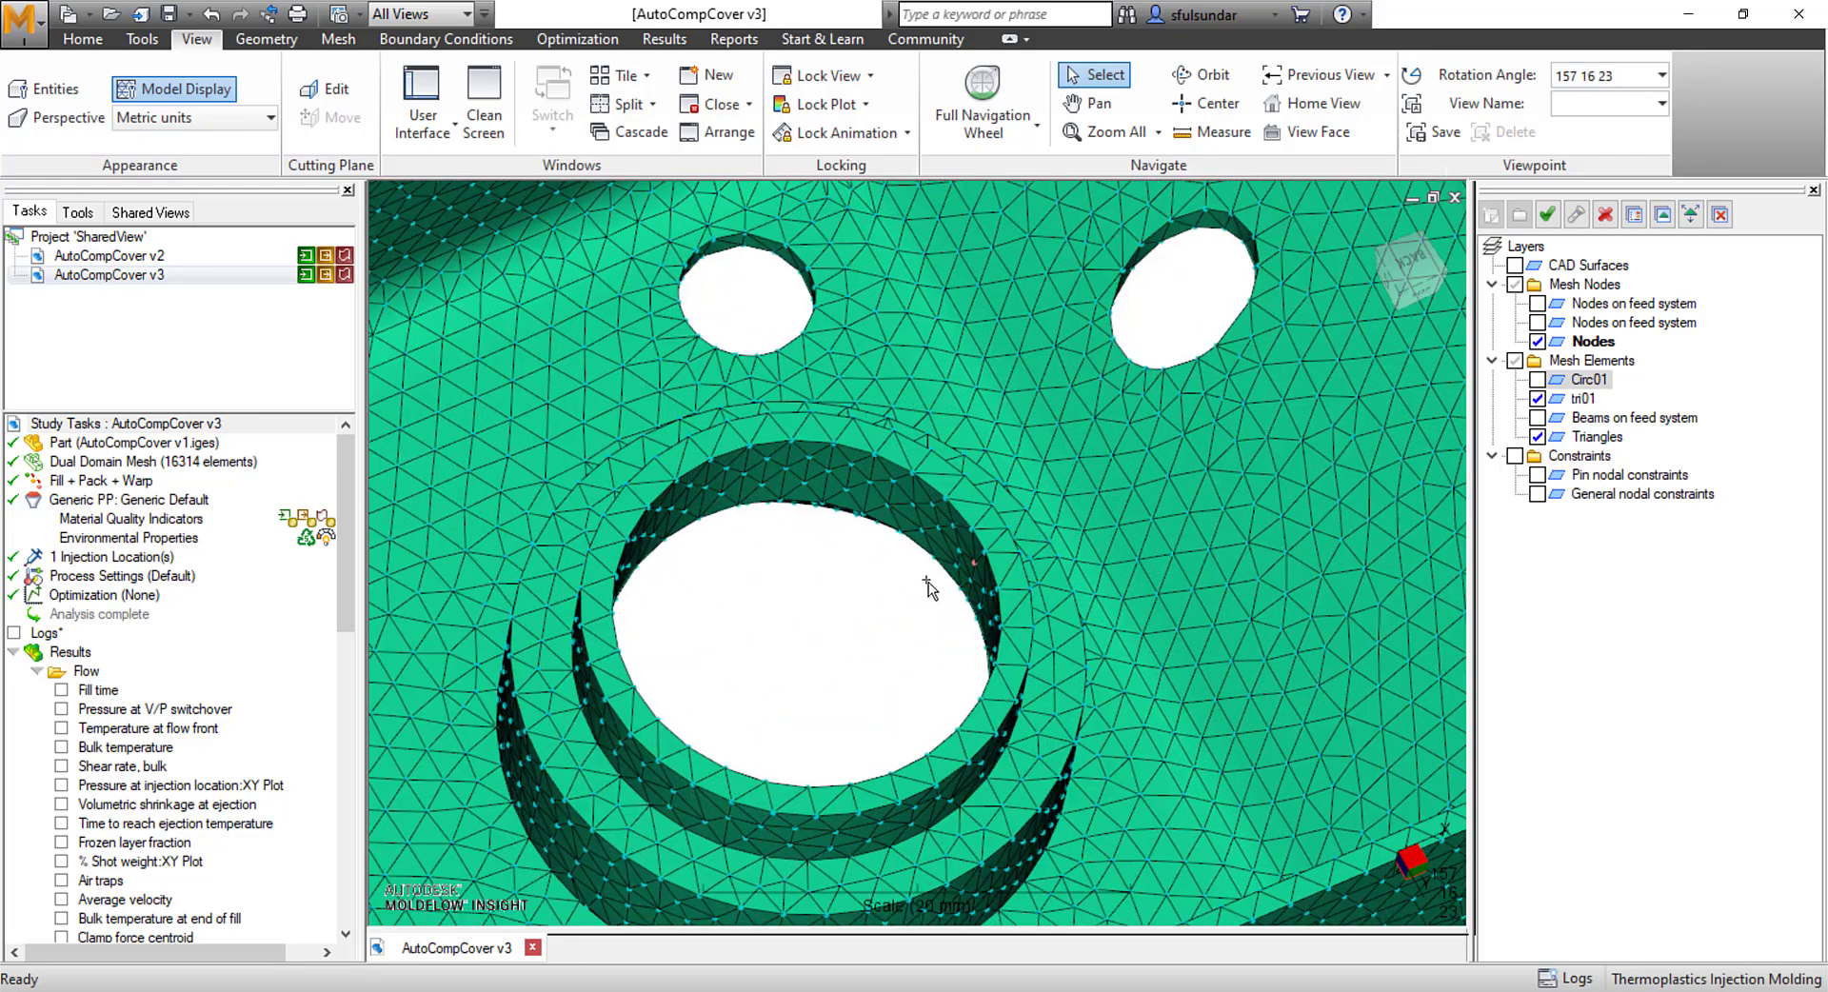
- Zoom in and tilt the view to inspect the boss around the large hole
drag(926, 588, 904, 573)
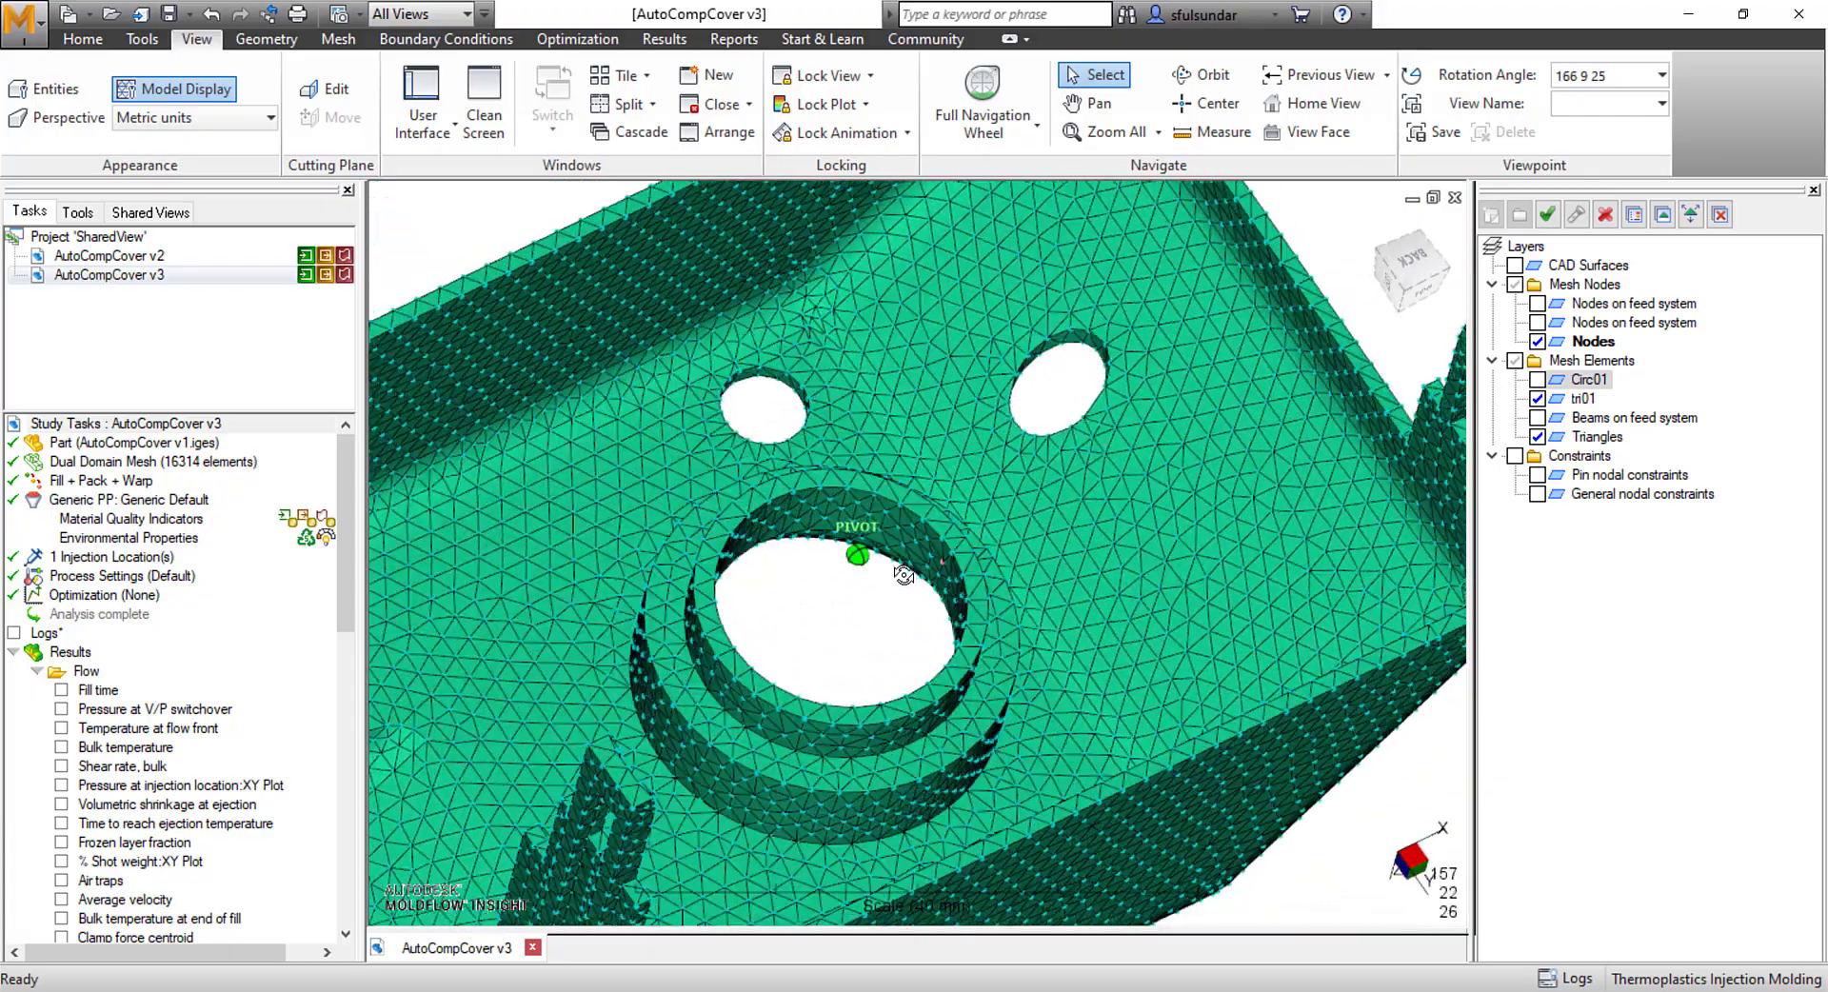
drag(857, 556, 915, 556)
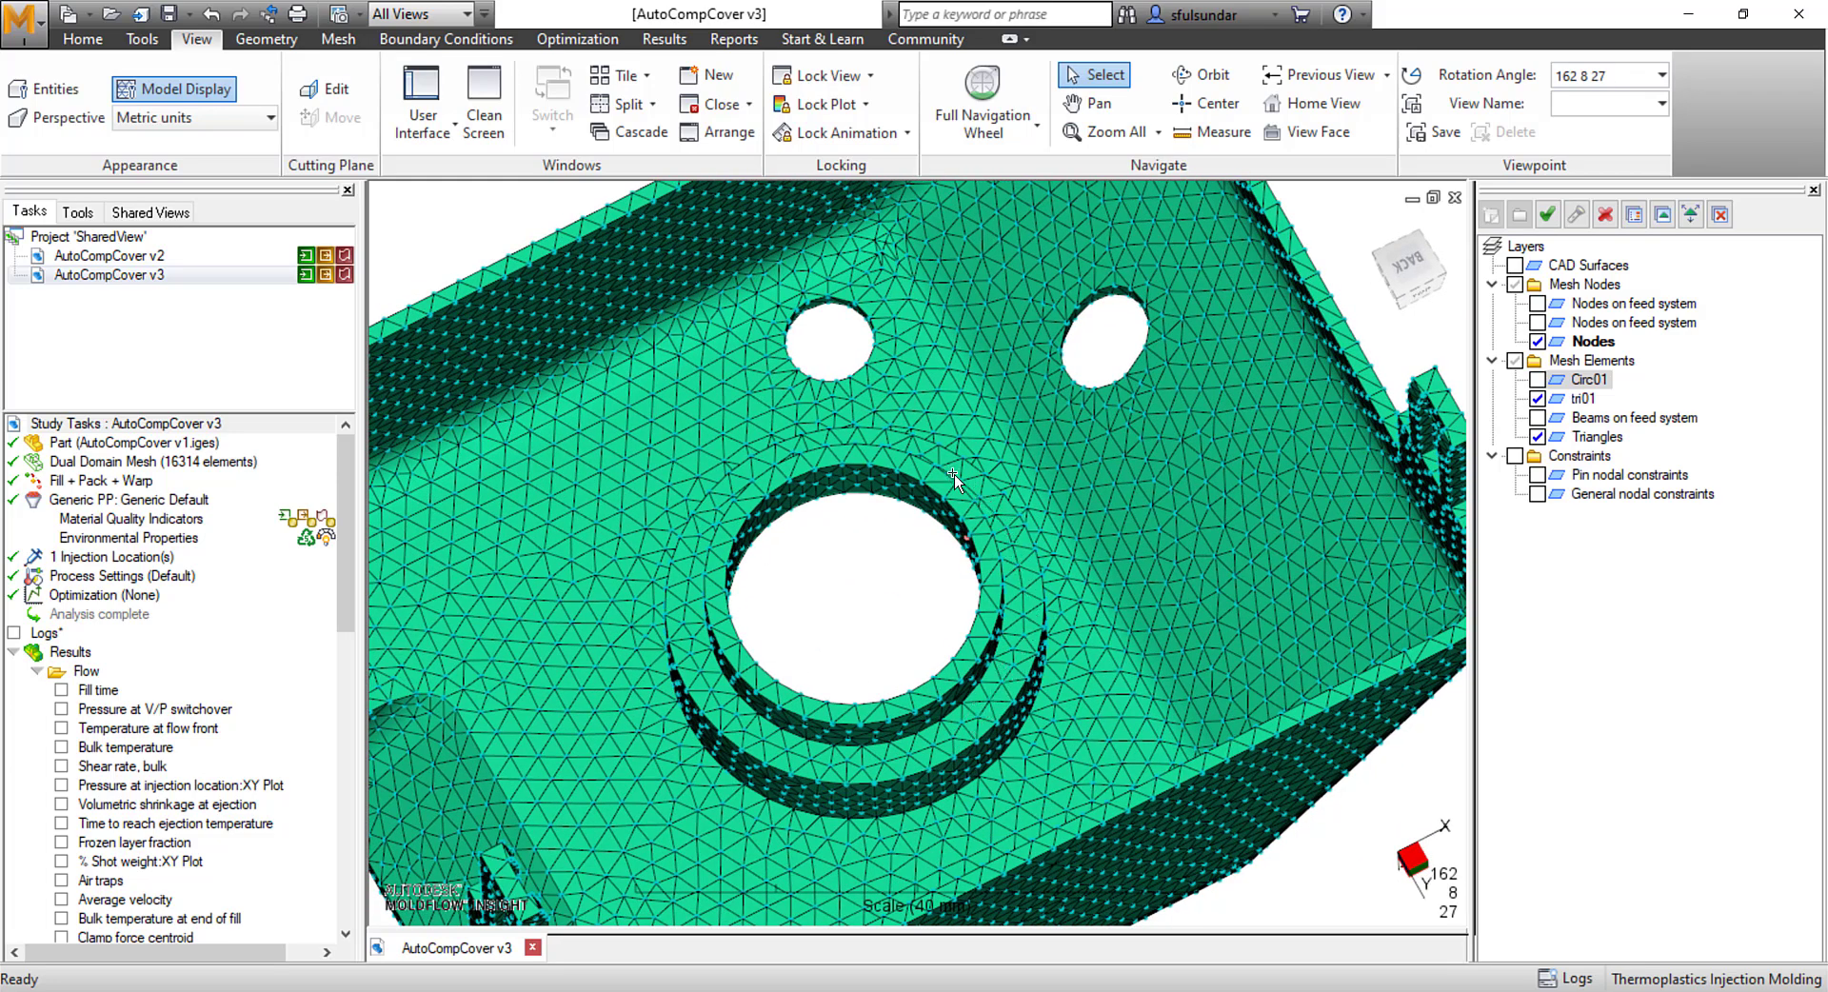
mouse_move(812, 753)
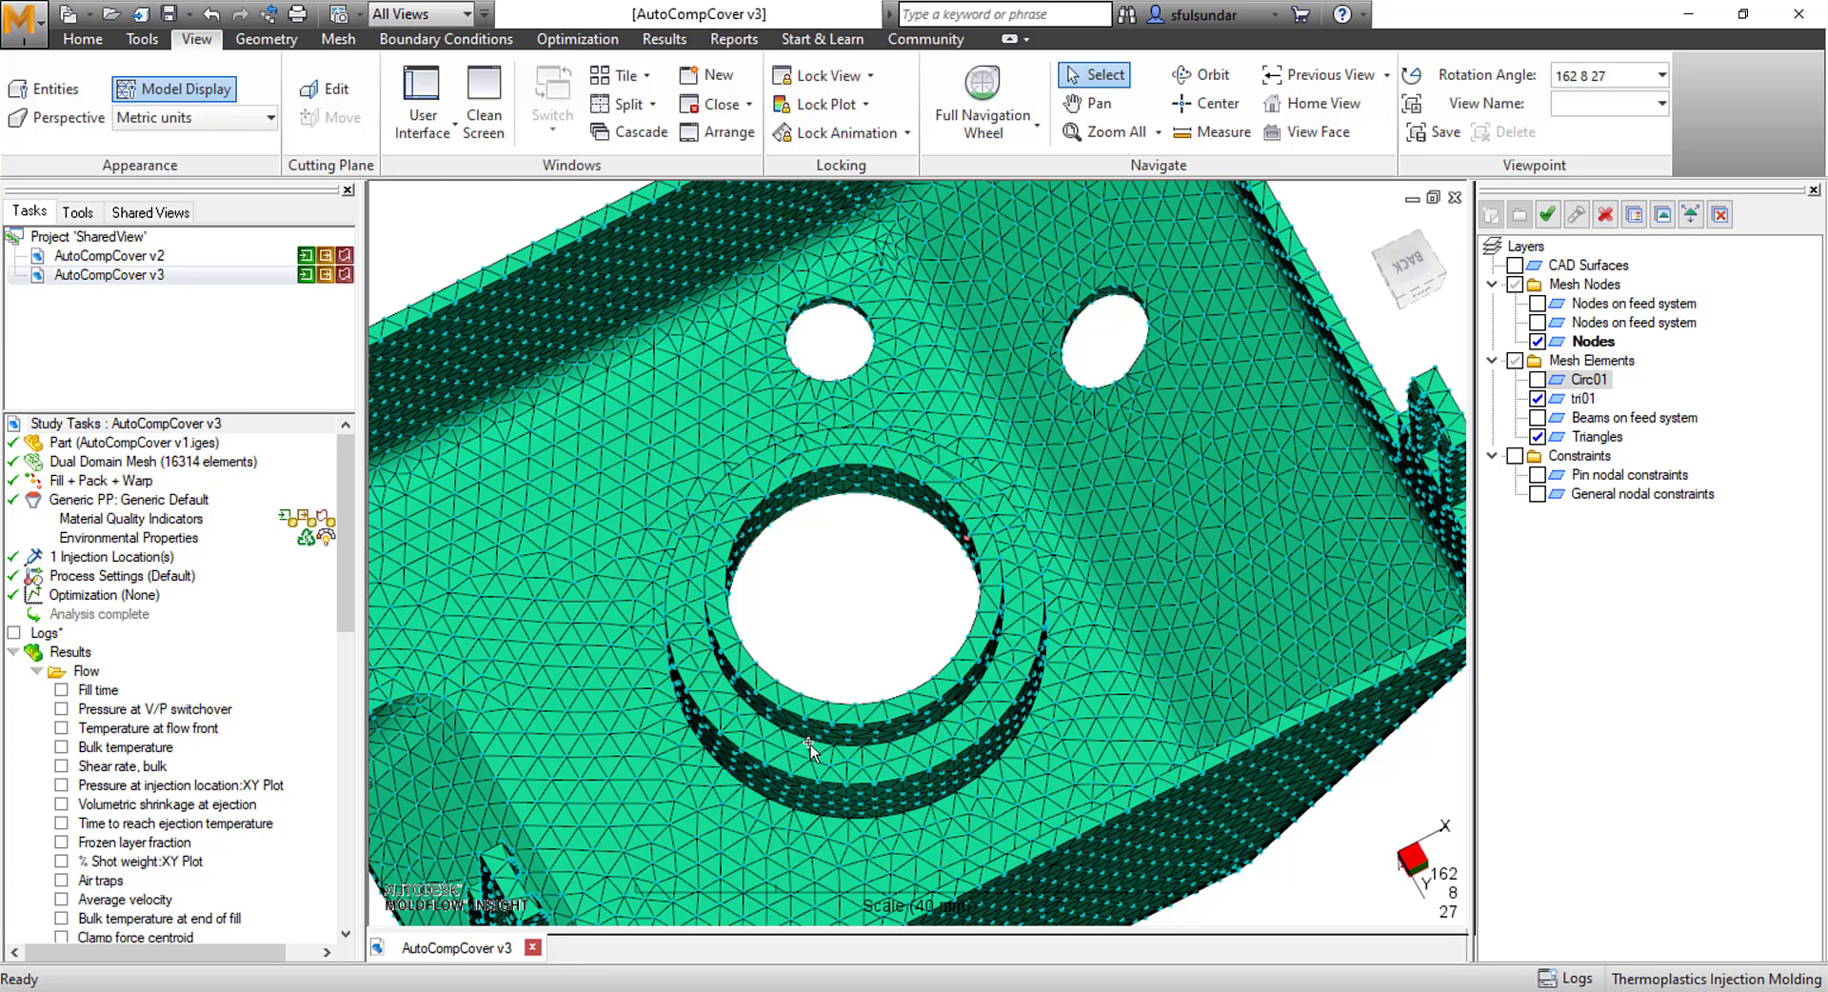
mouse_move(948, 750)
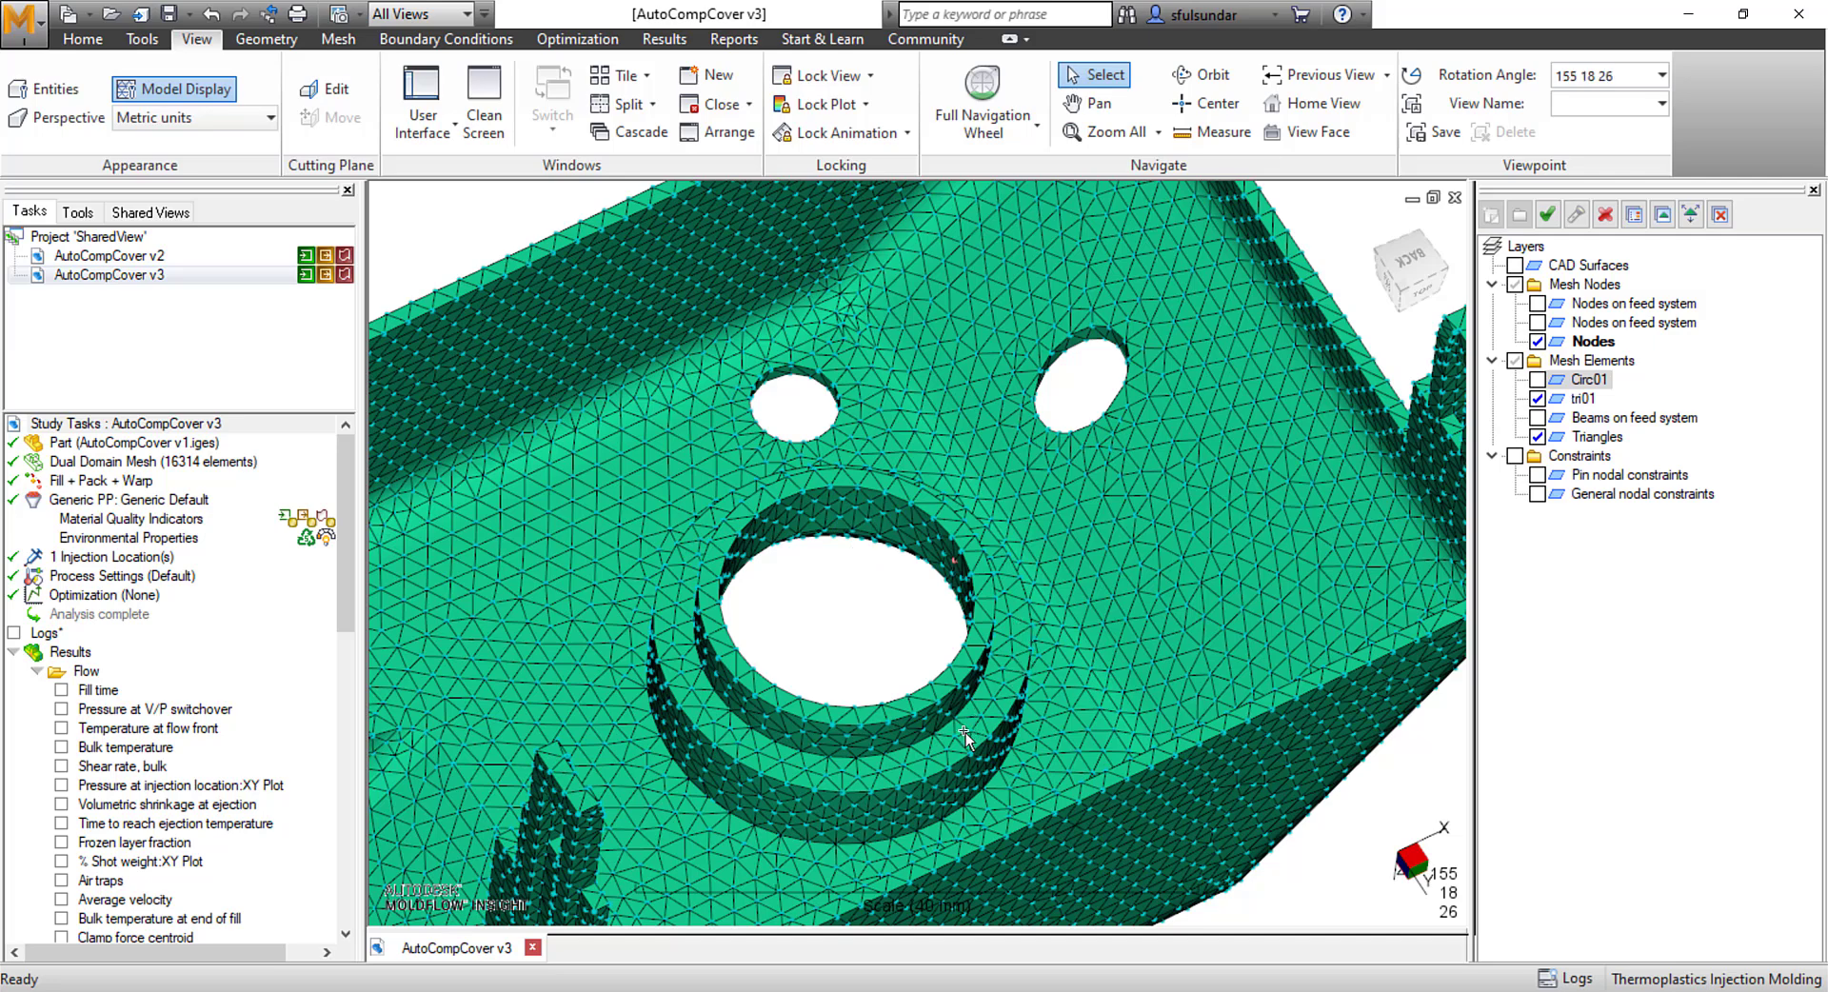
mouse_move(676, 644)
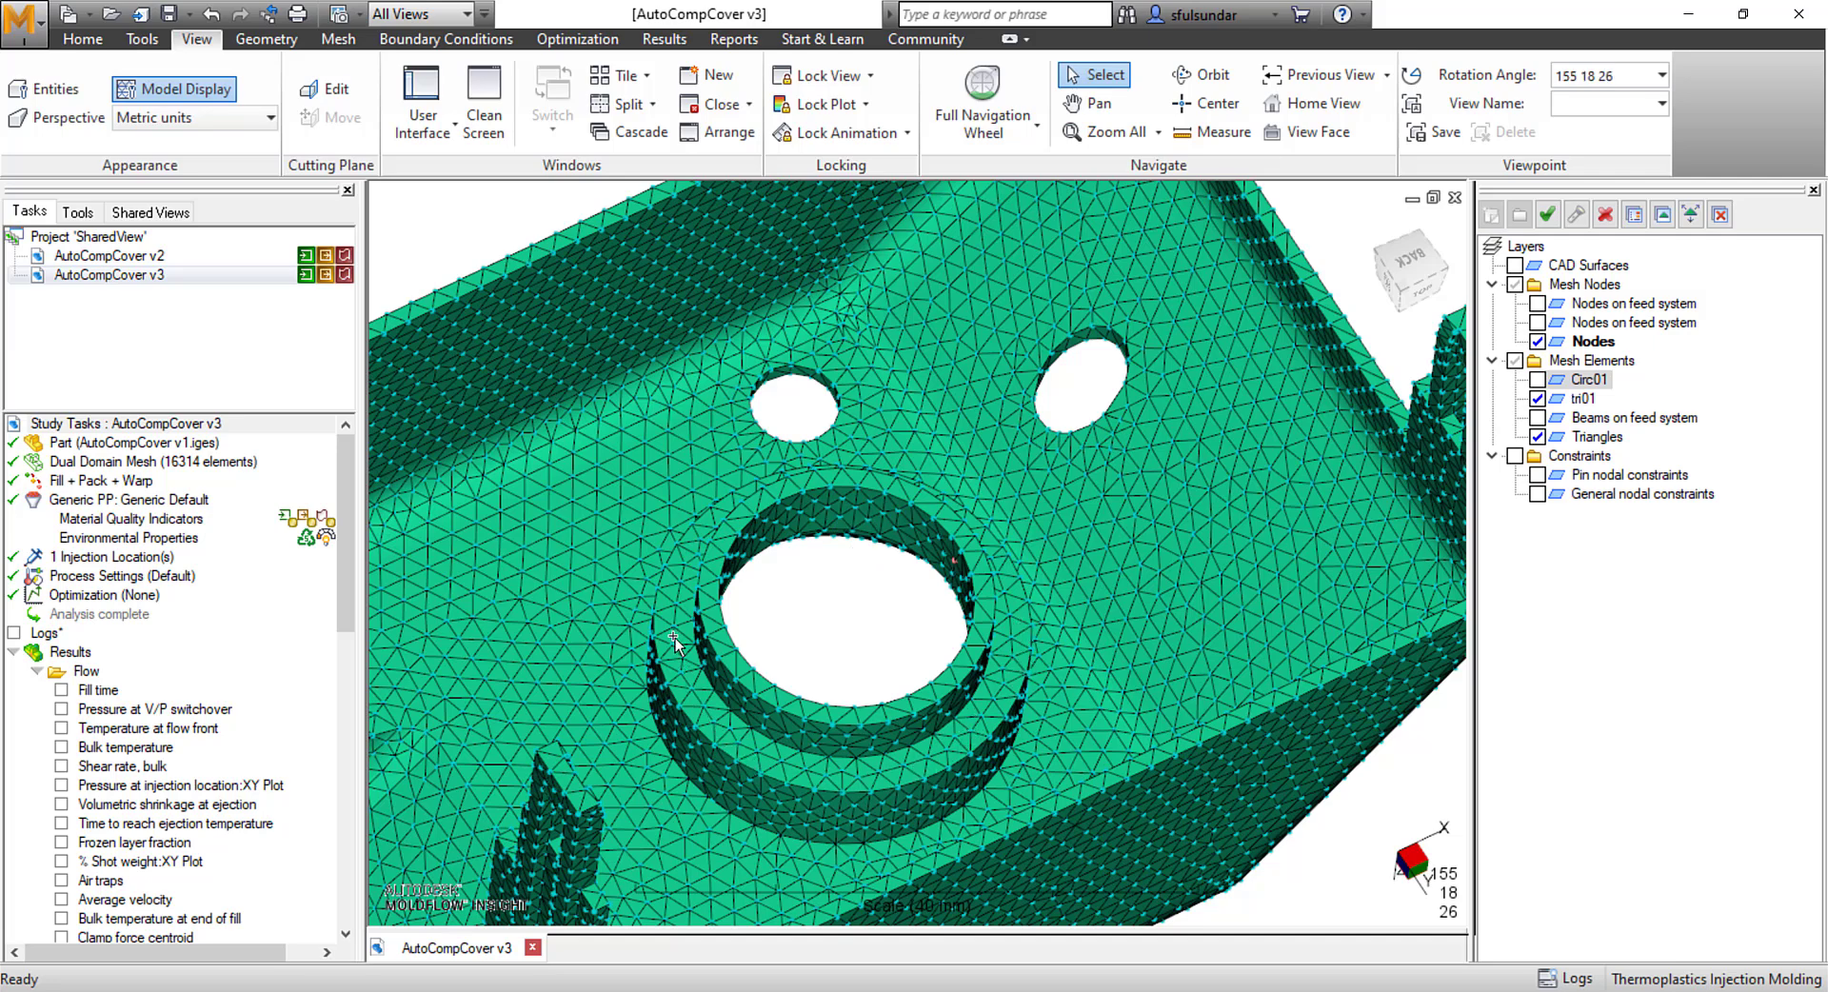
mouse_move(868, 686)
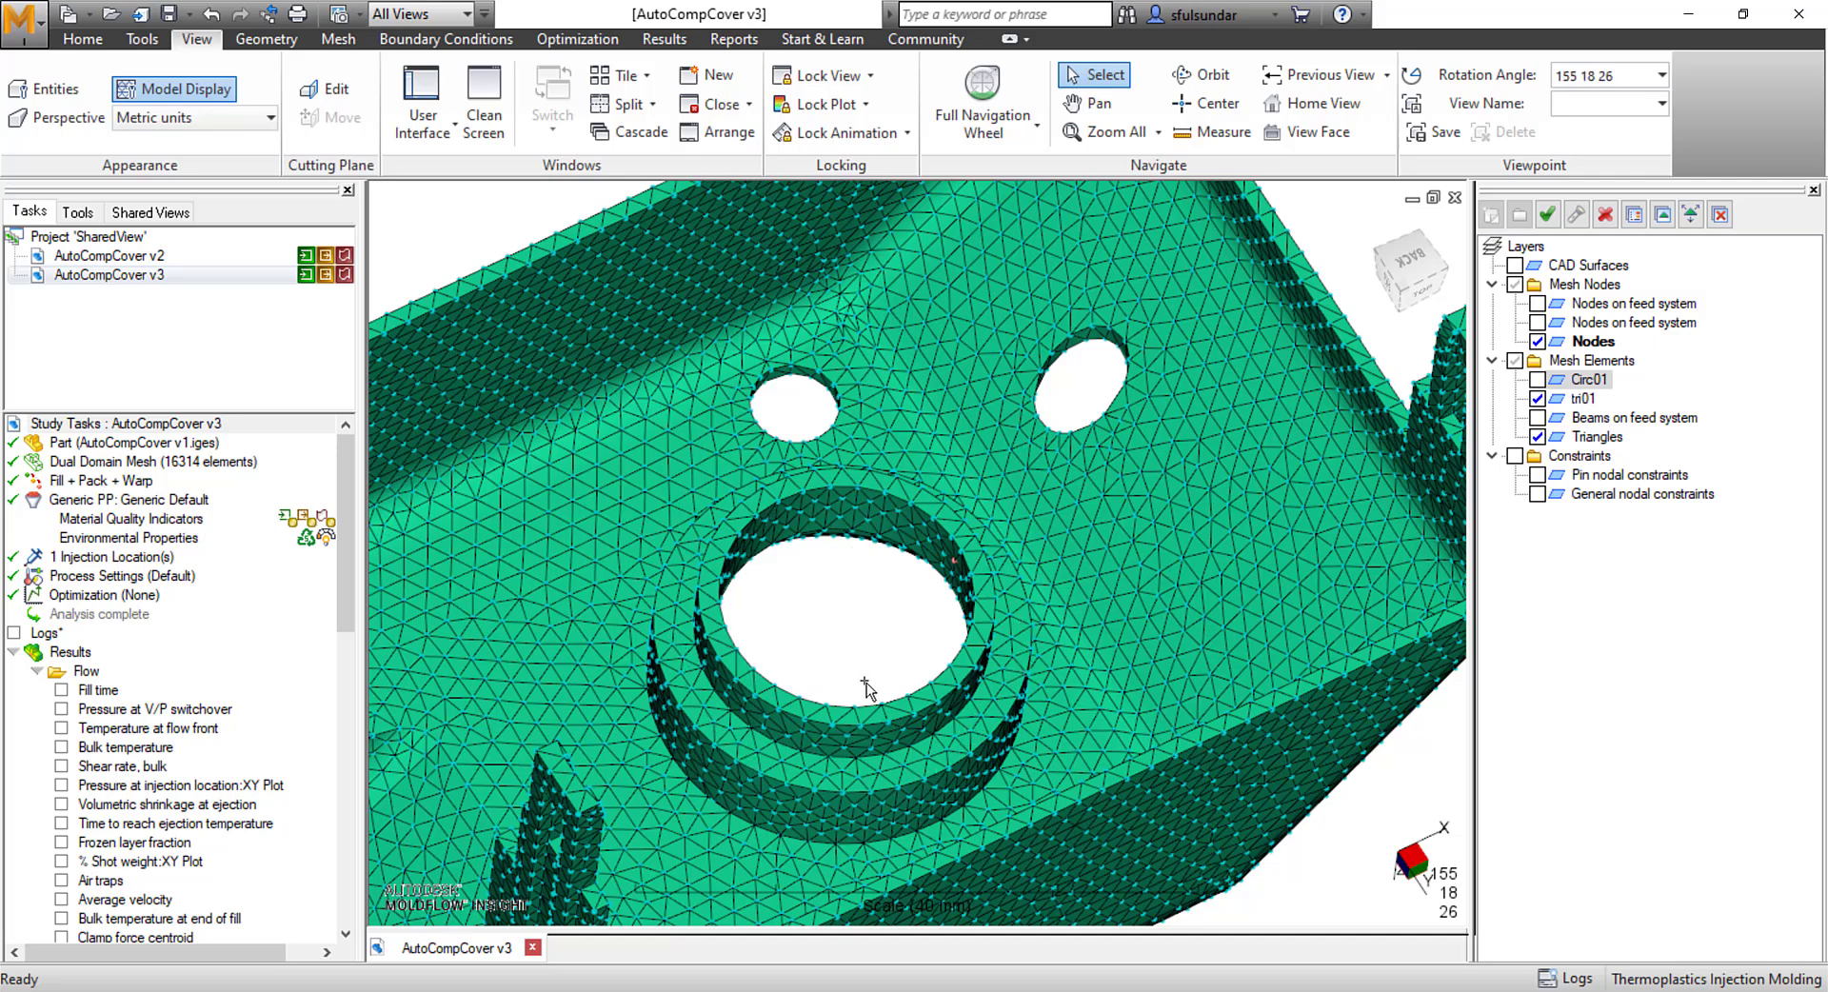
mouse_move(816, 598)
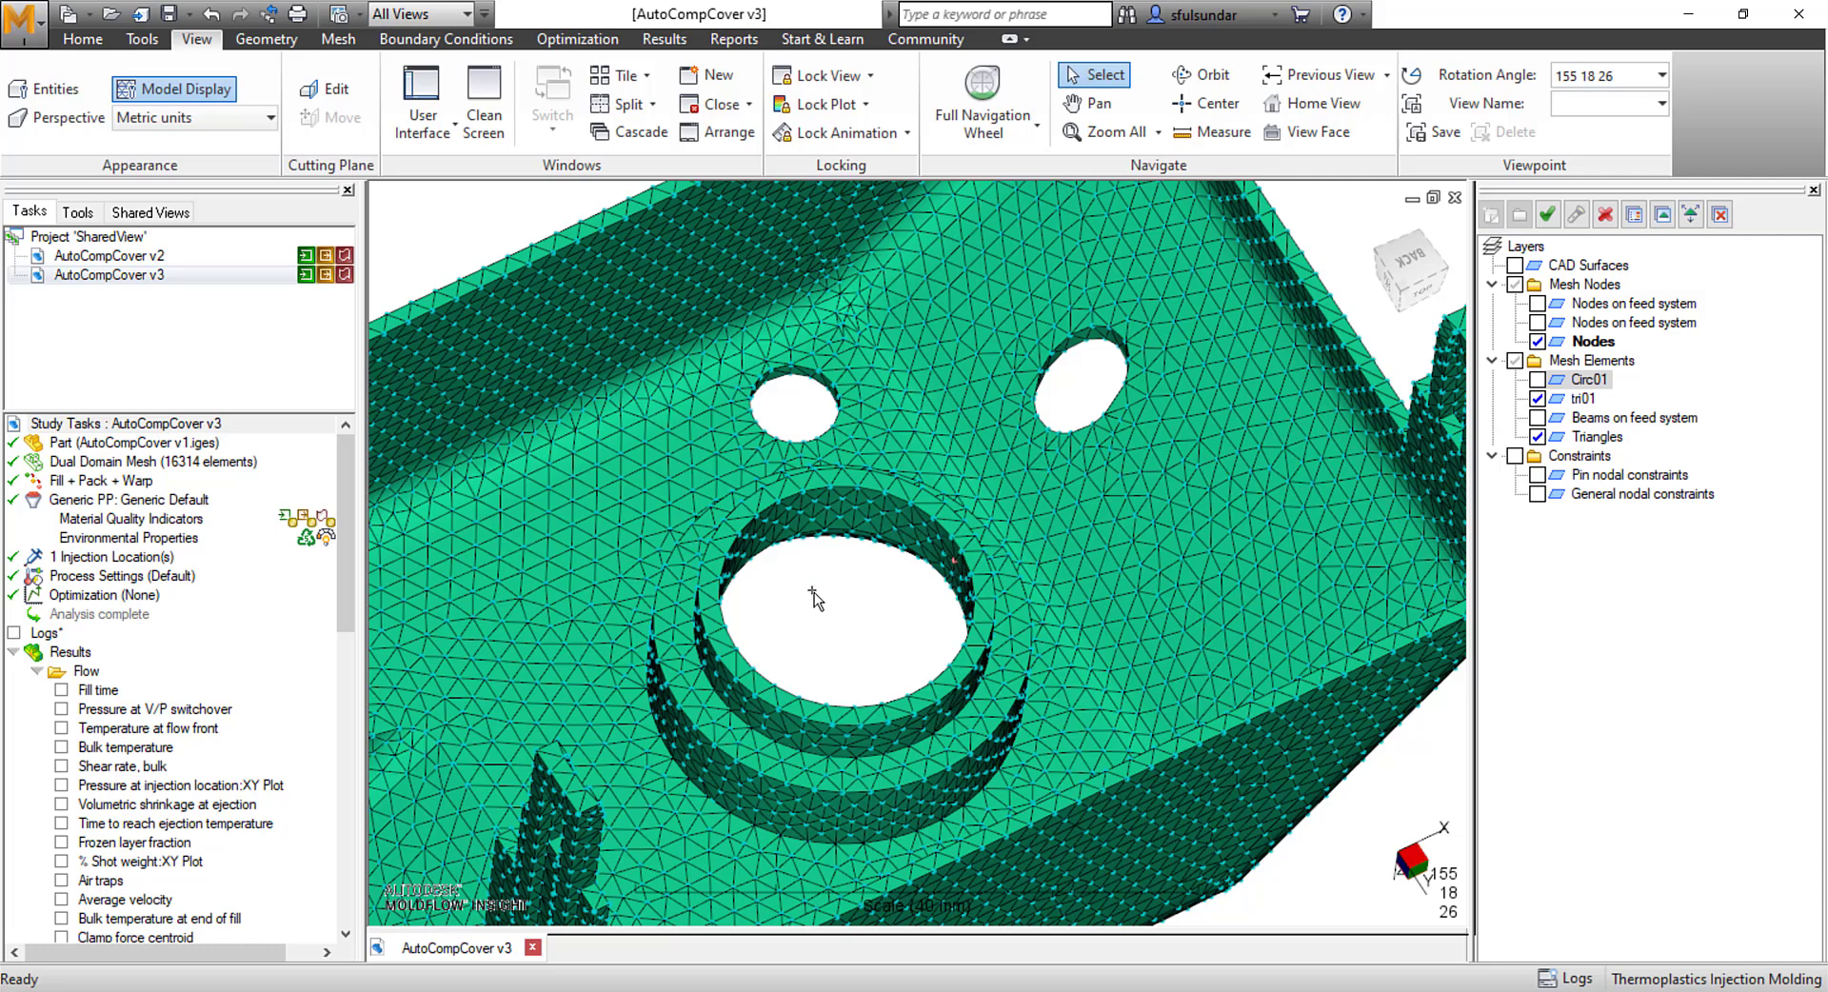
drag(816, 595, 903, 557)
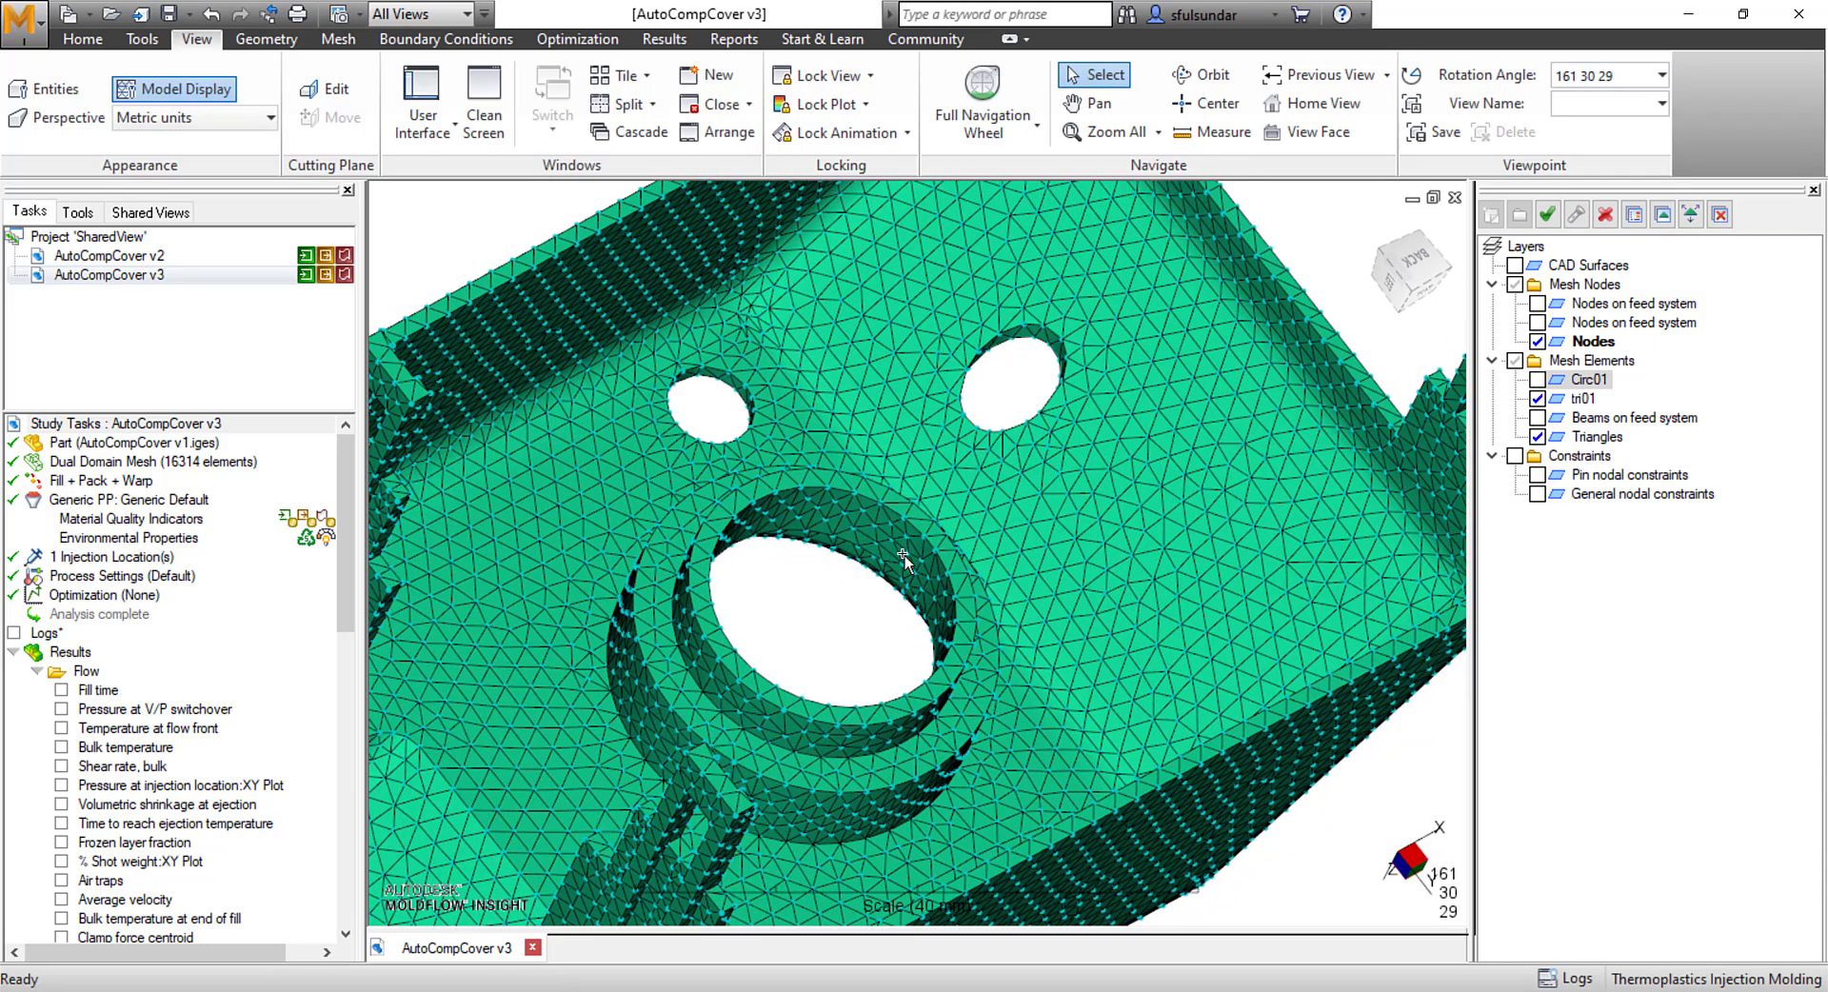
mouse_move(913, 557)
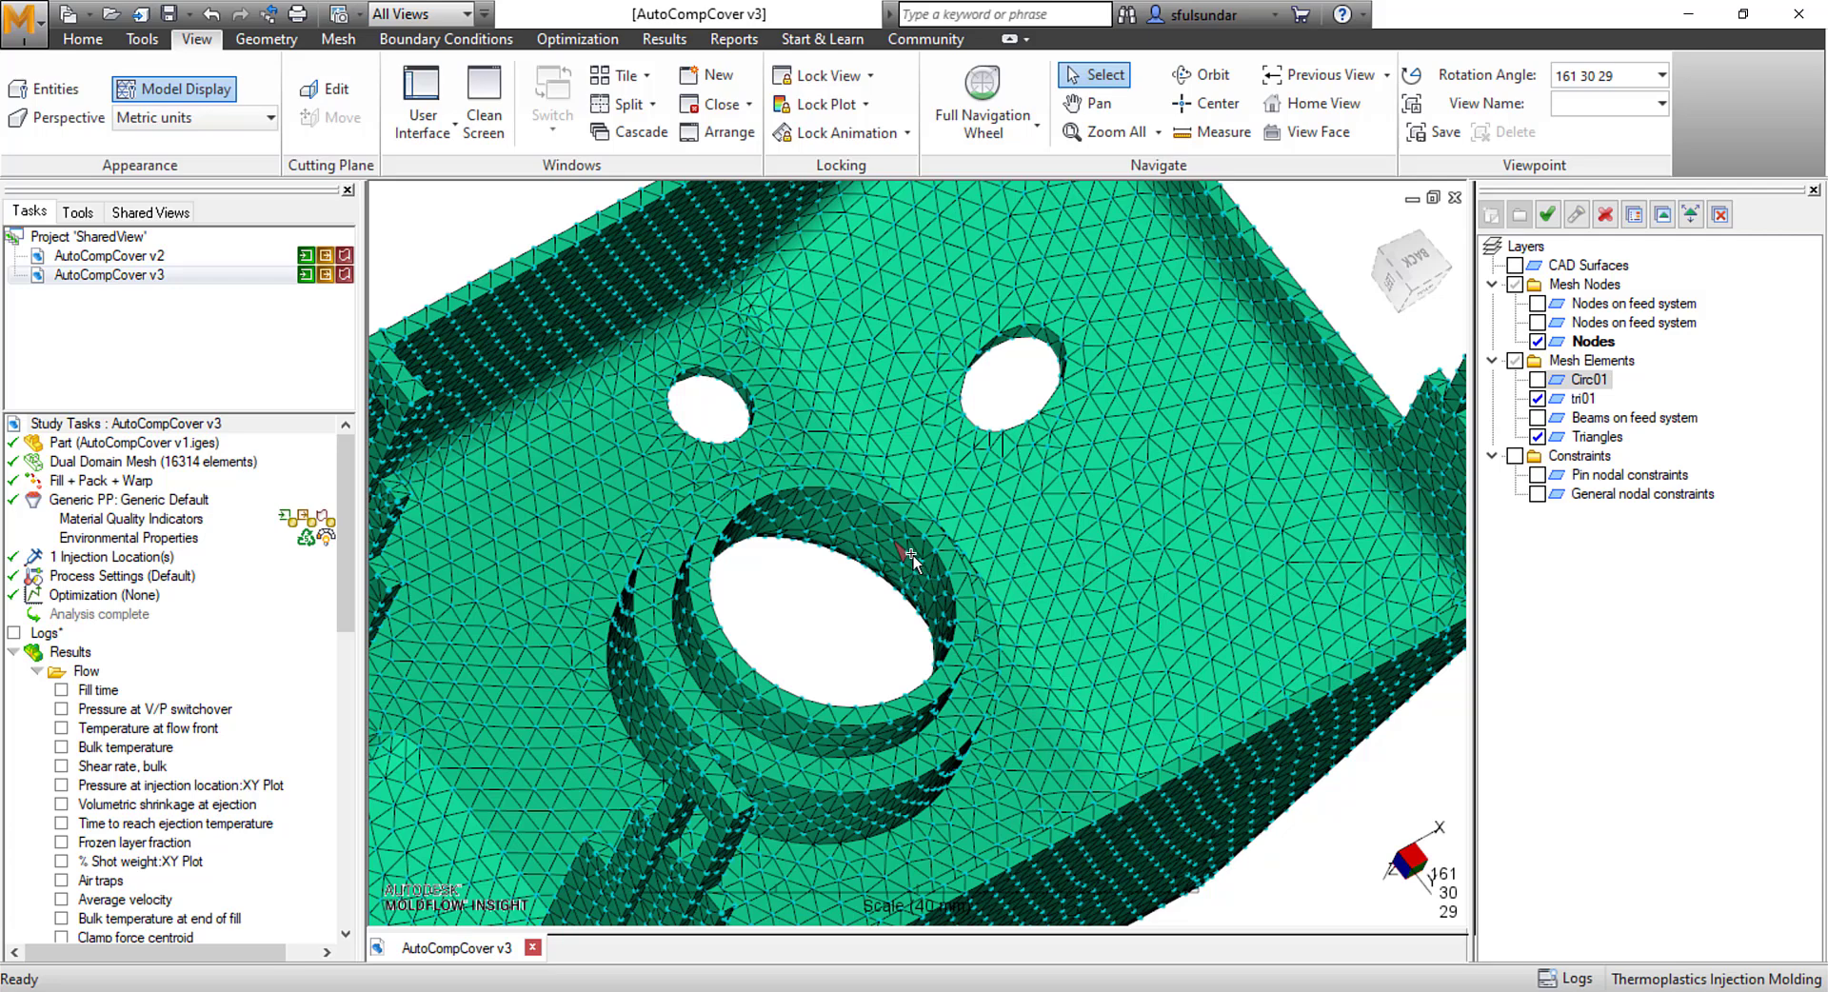
mouse_move(839, 581)
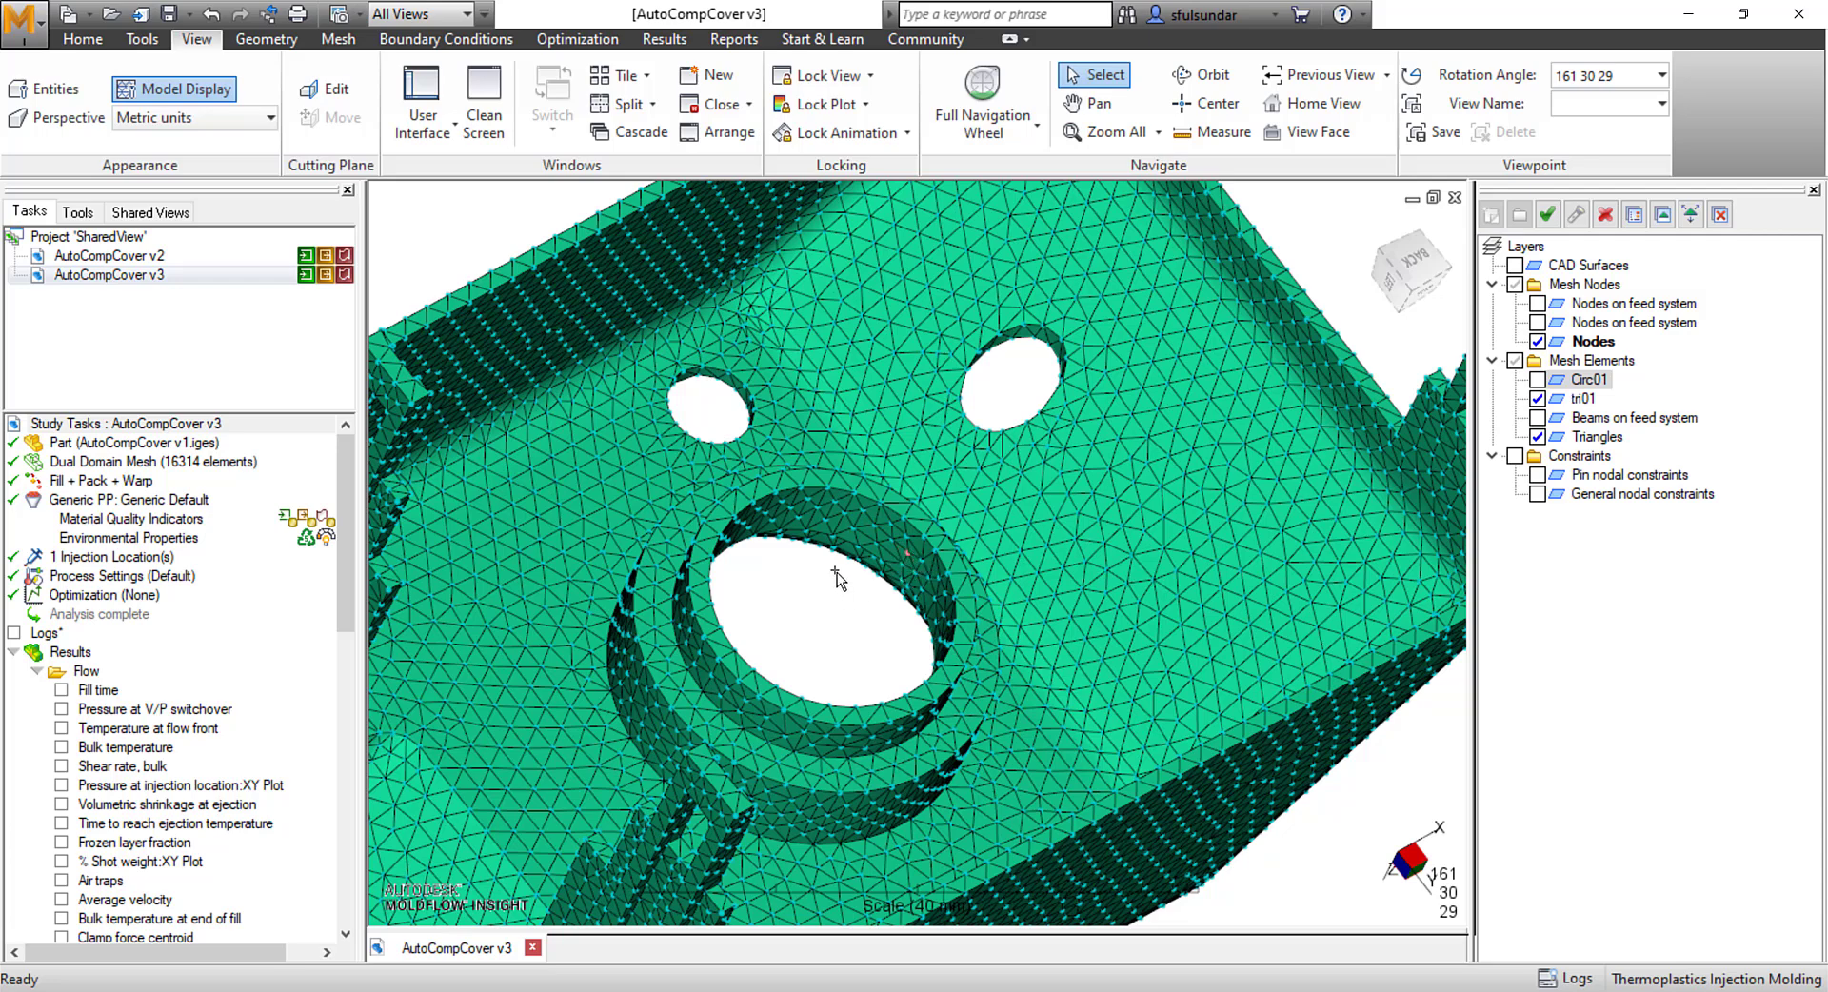
- Select every node on the large hole's circular rim using Nodes on Same Edge
click(265, 38)
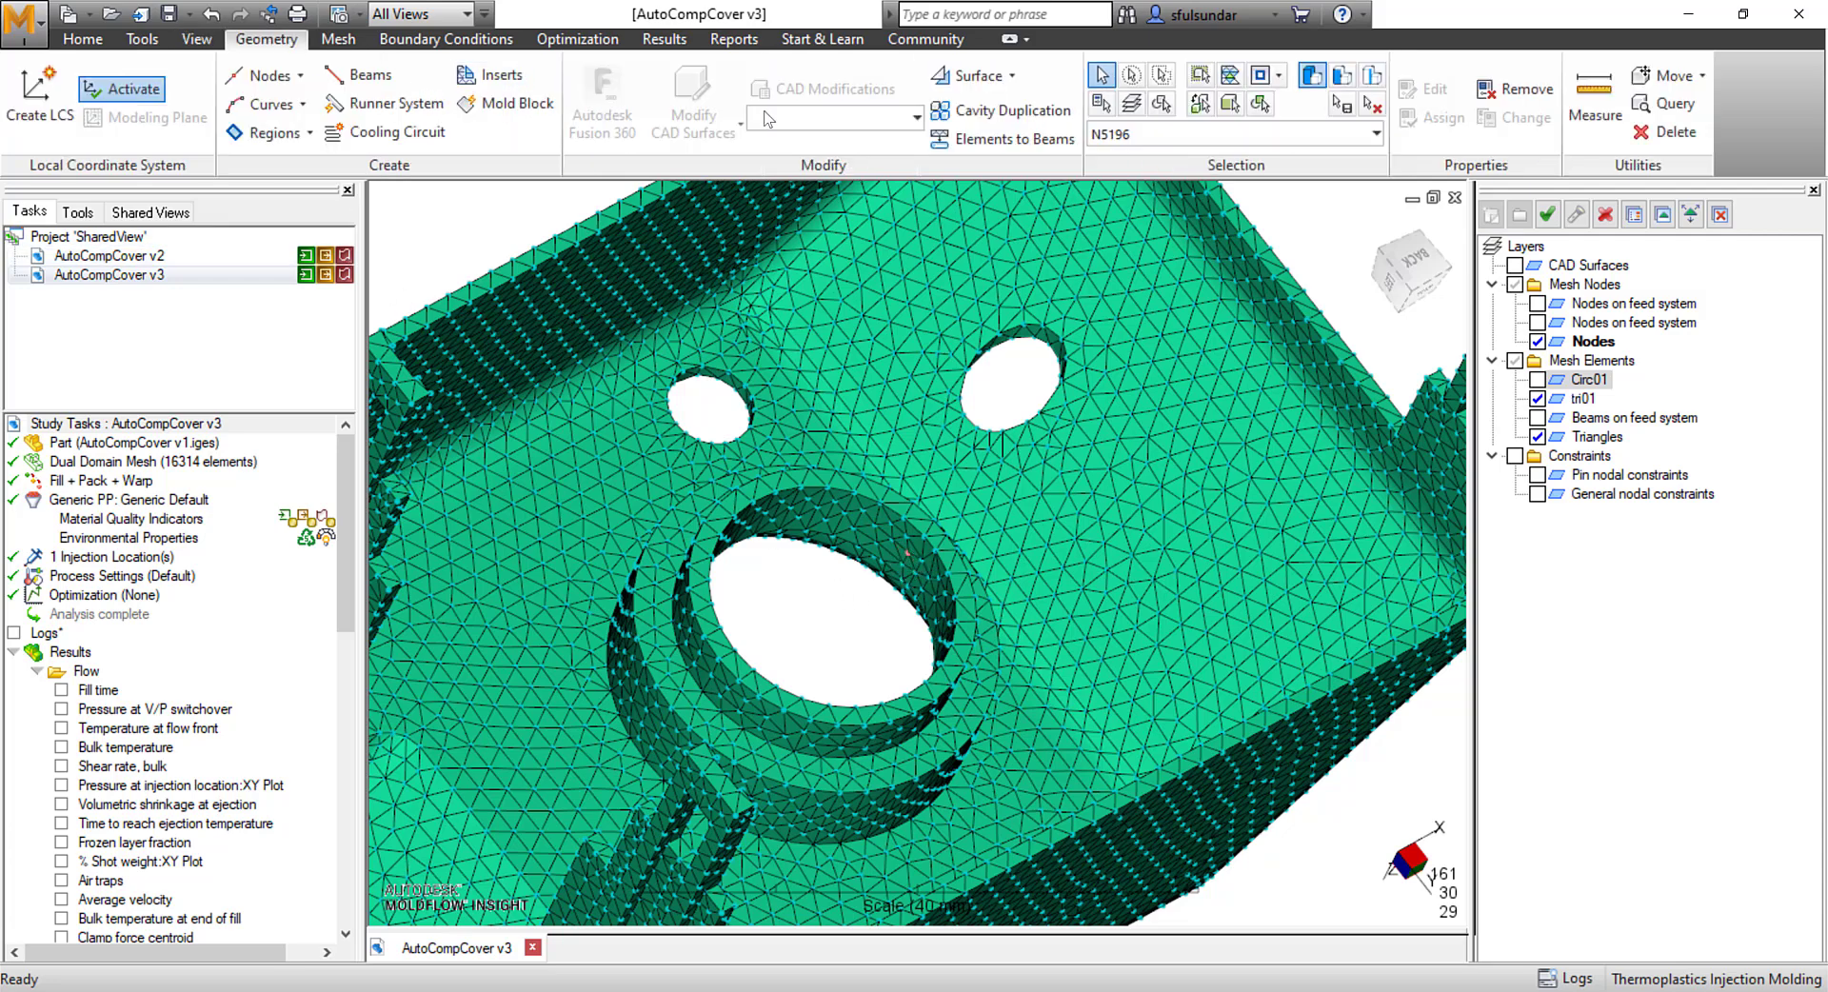
click(1261, 74)
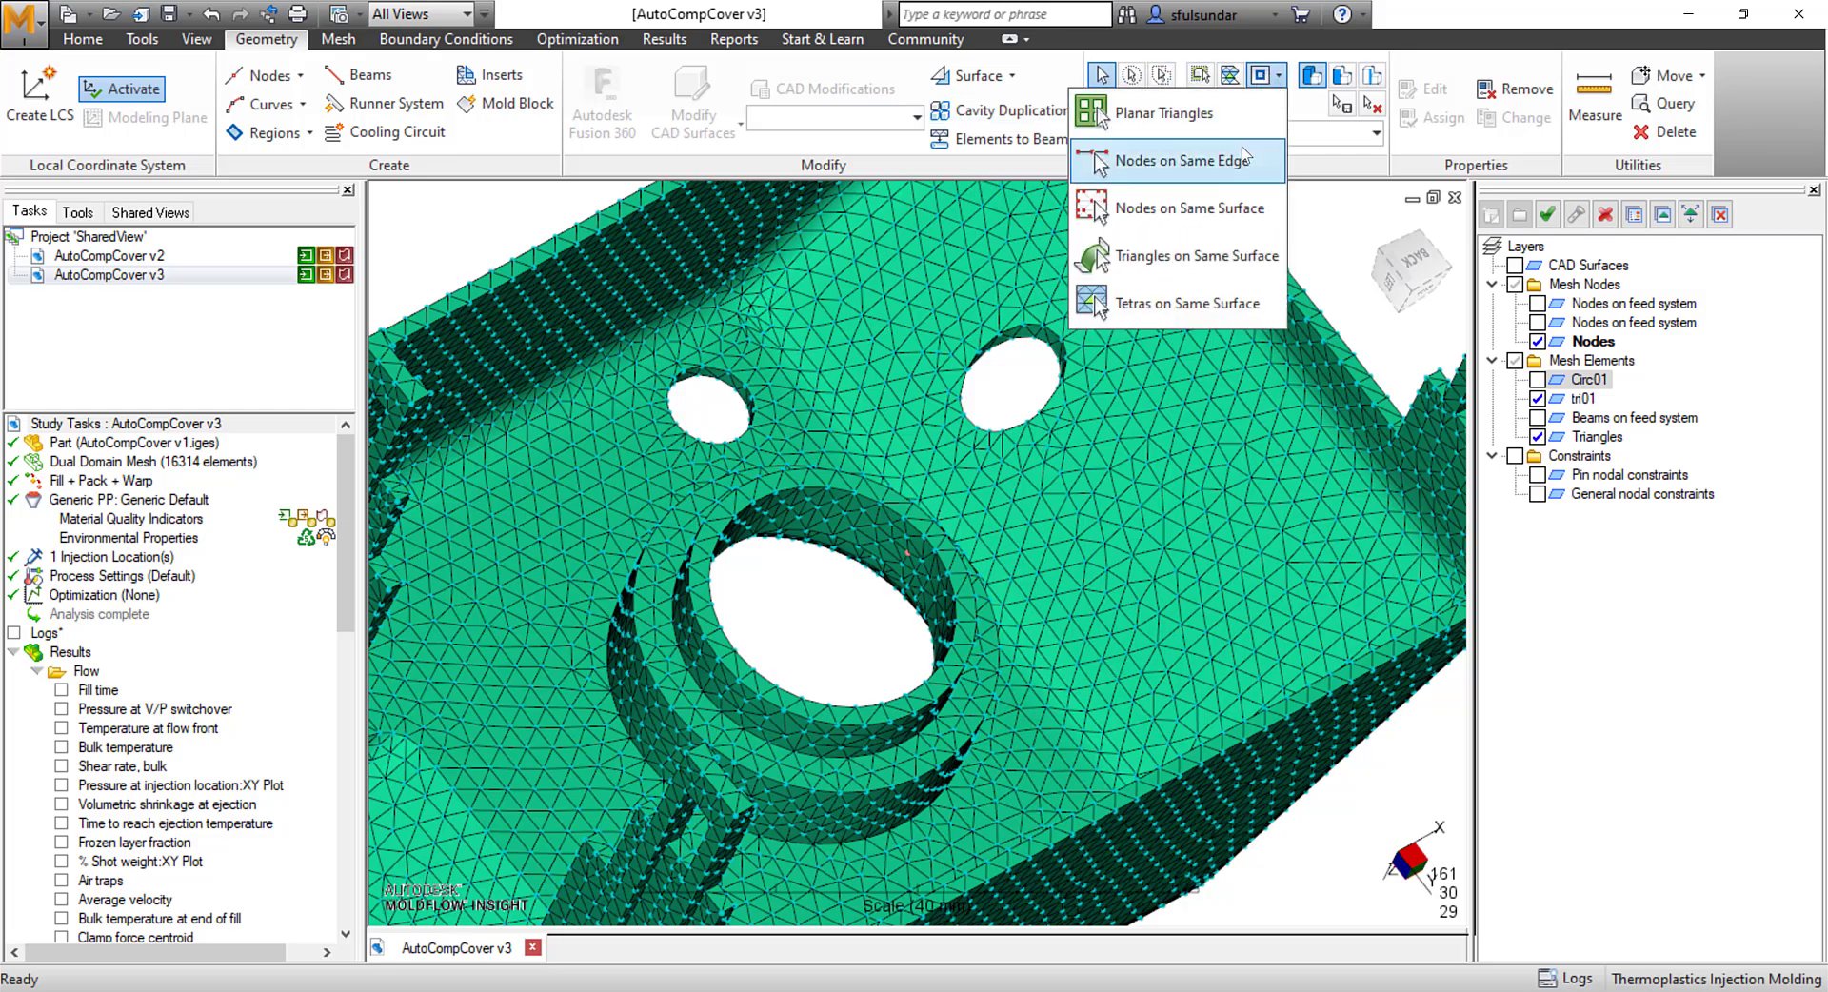
click(1177, 161)
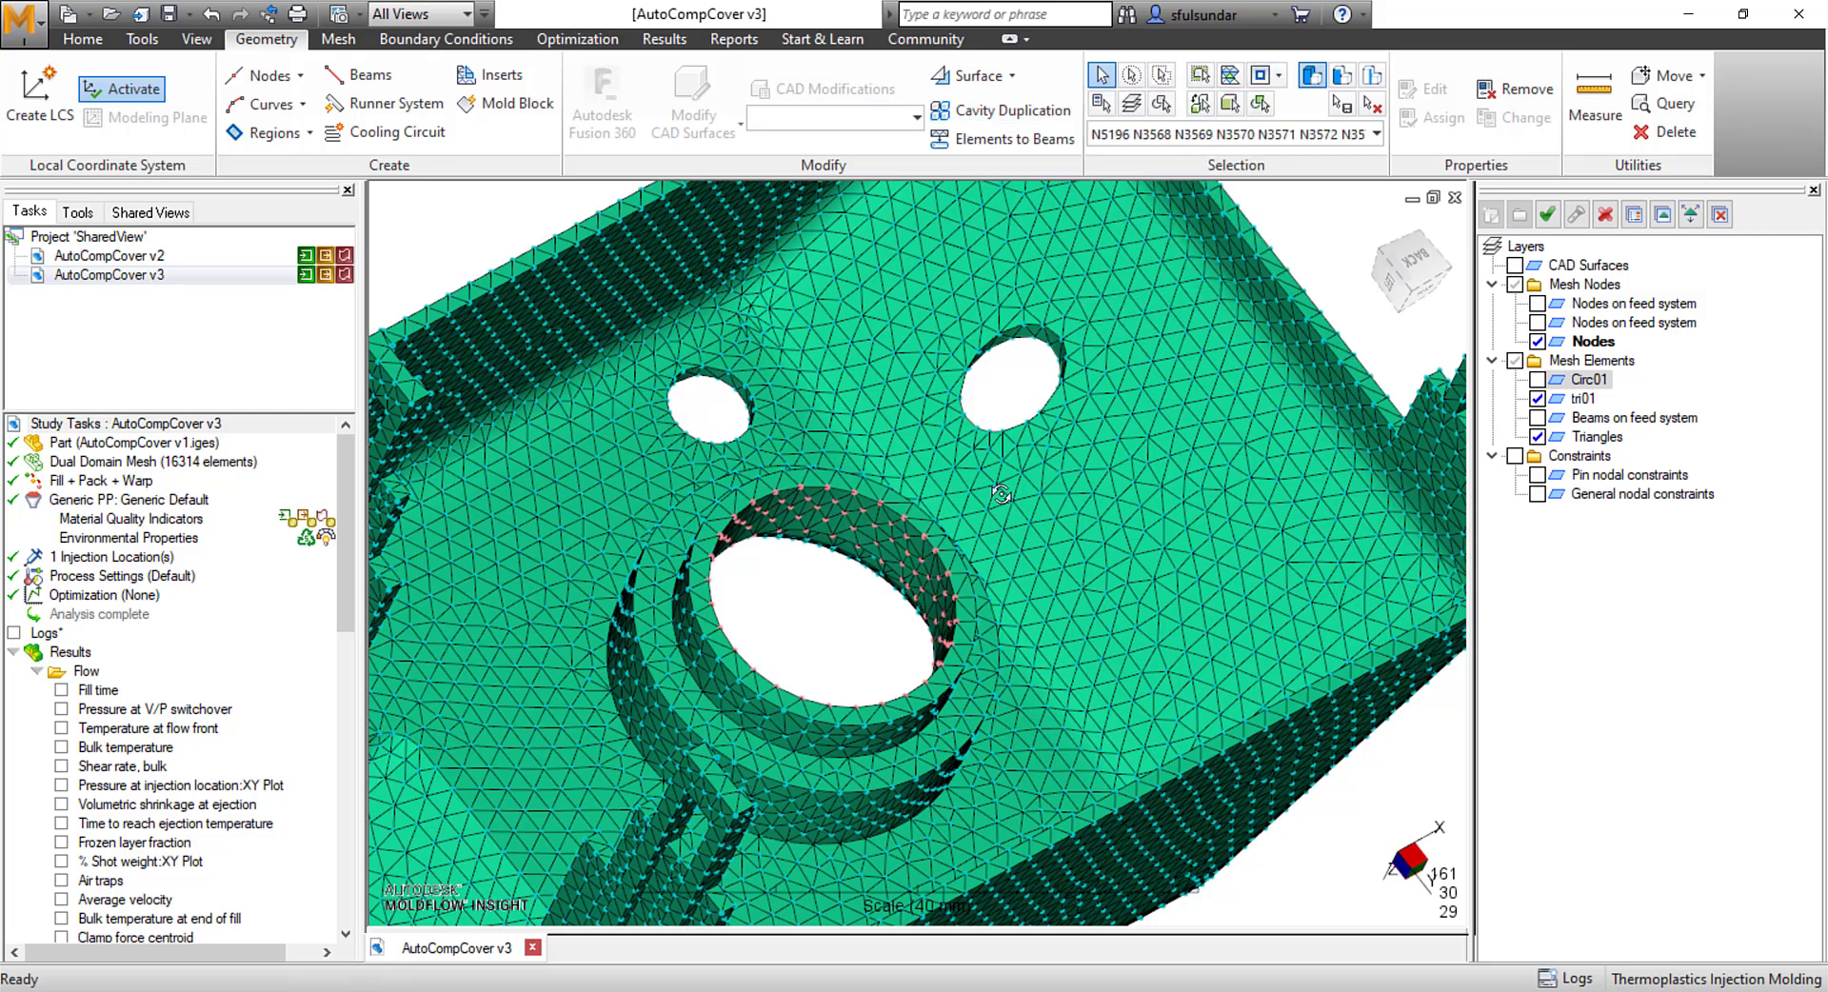
drag(997, 489, 816, 659)
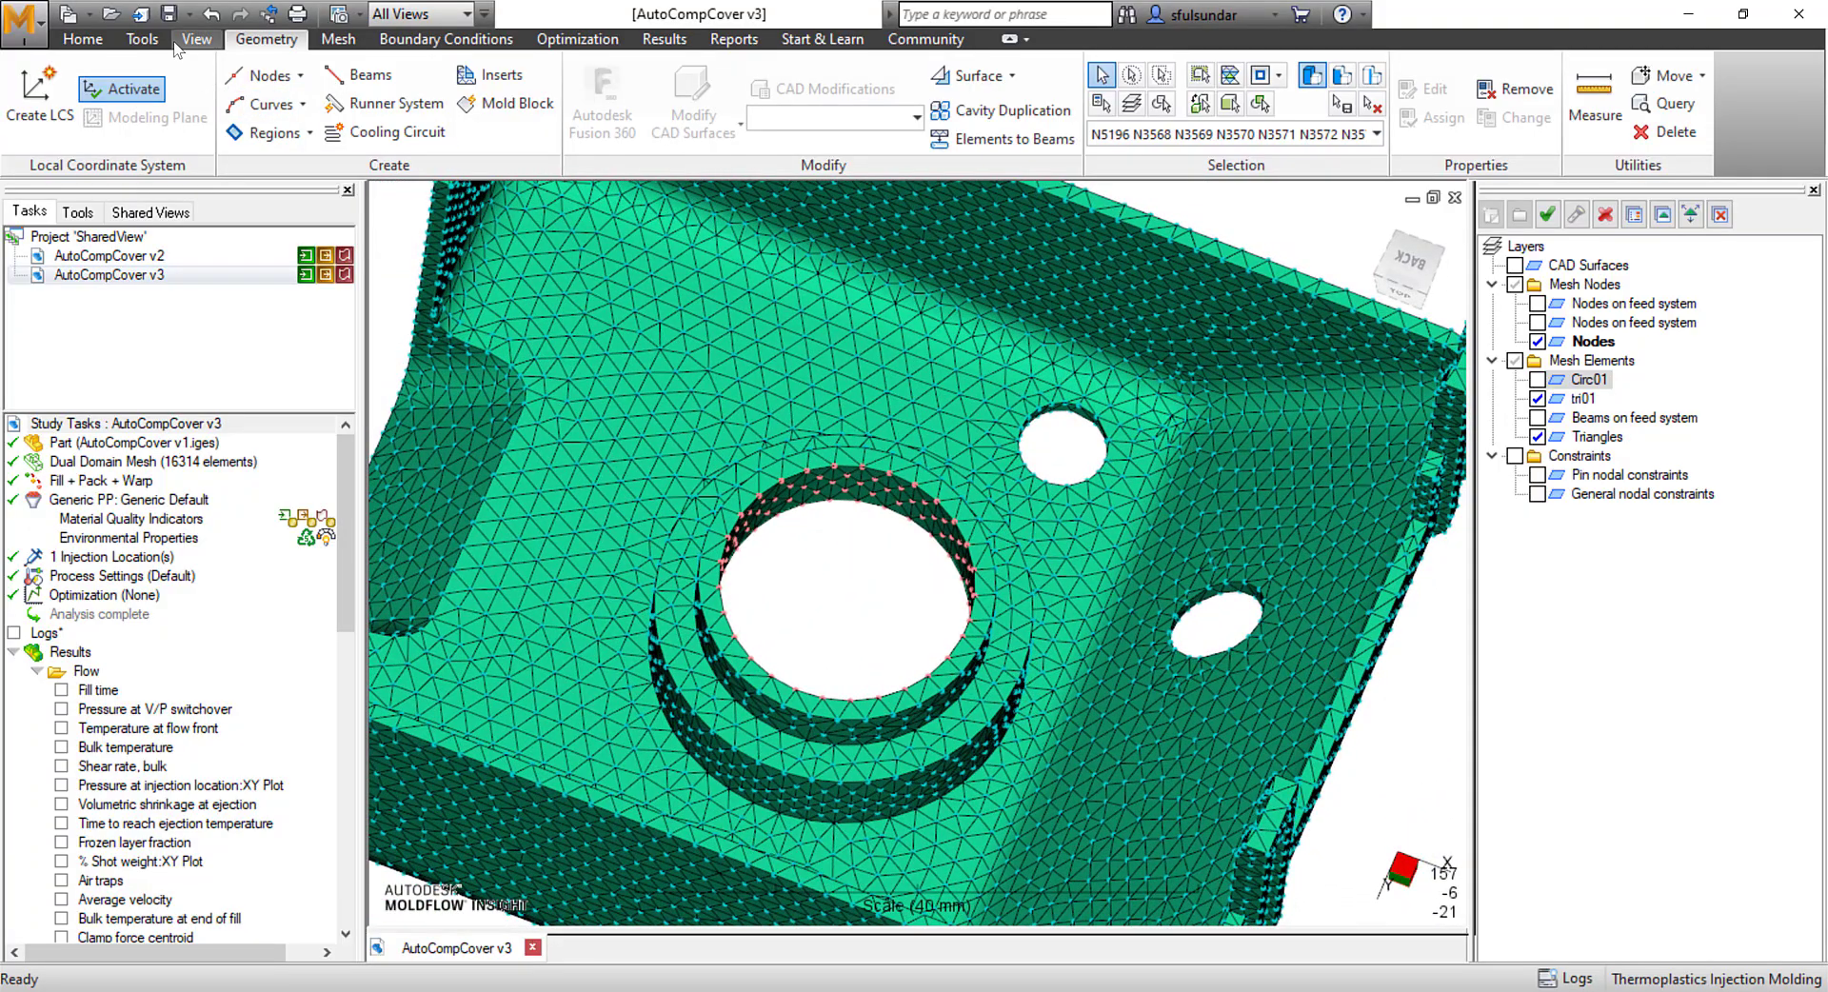
- Run the roundness script on the rim nodes: 0.0592 mm out-of-roundness, 0.0360 mm concentricity
click(196, 38)
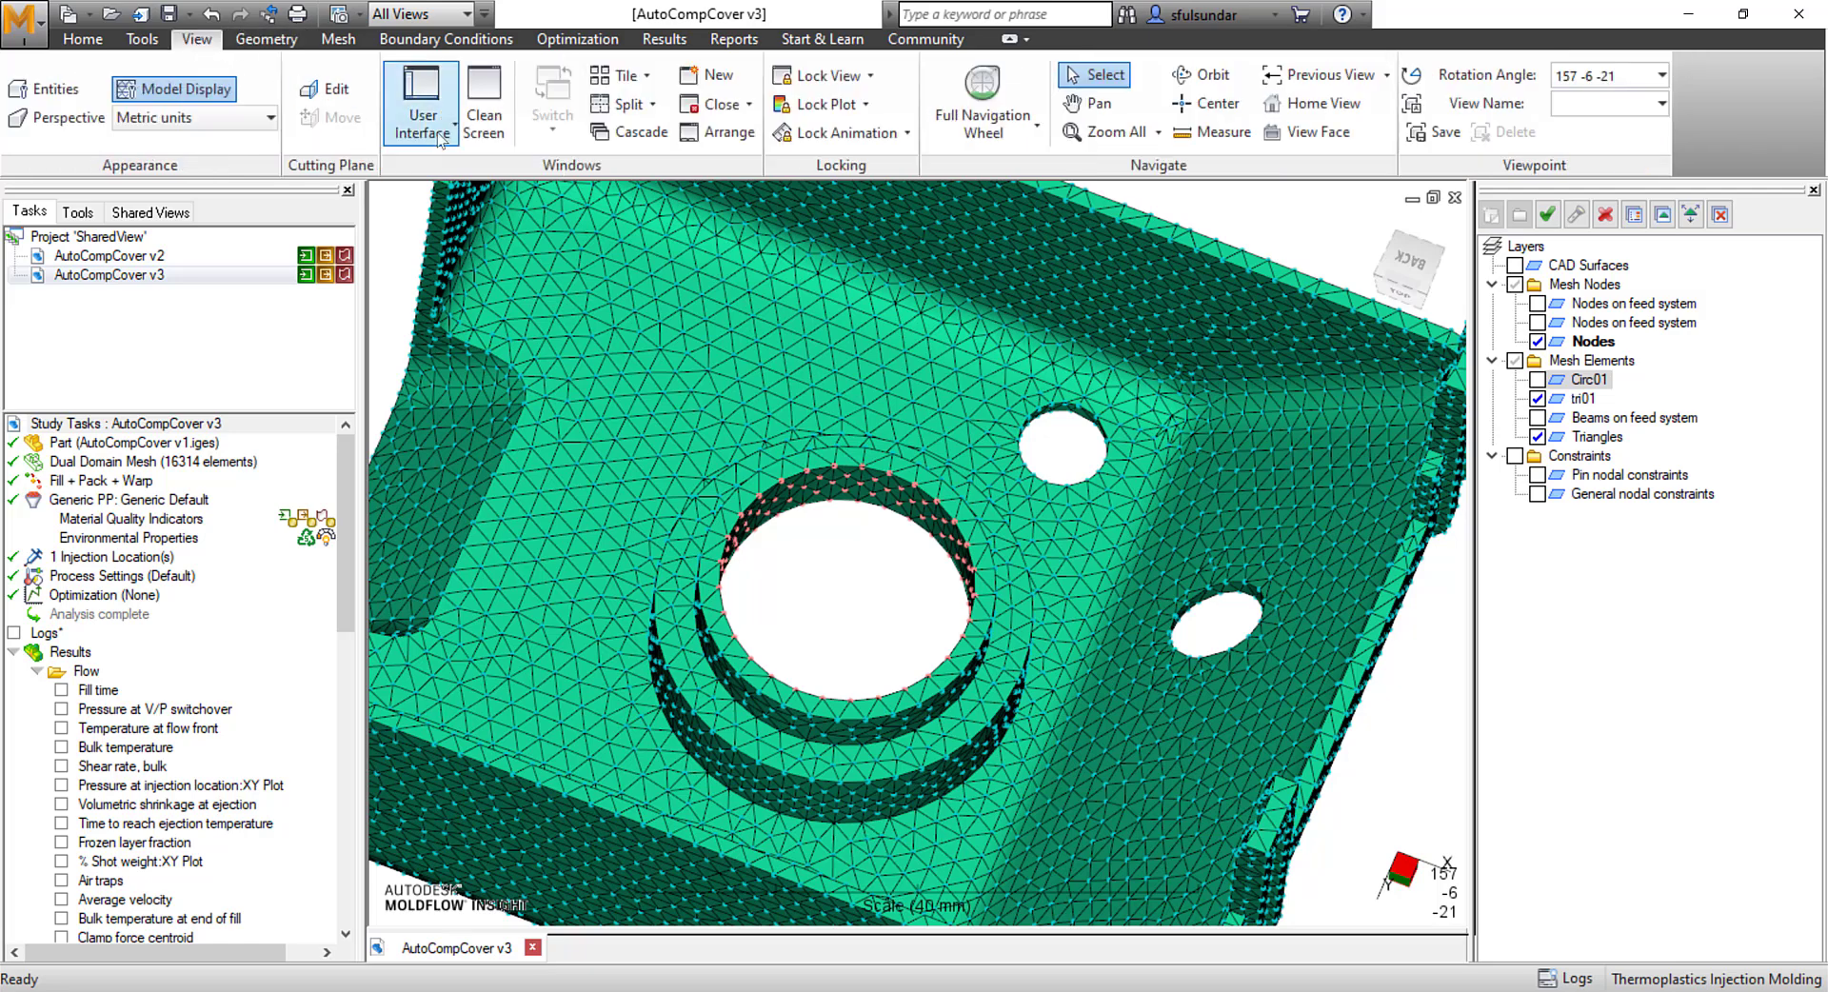
click(421, 99)
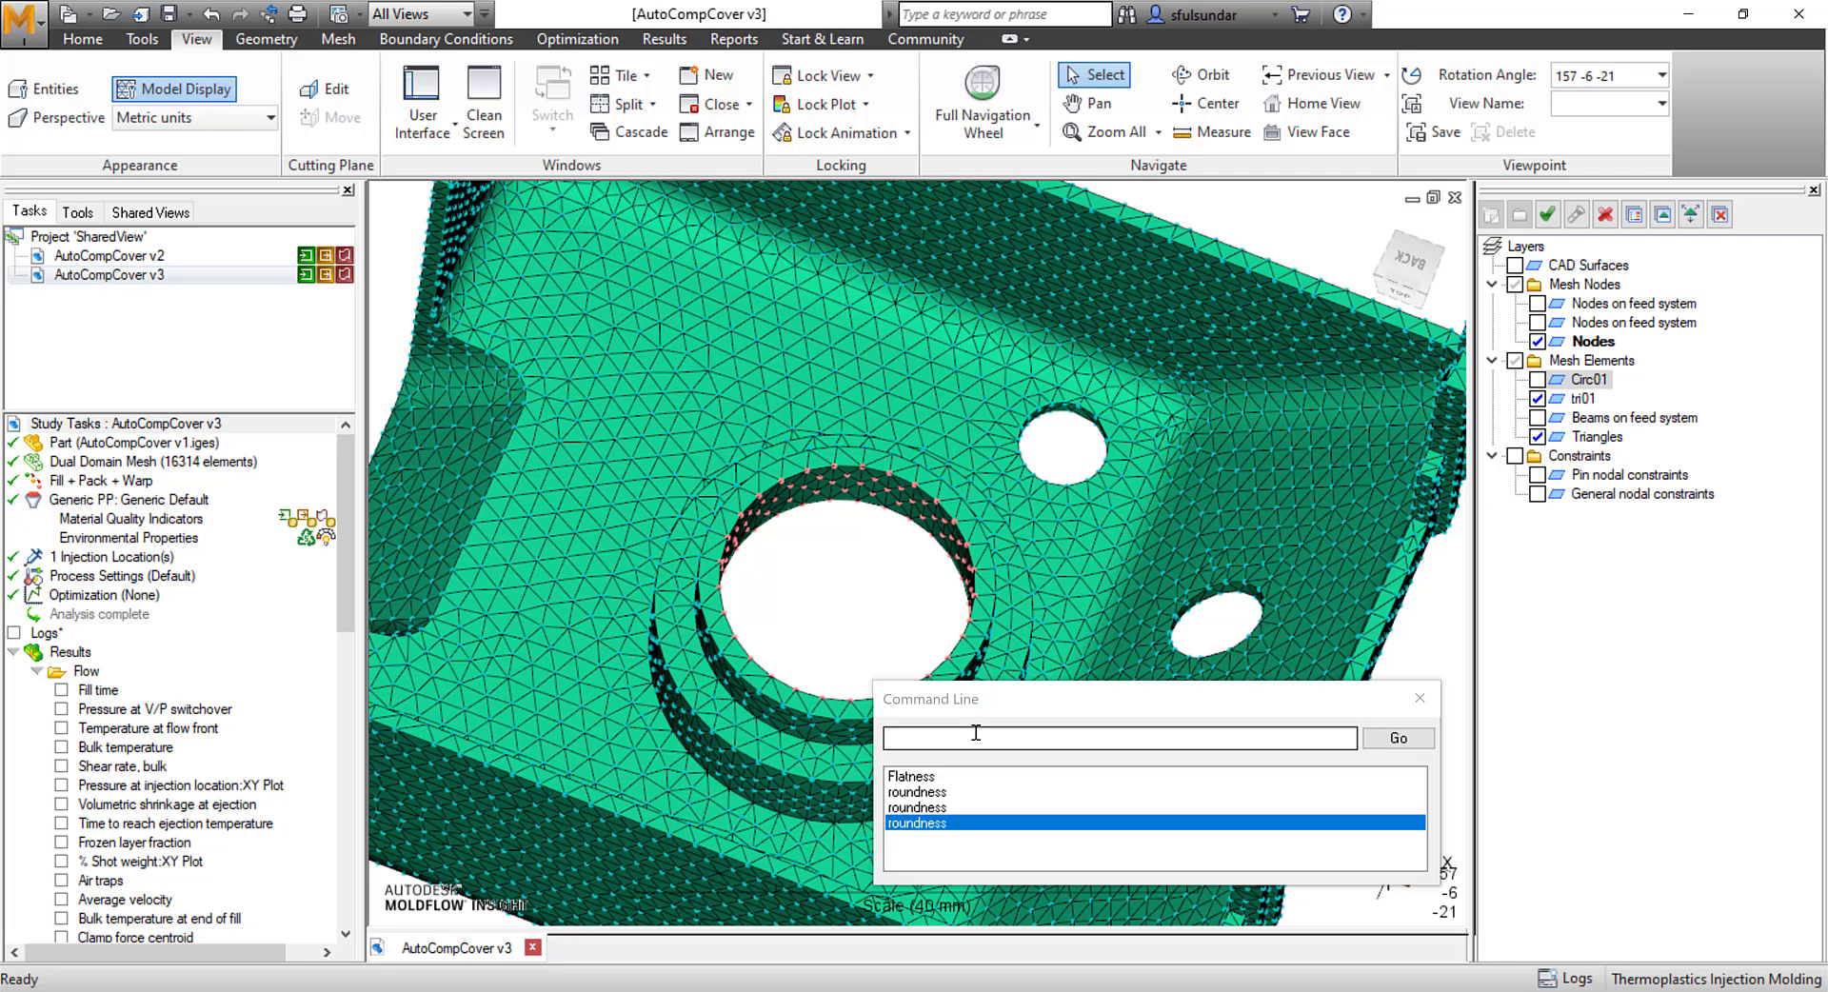
text(roundness)
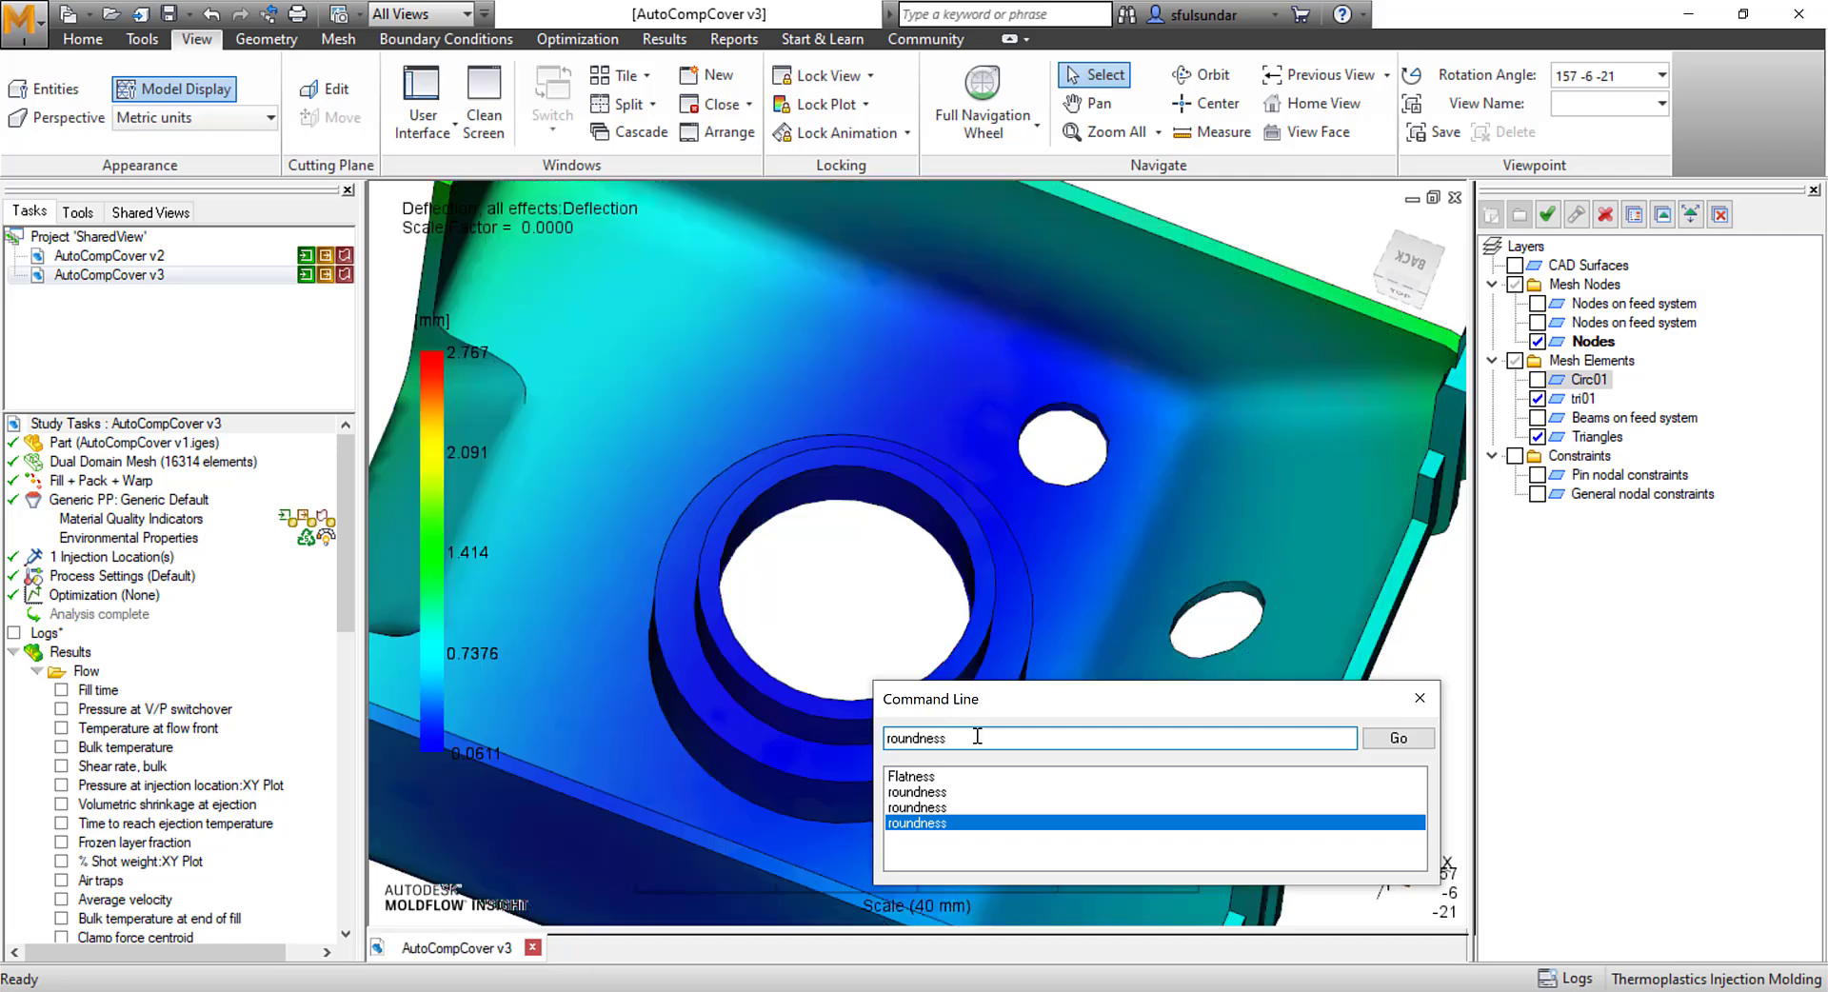
click(1398, 738)
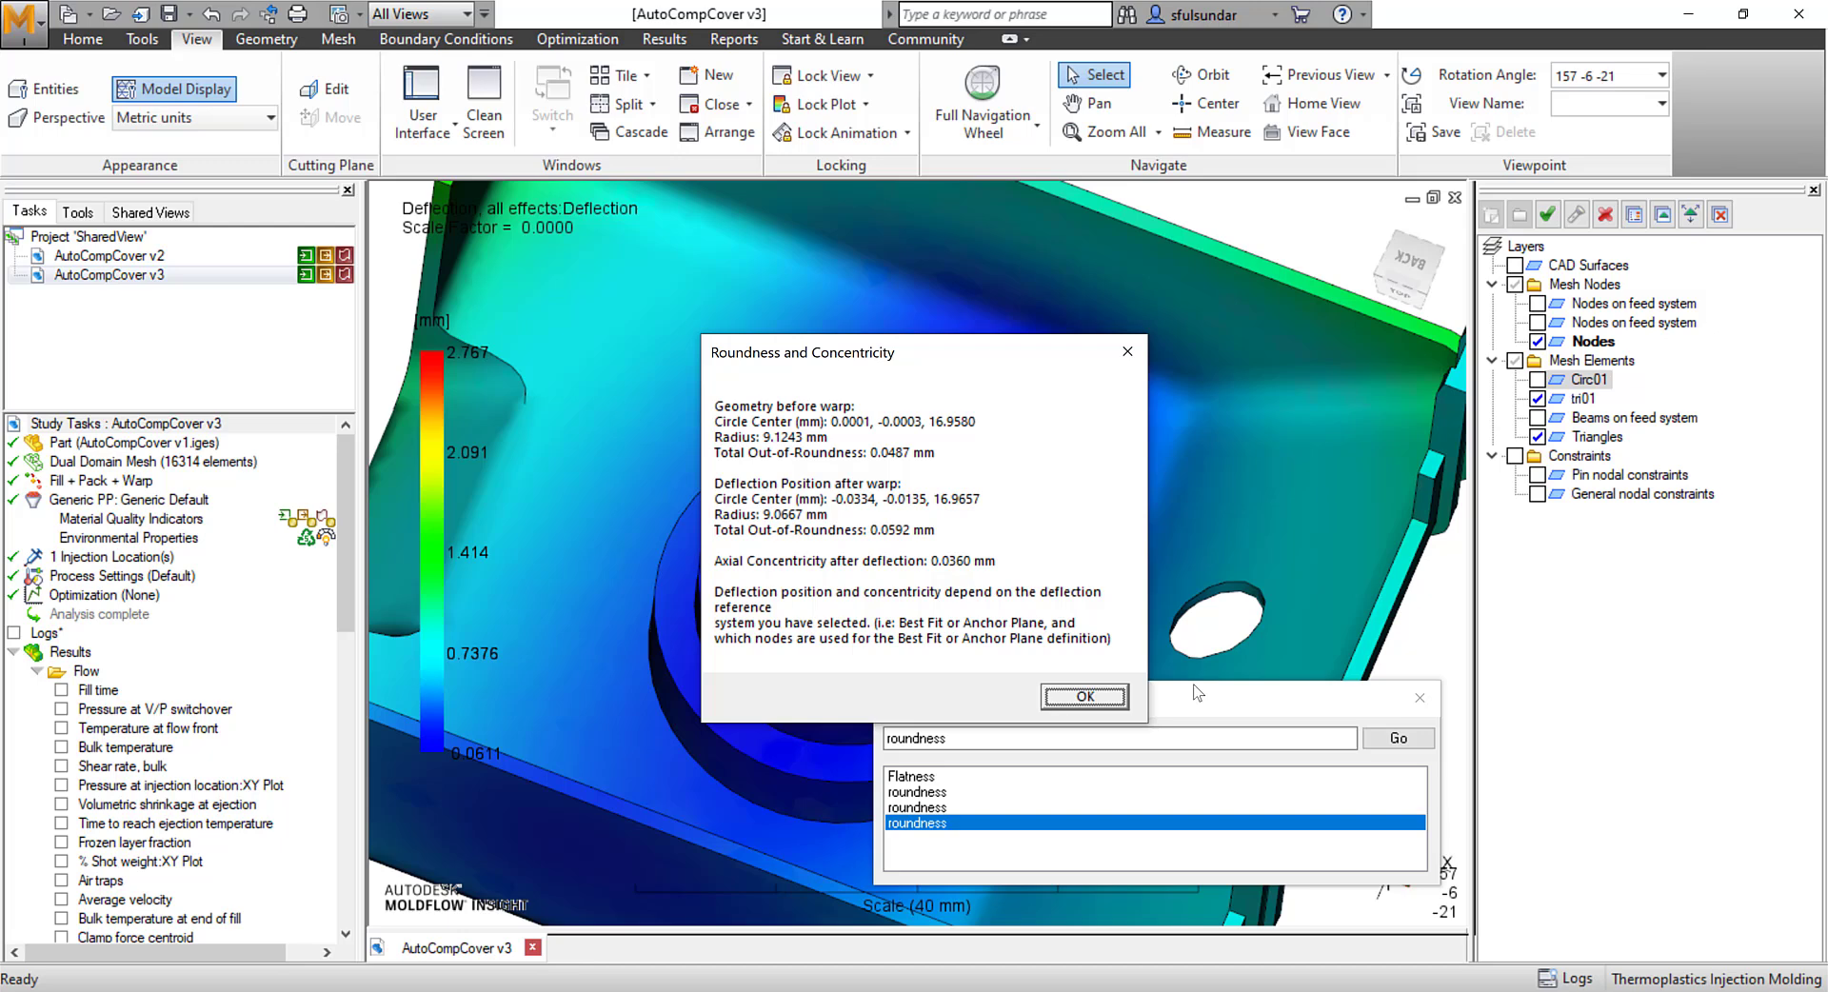
mouse_move(769, 472)
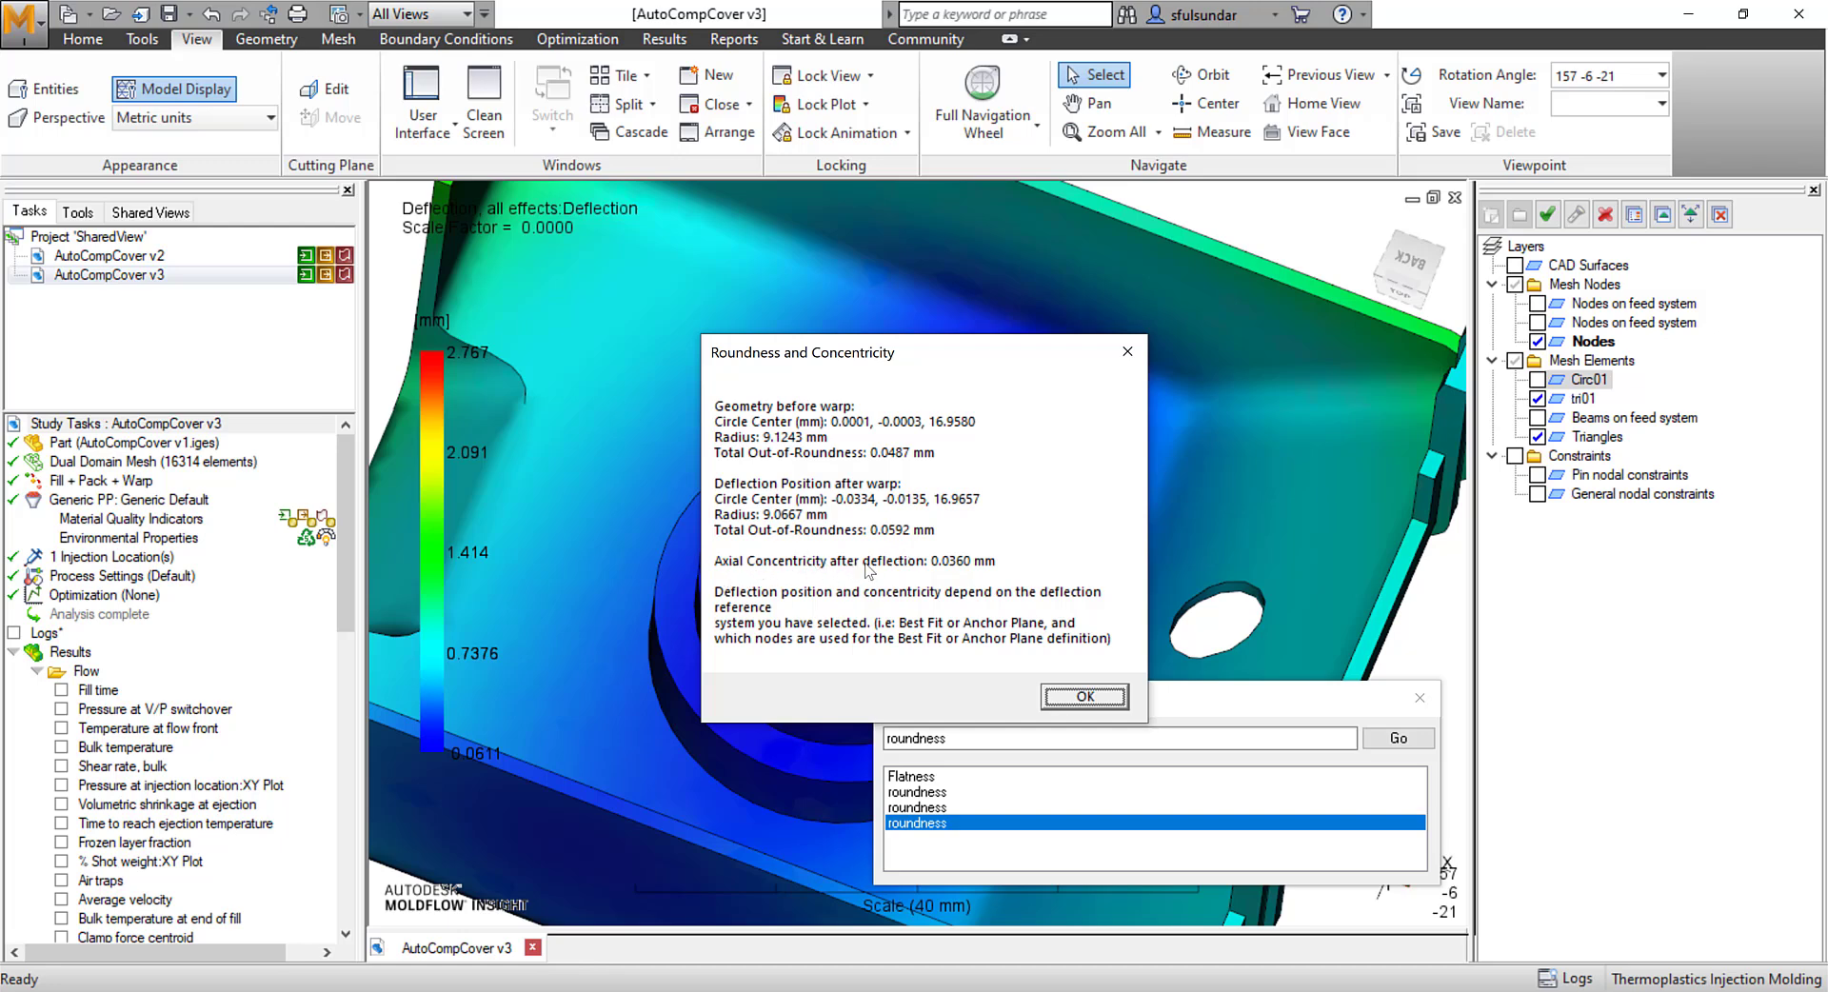
mouse_move(966, 582)
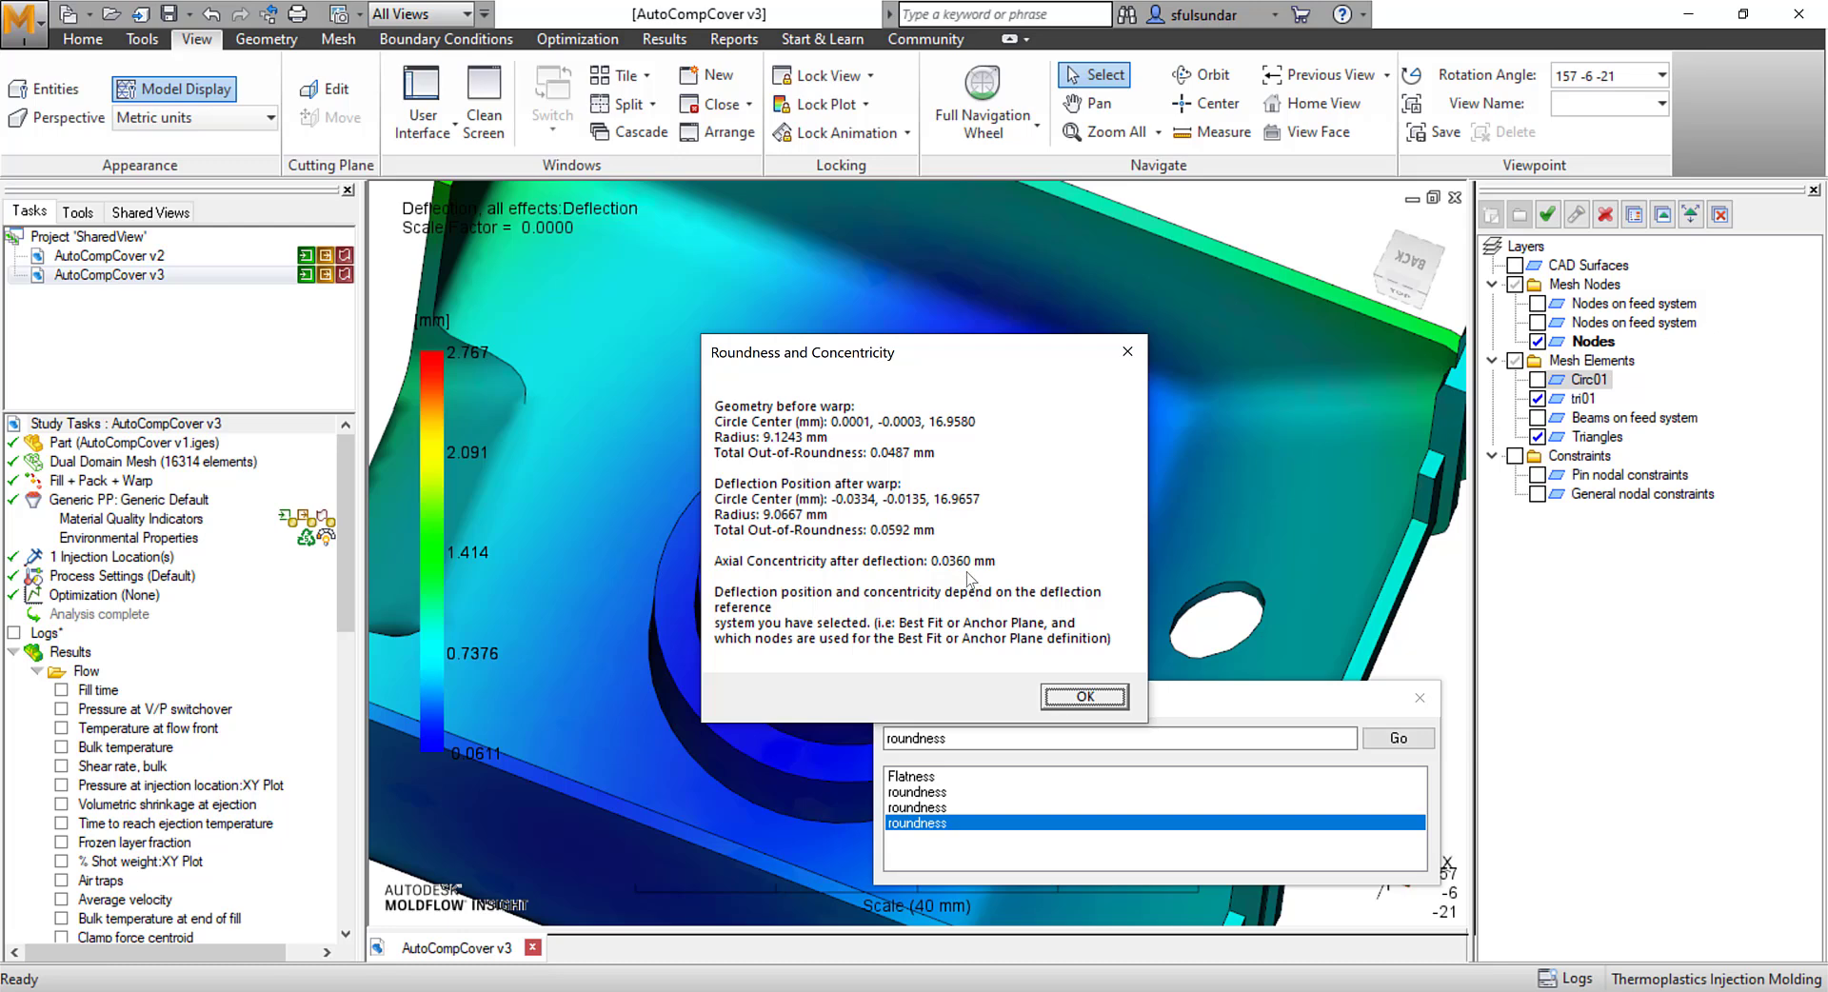
mouse_move(1110, 685)
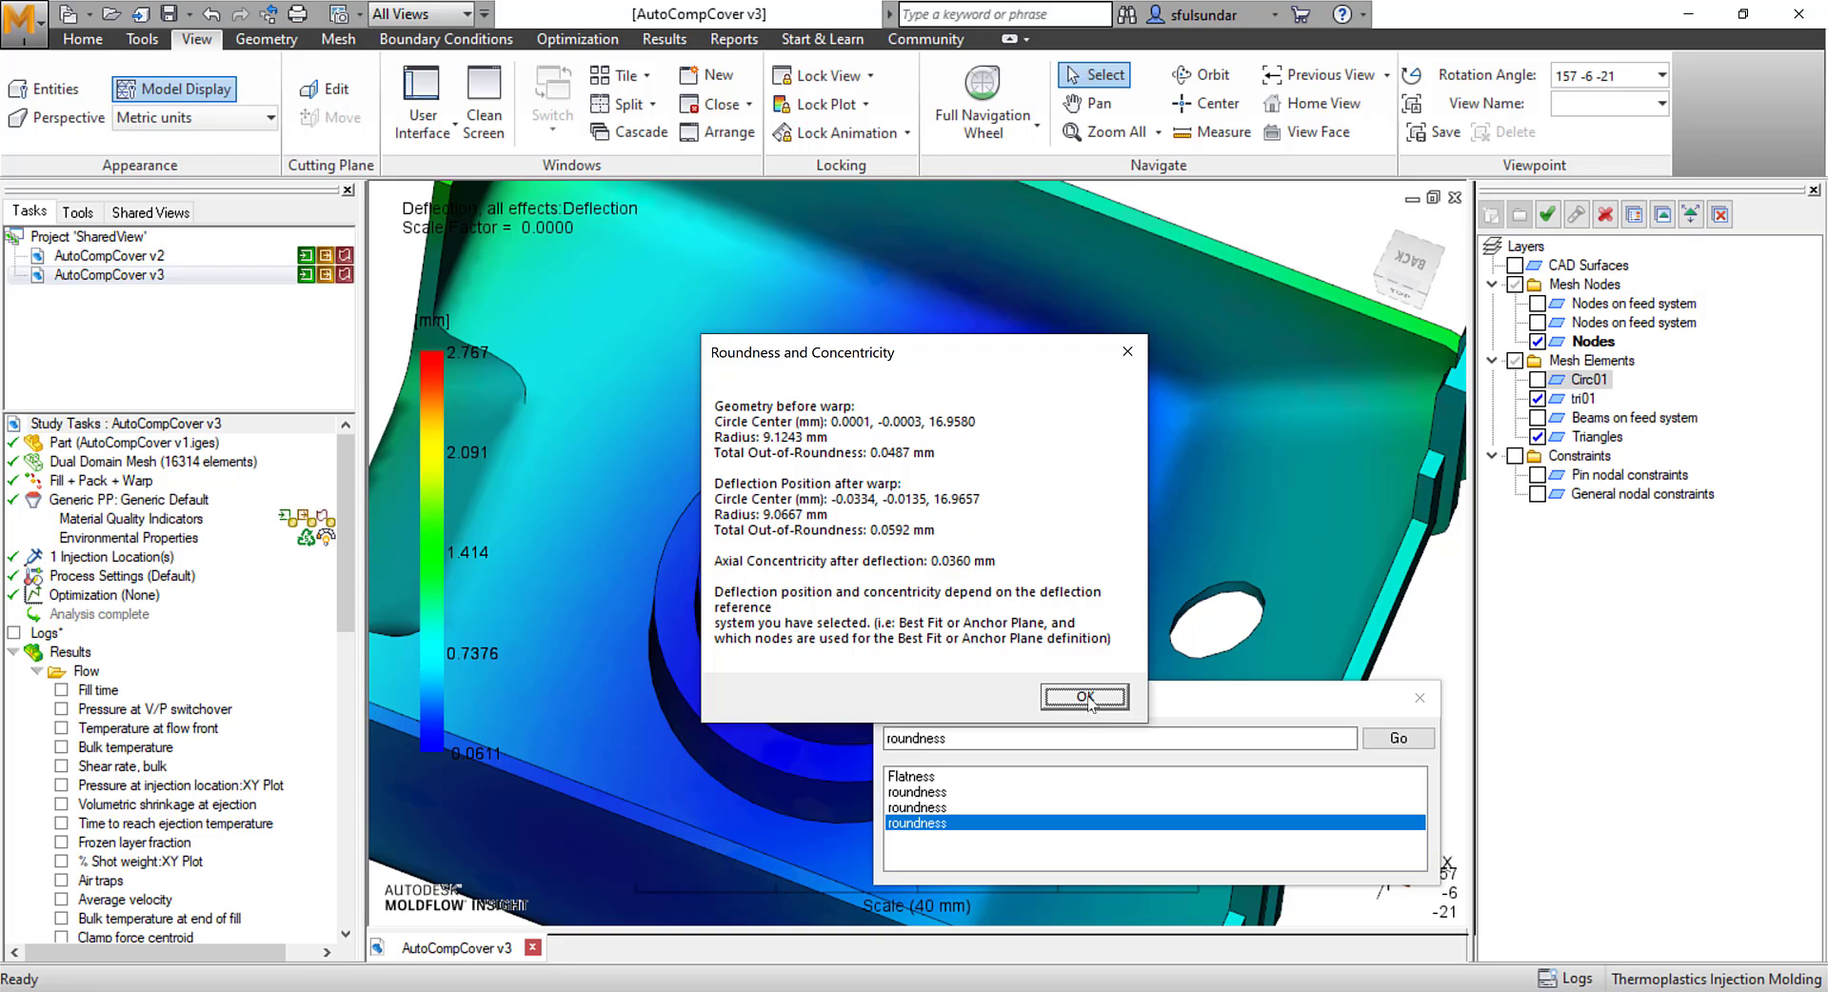
- Dismiss the roundness report and select all nodes on the boss's ring-shaped top surface
click(1084, 696)
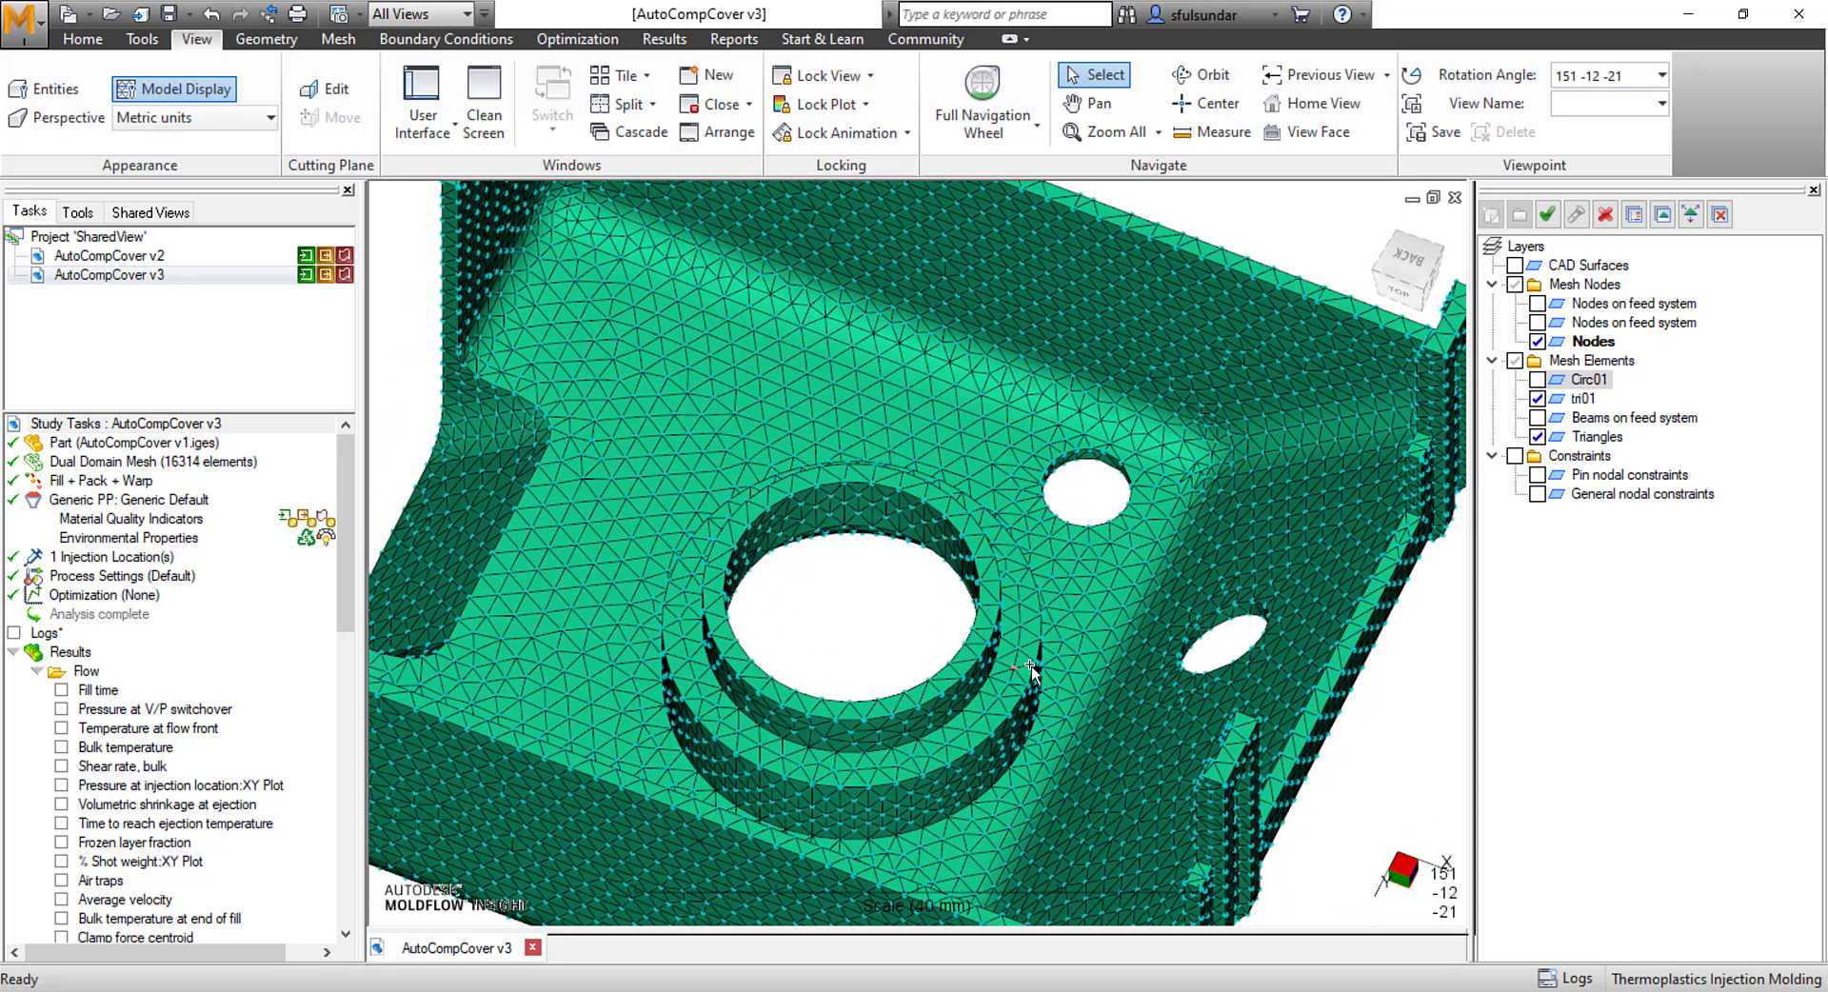
mouse_move(816, 295)
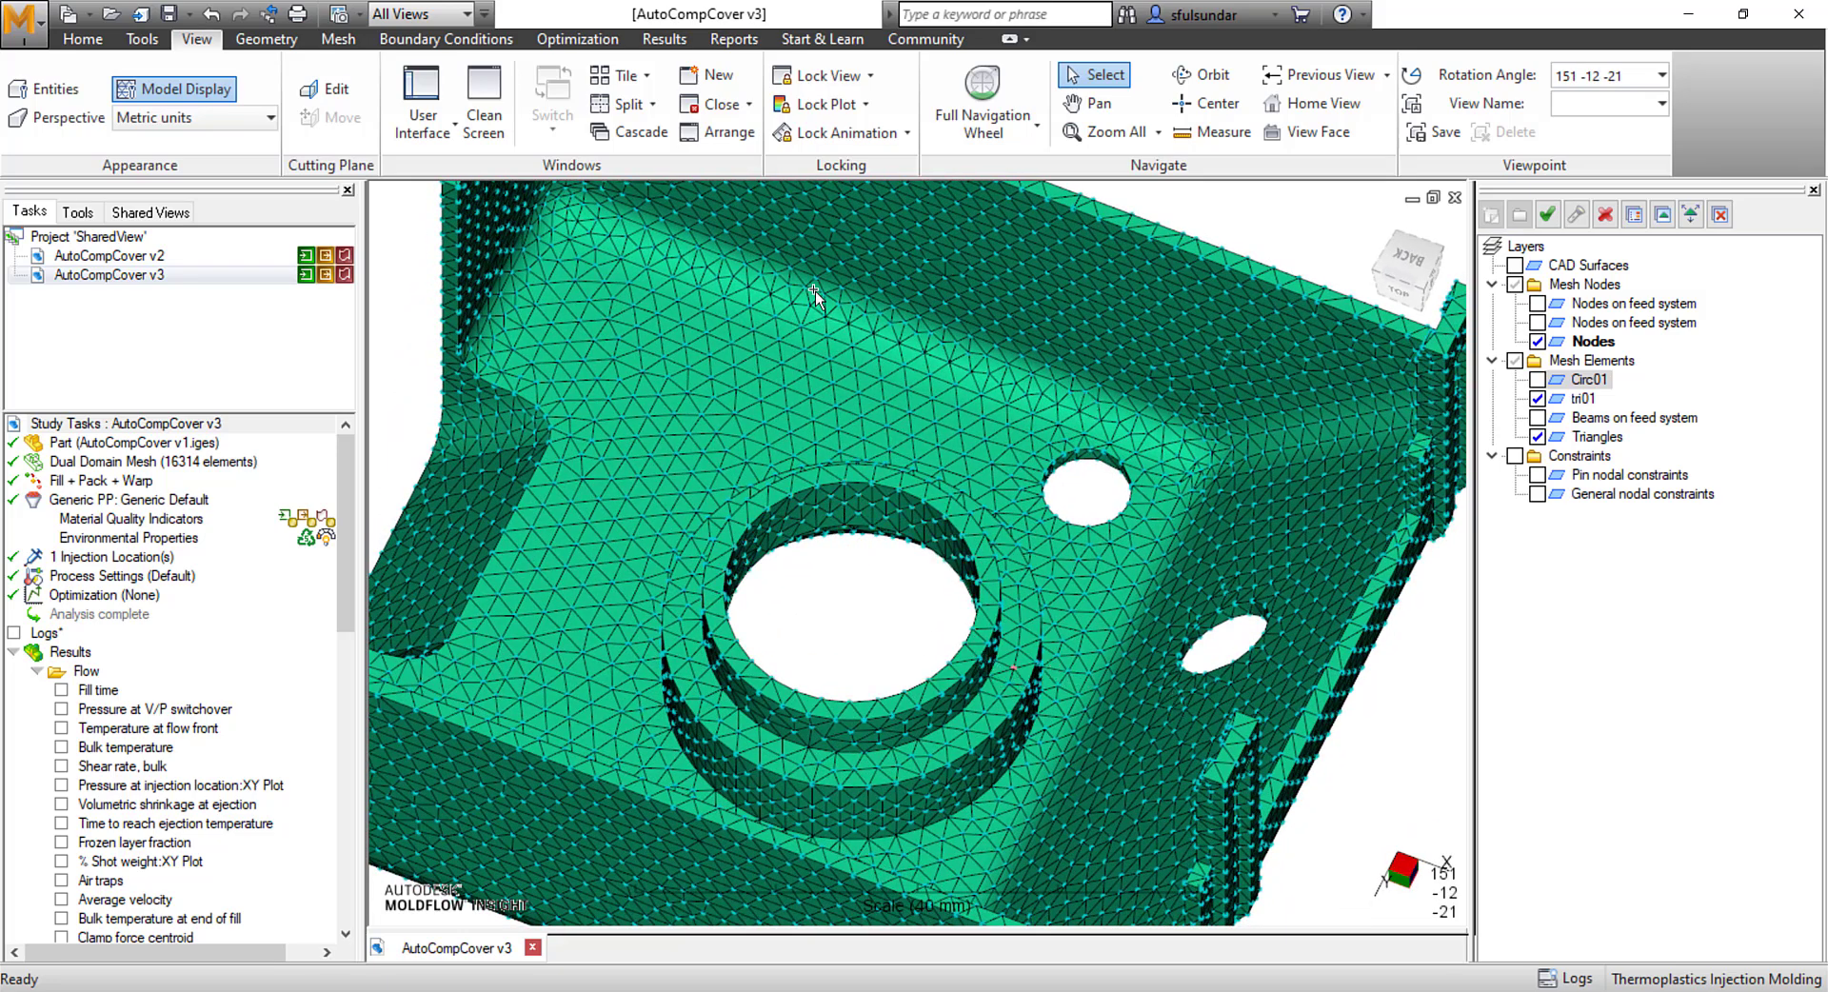
mouse_move(483, 97)
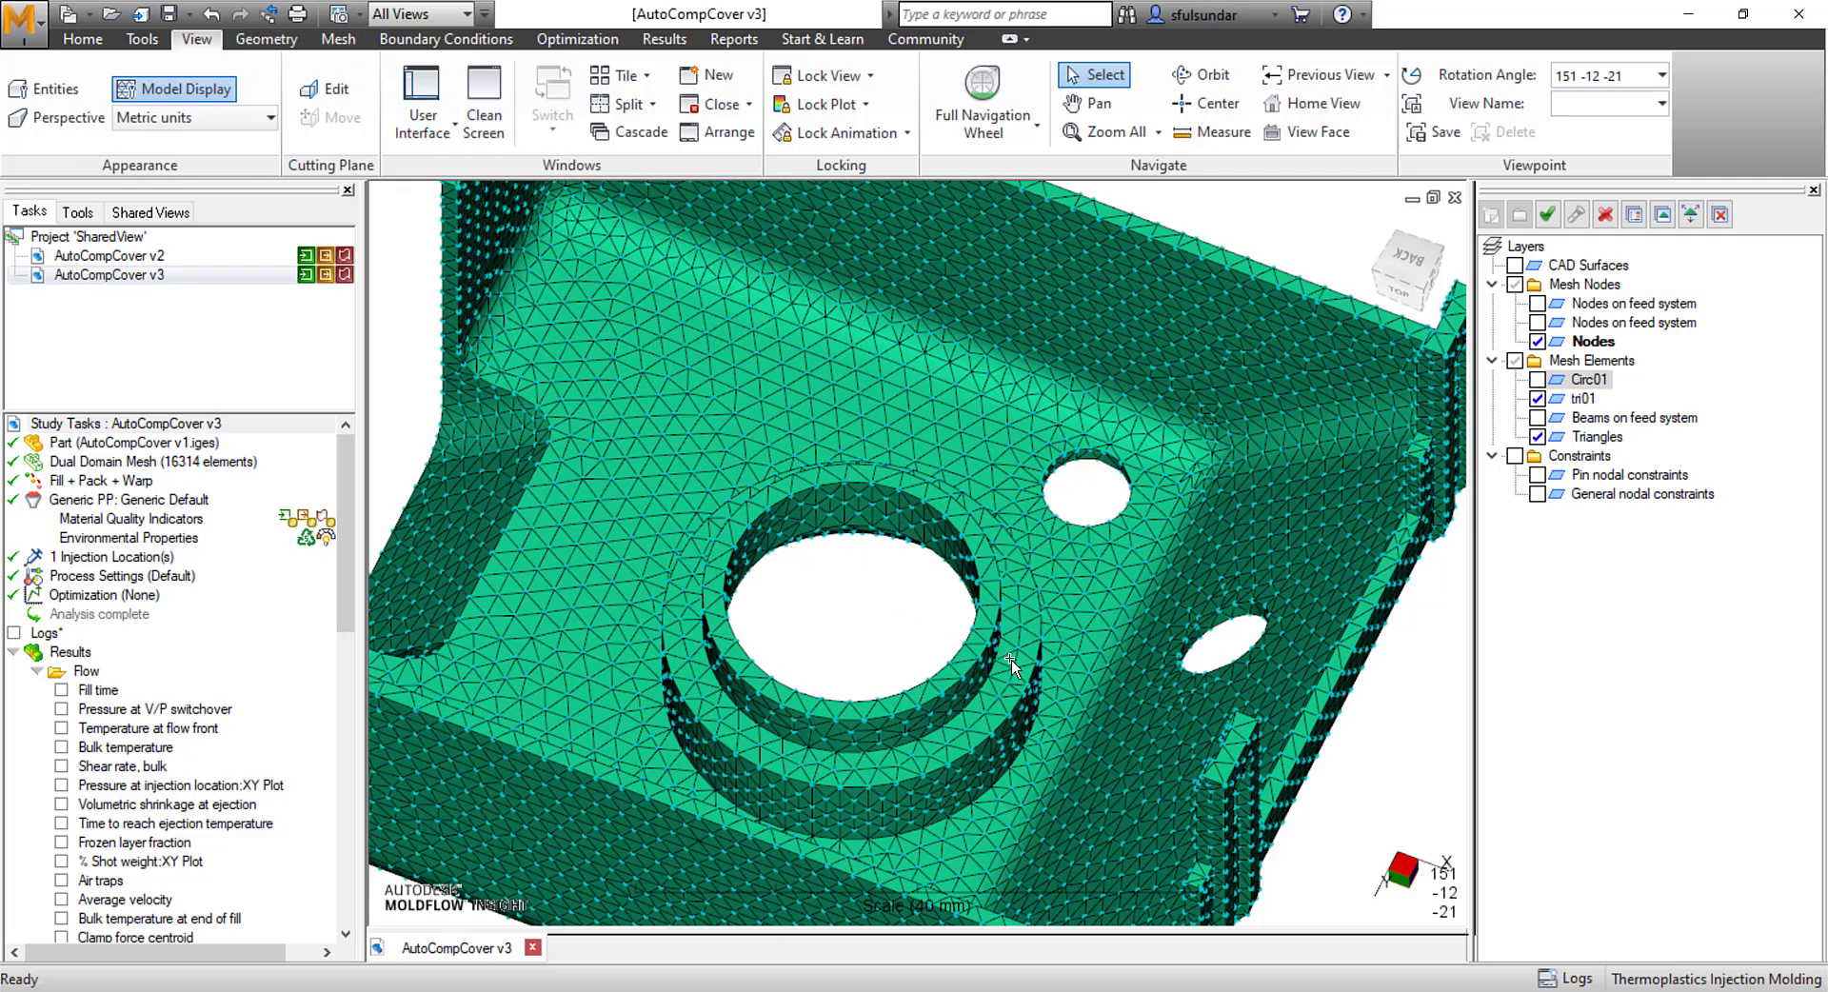
click(264, 38)
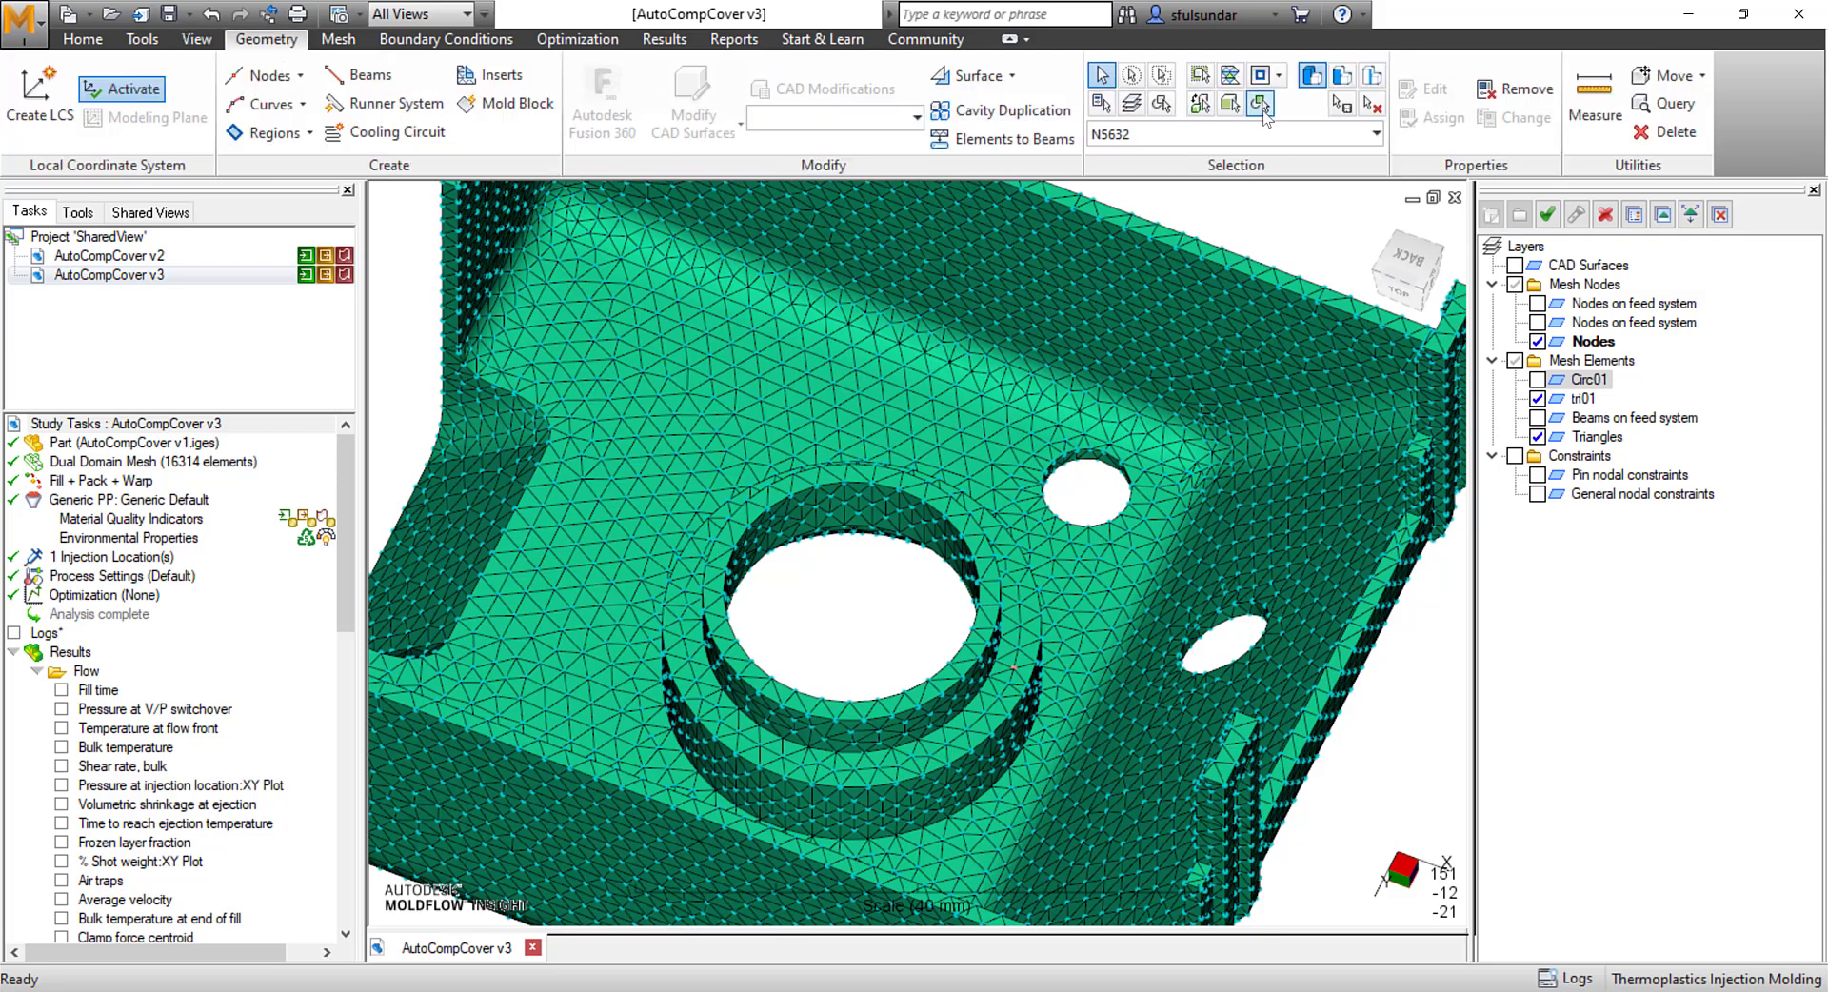
click(1282, 74)
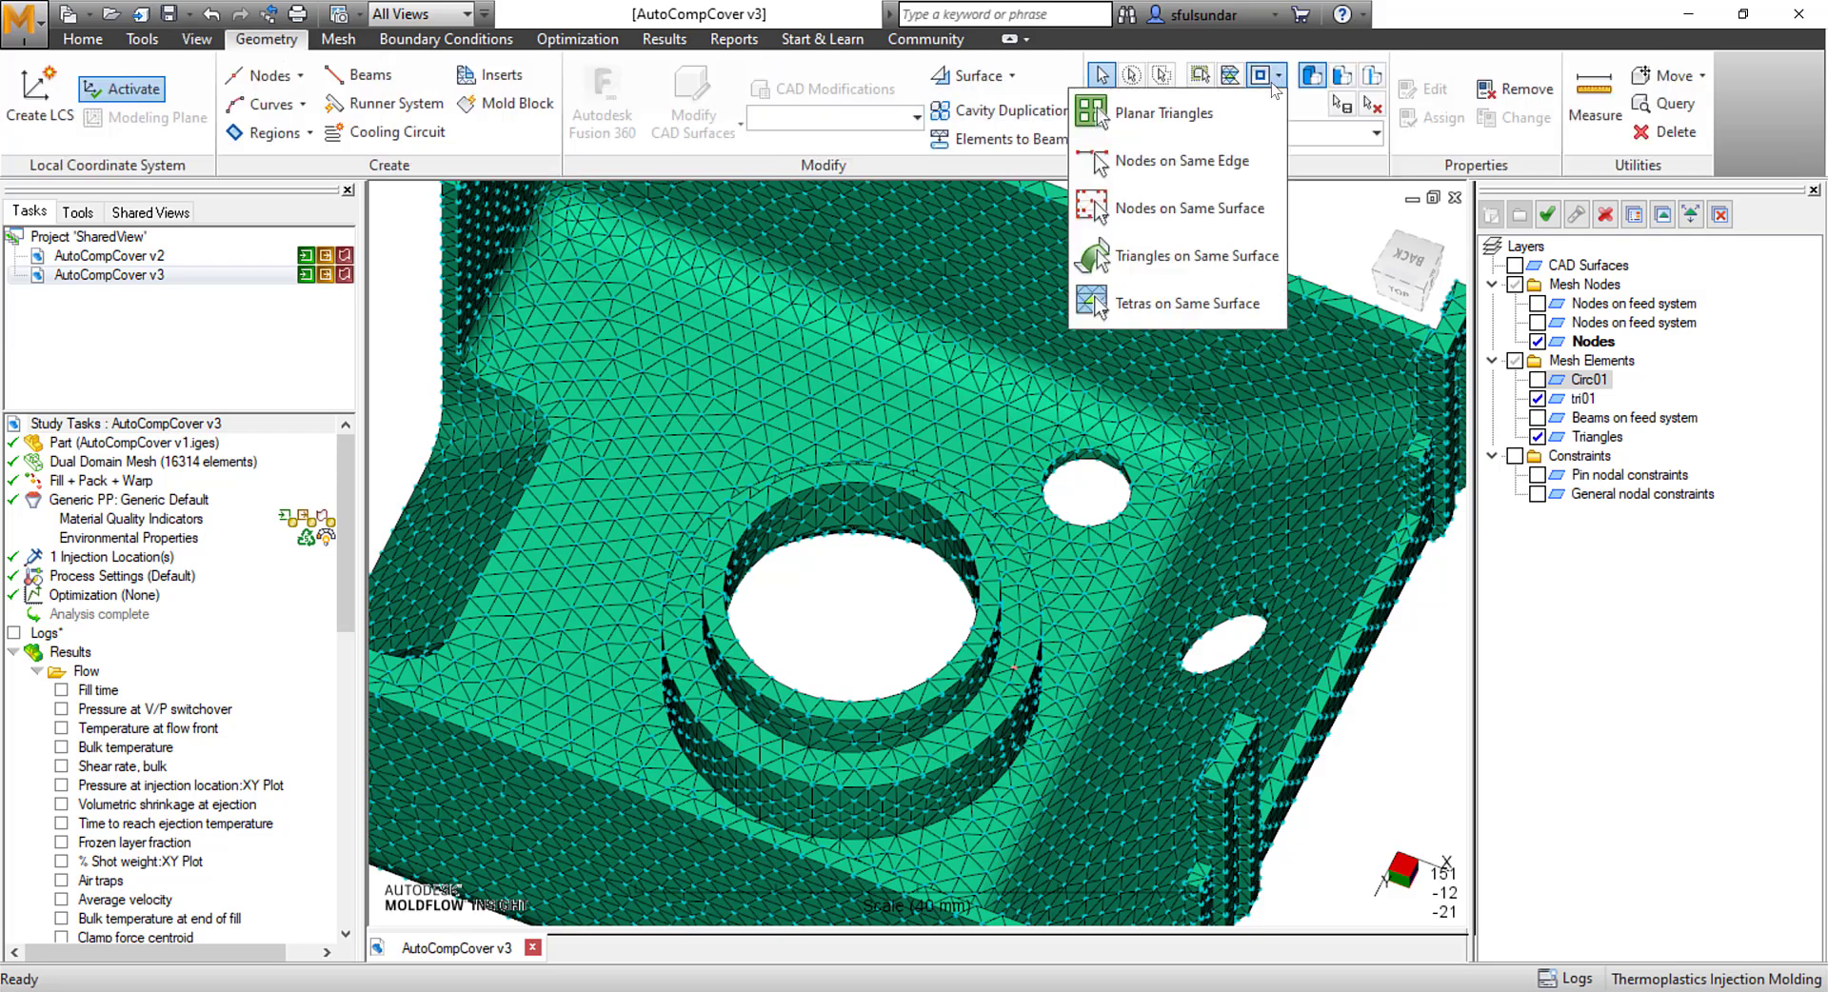
mouse_move(1178, 208)
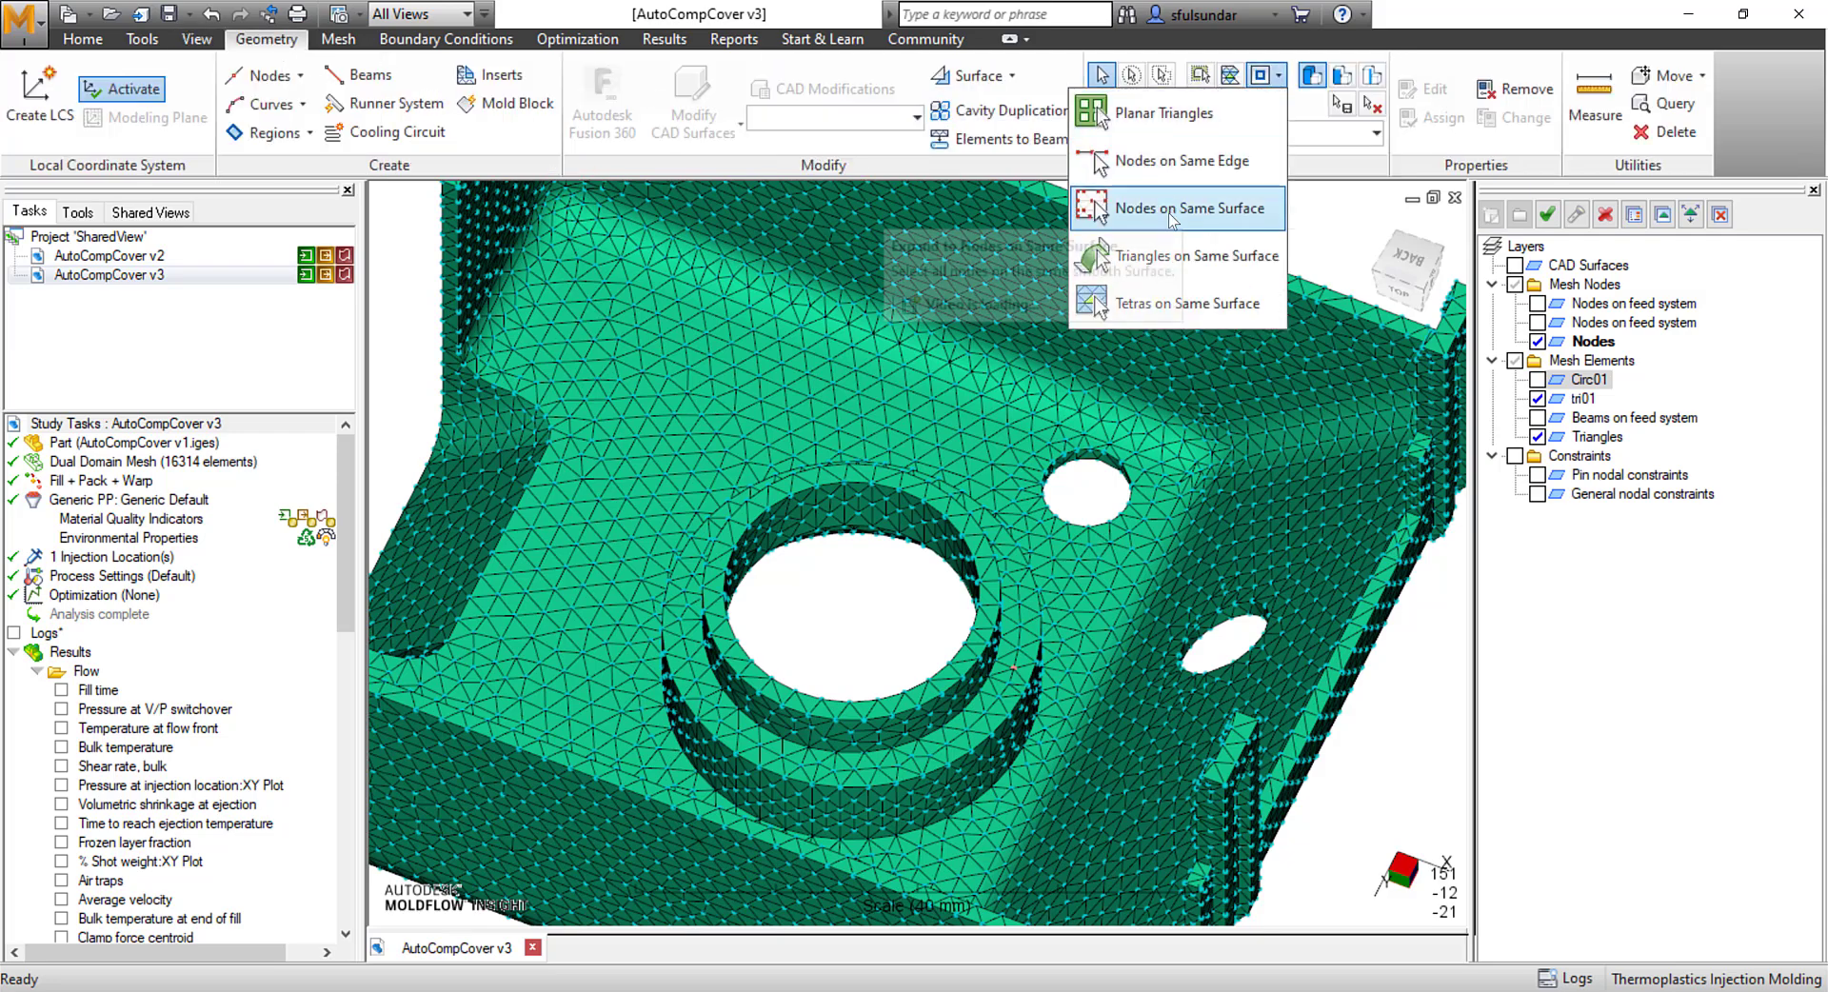
click(1177, 207)
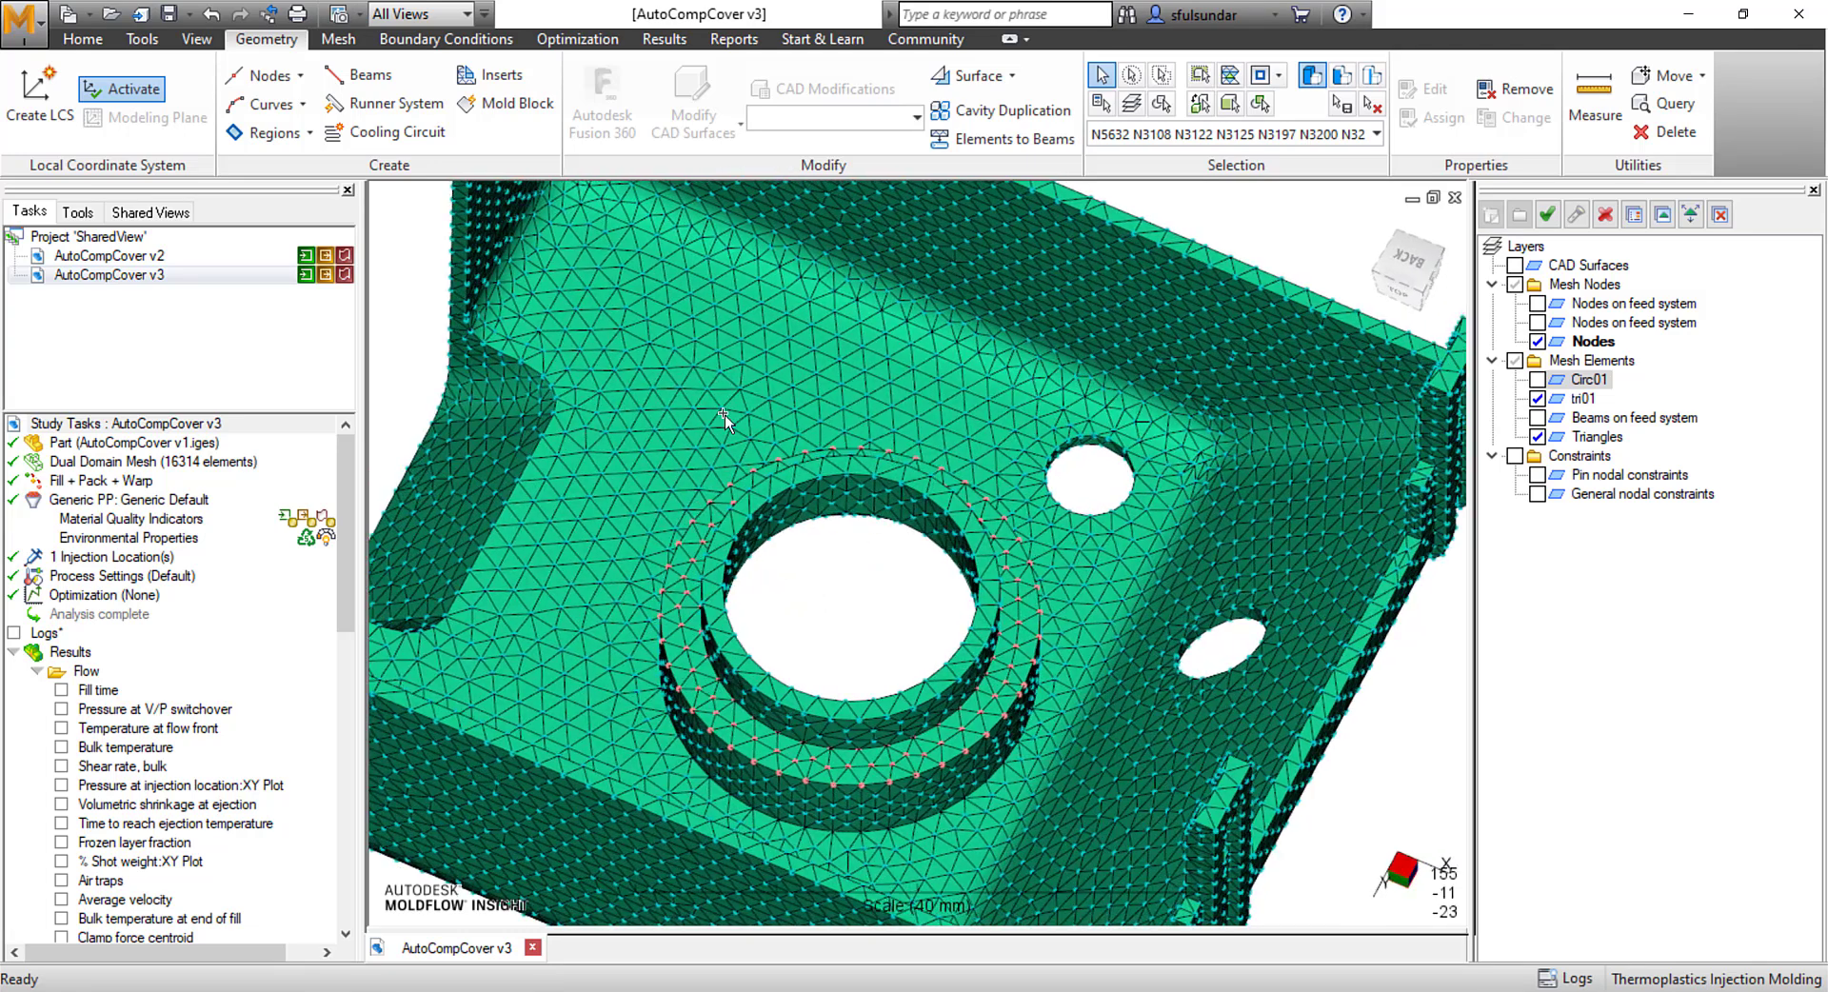
- Run the flatness script on the top-surface nodes, get 0.0232 mm after warp, and close it
click(196, 38)
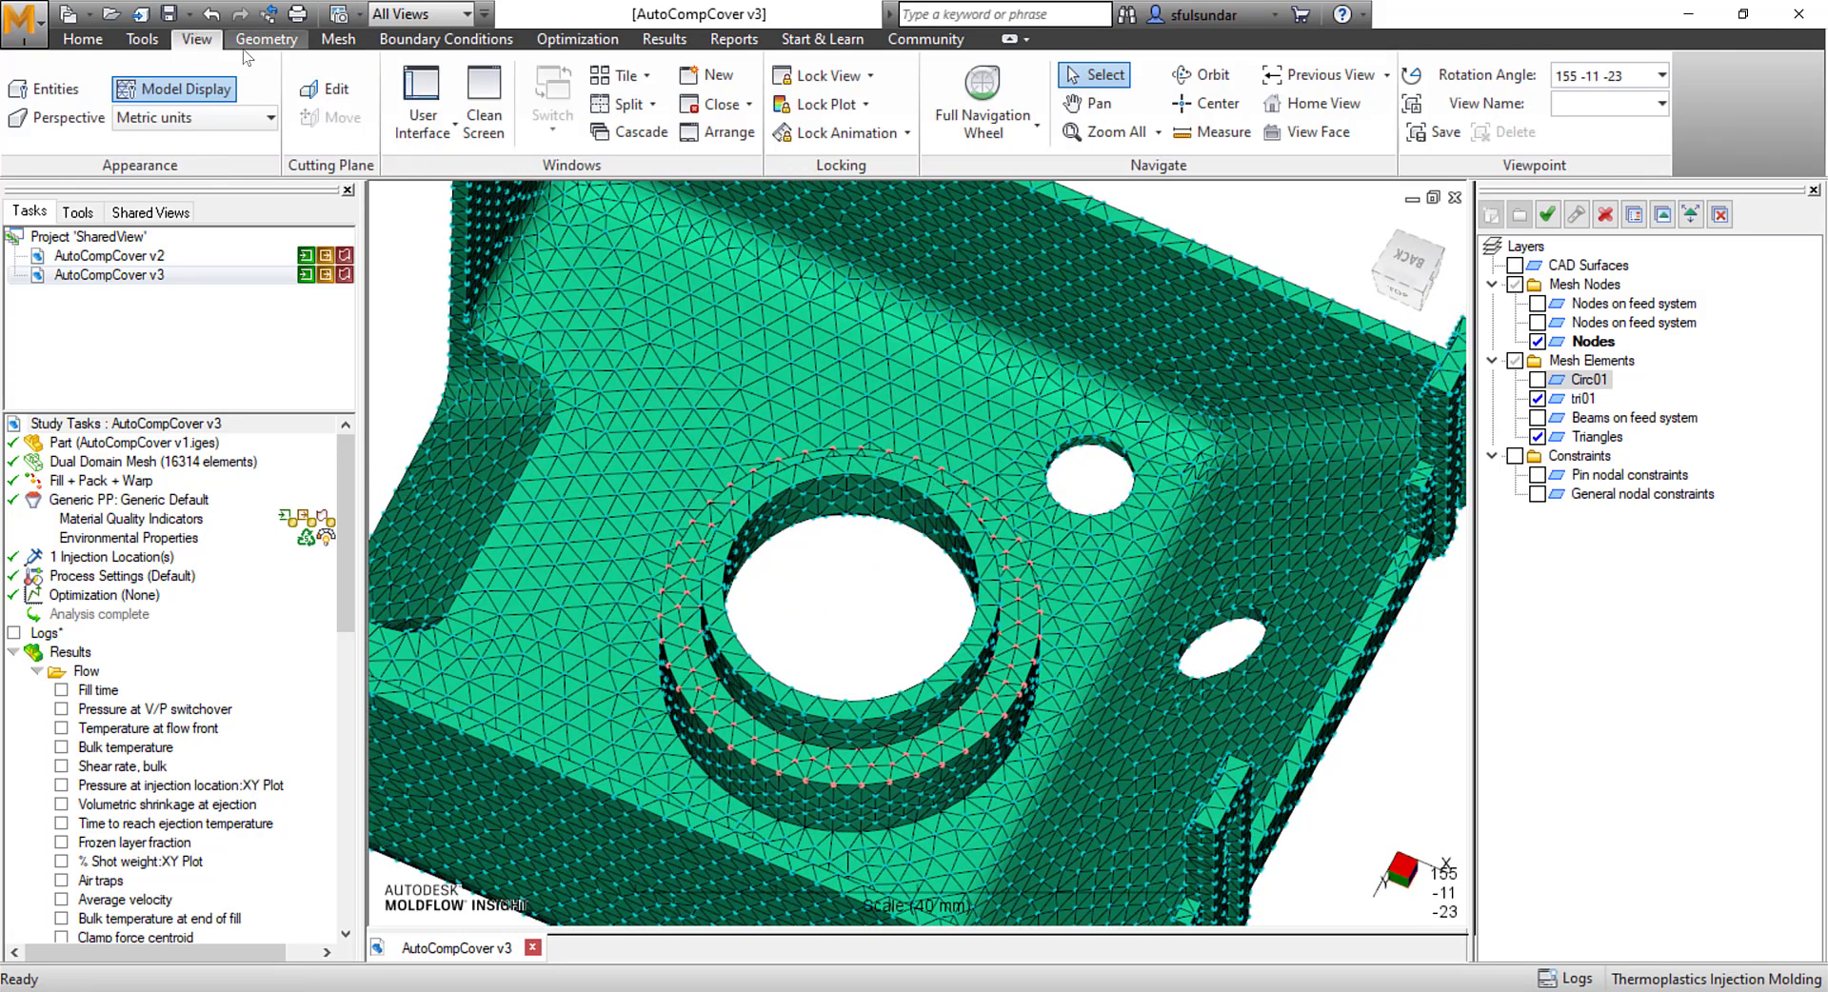
click(421, 99)
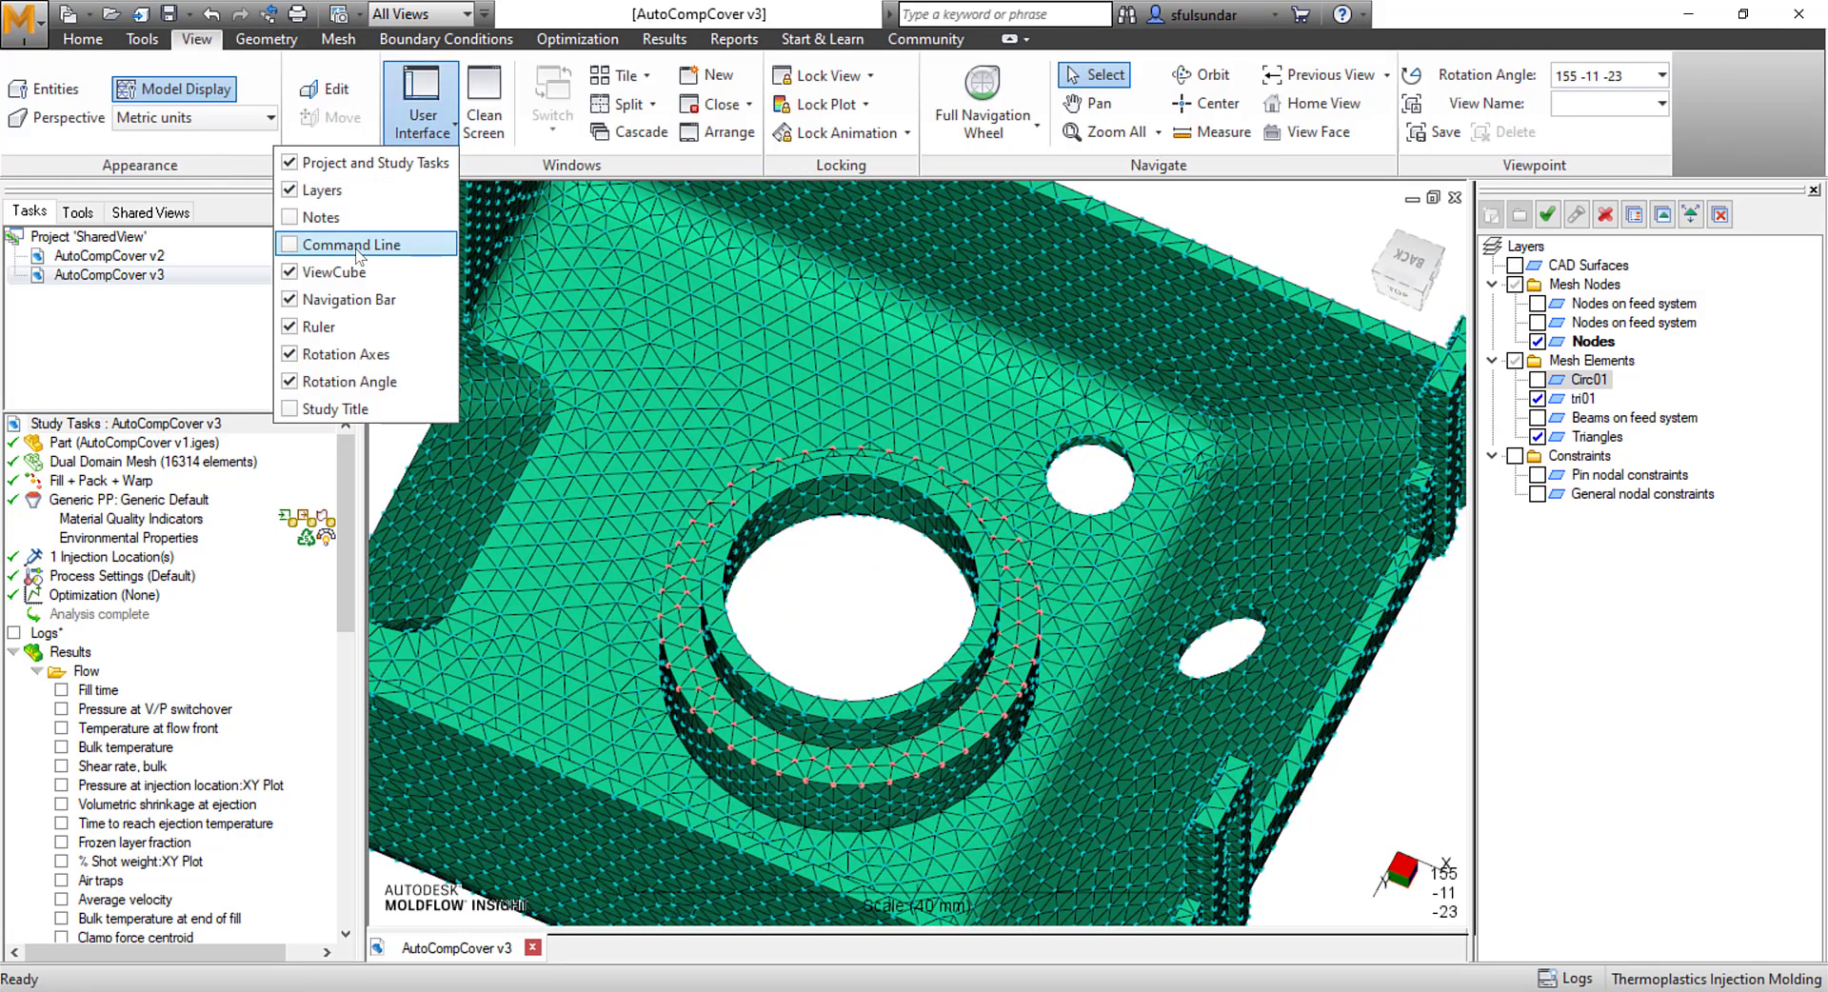
click(352, 243)
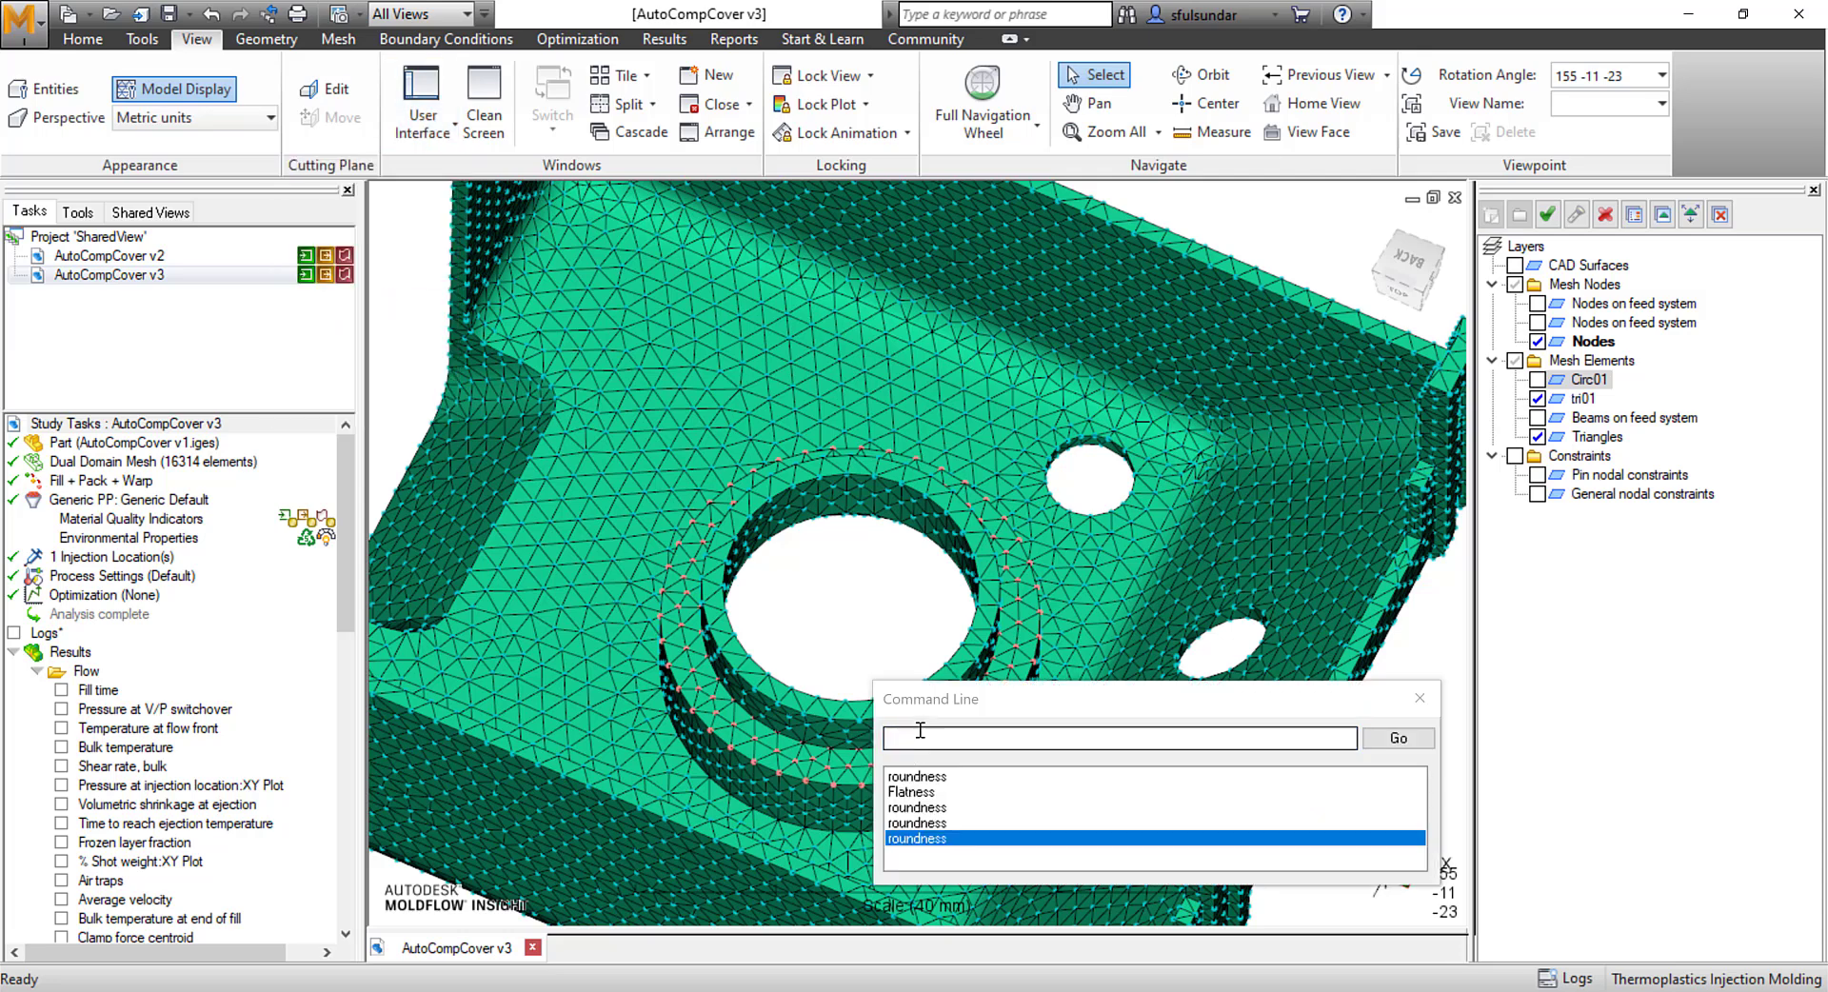
text(l)
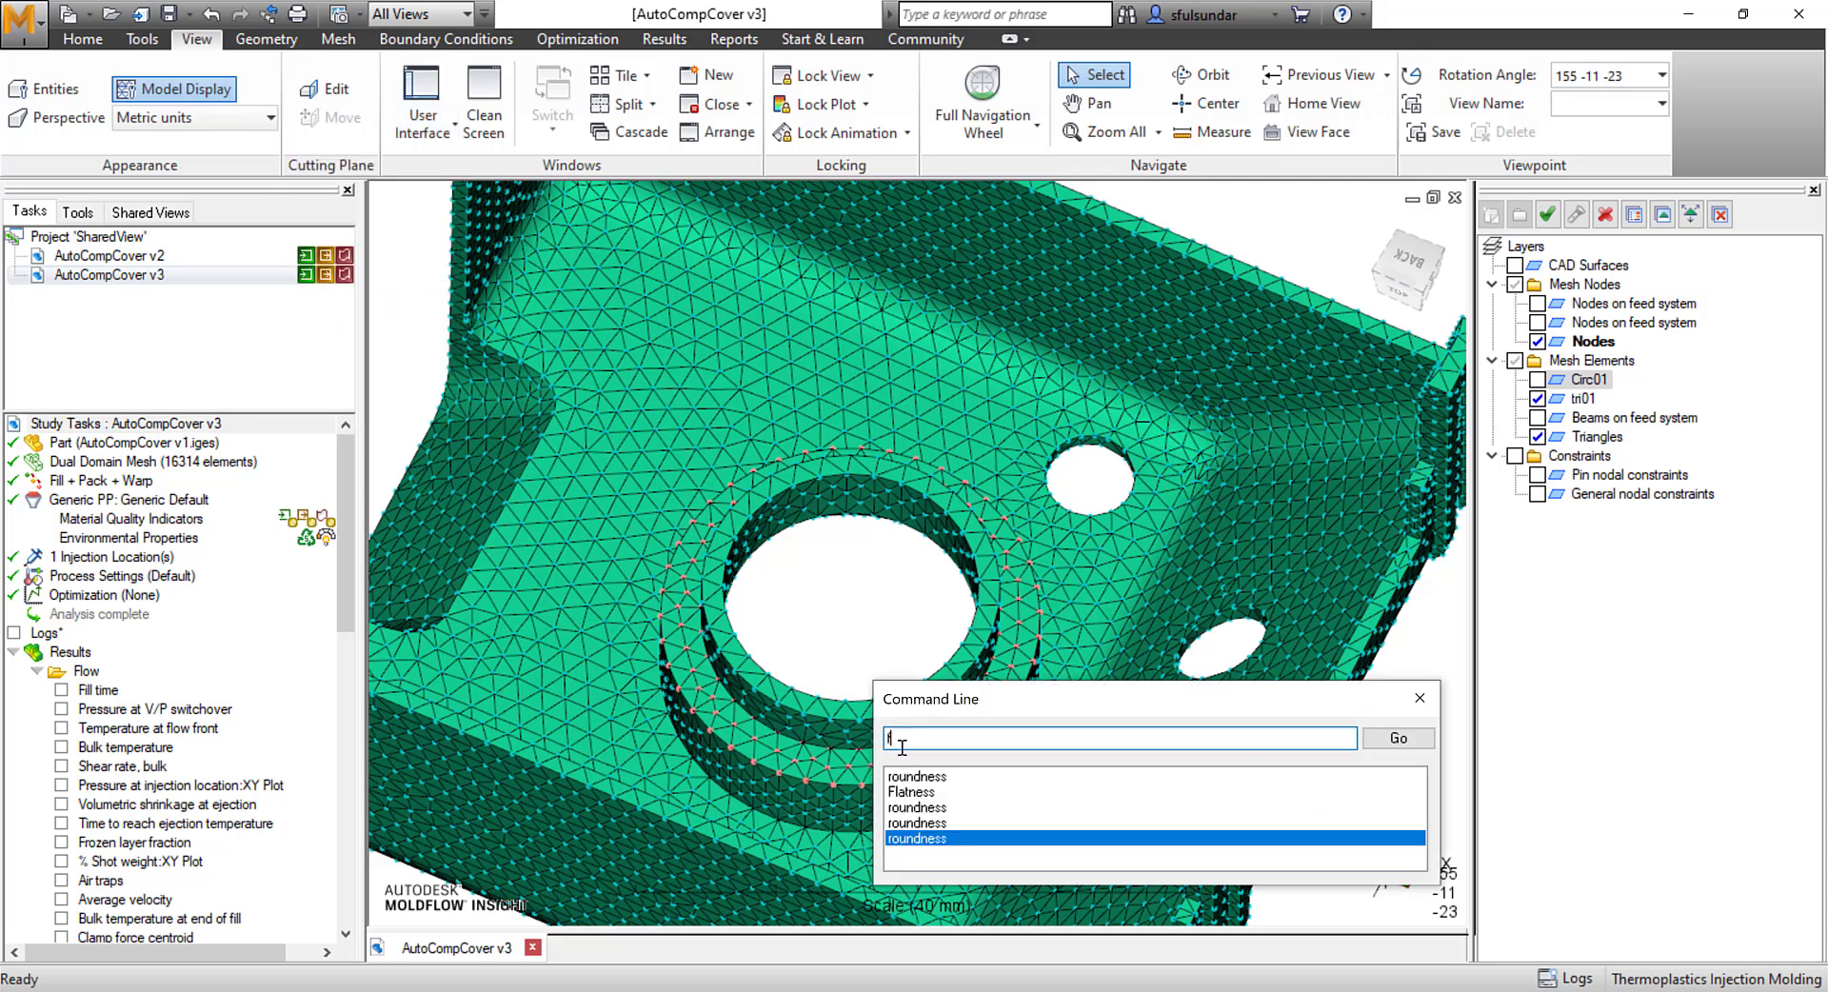
text(flatnes)
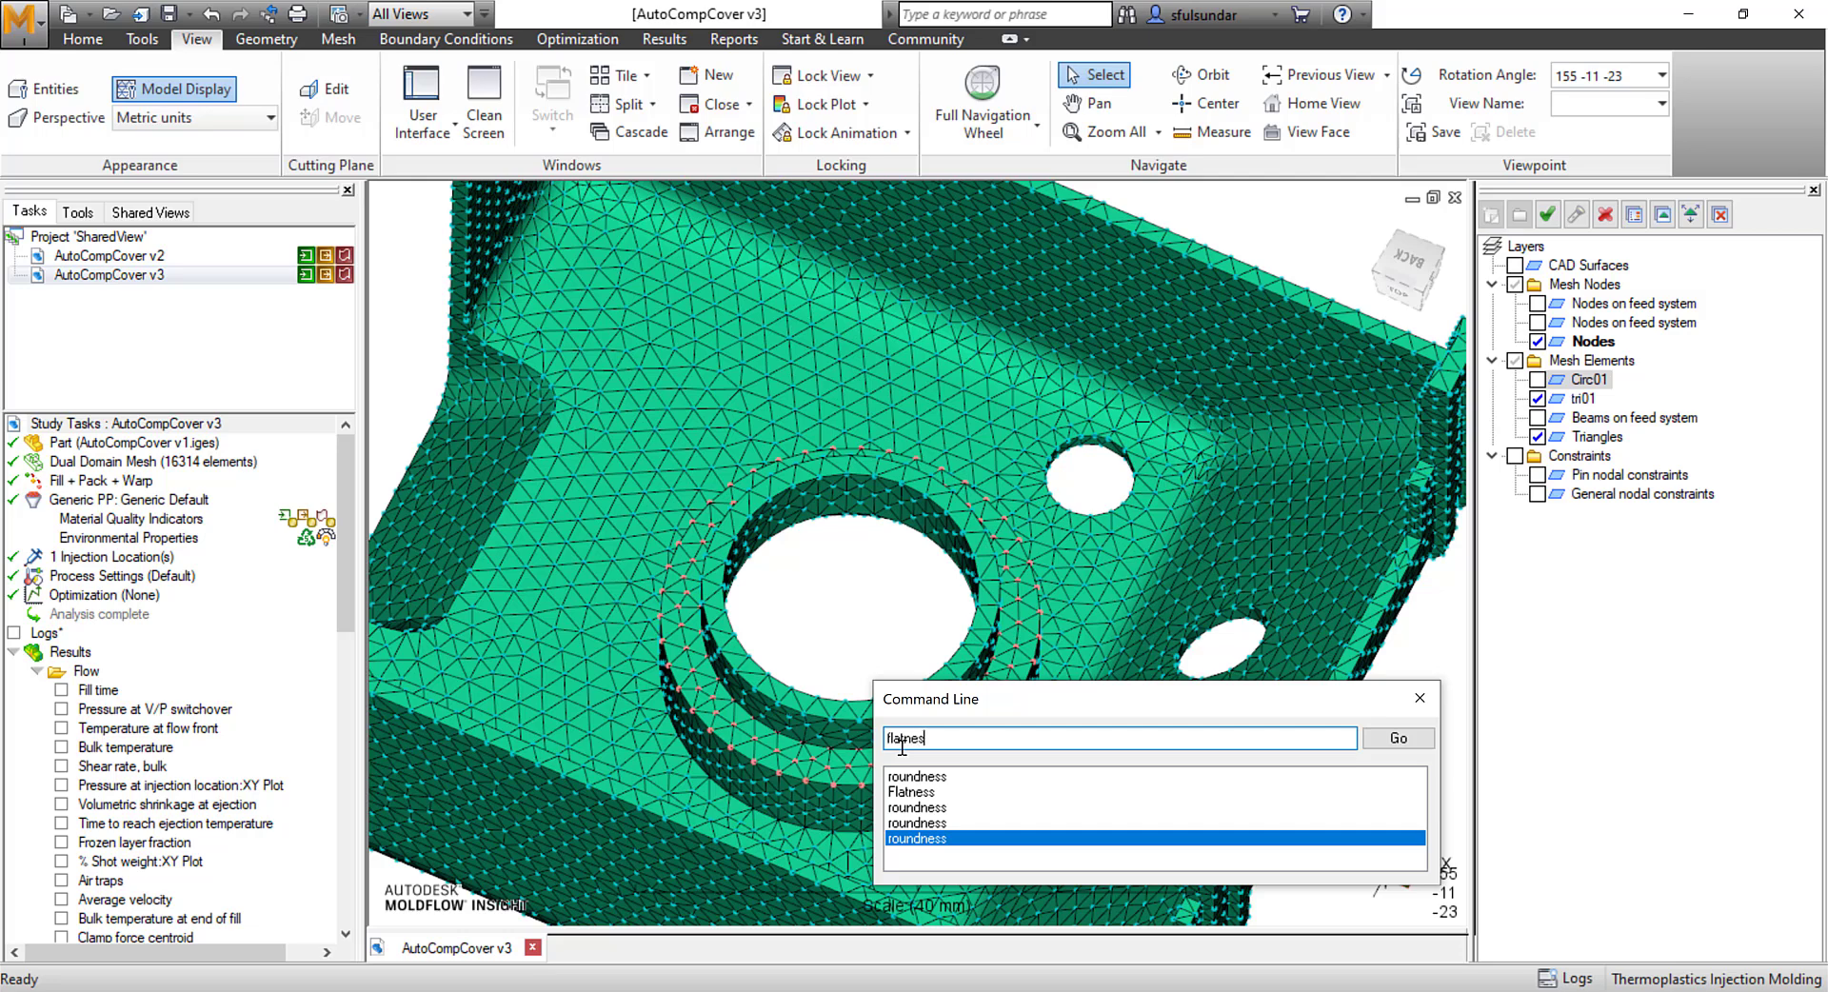
text(s)
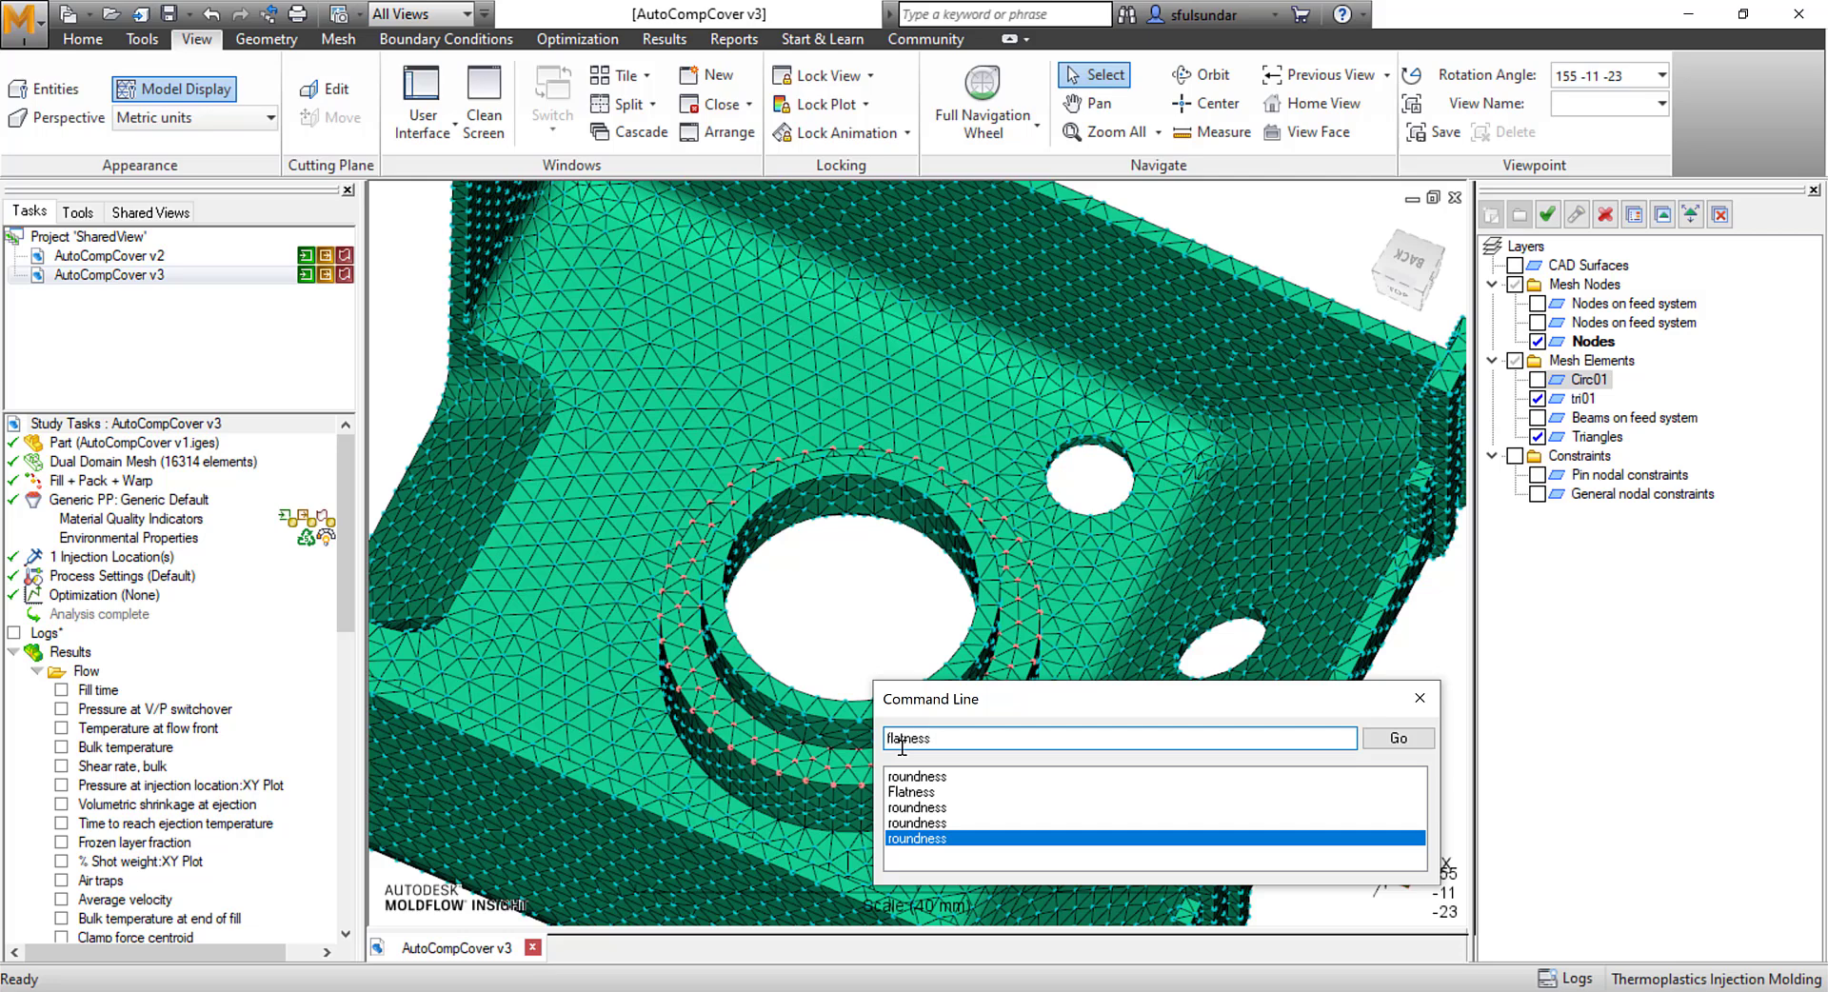
click(1397, 738)
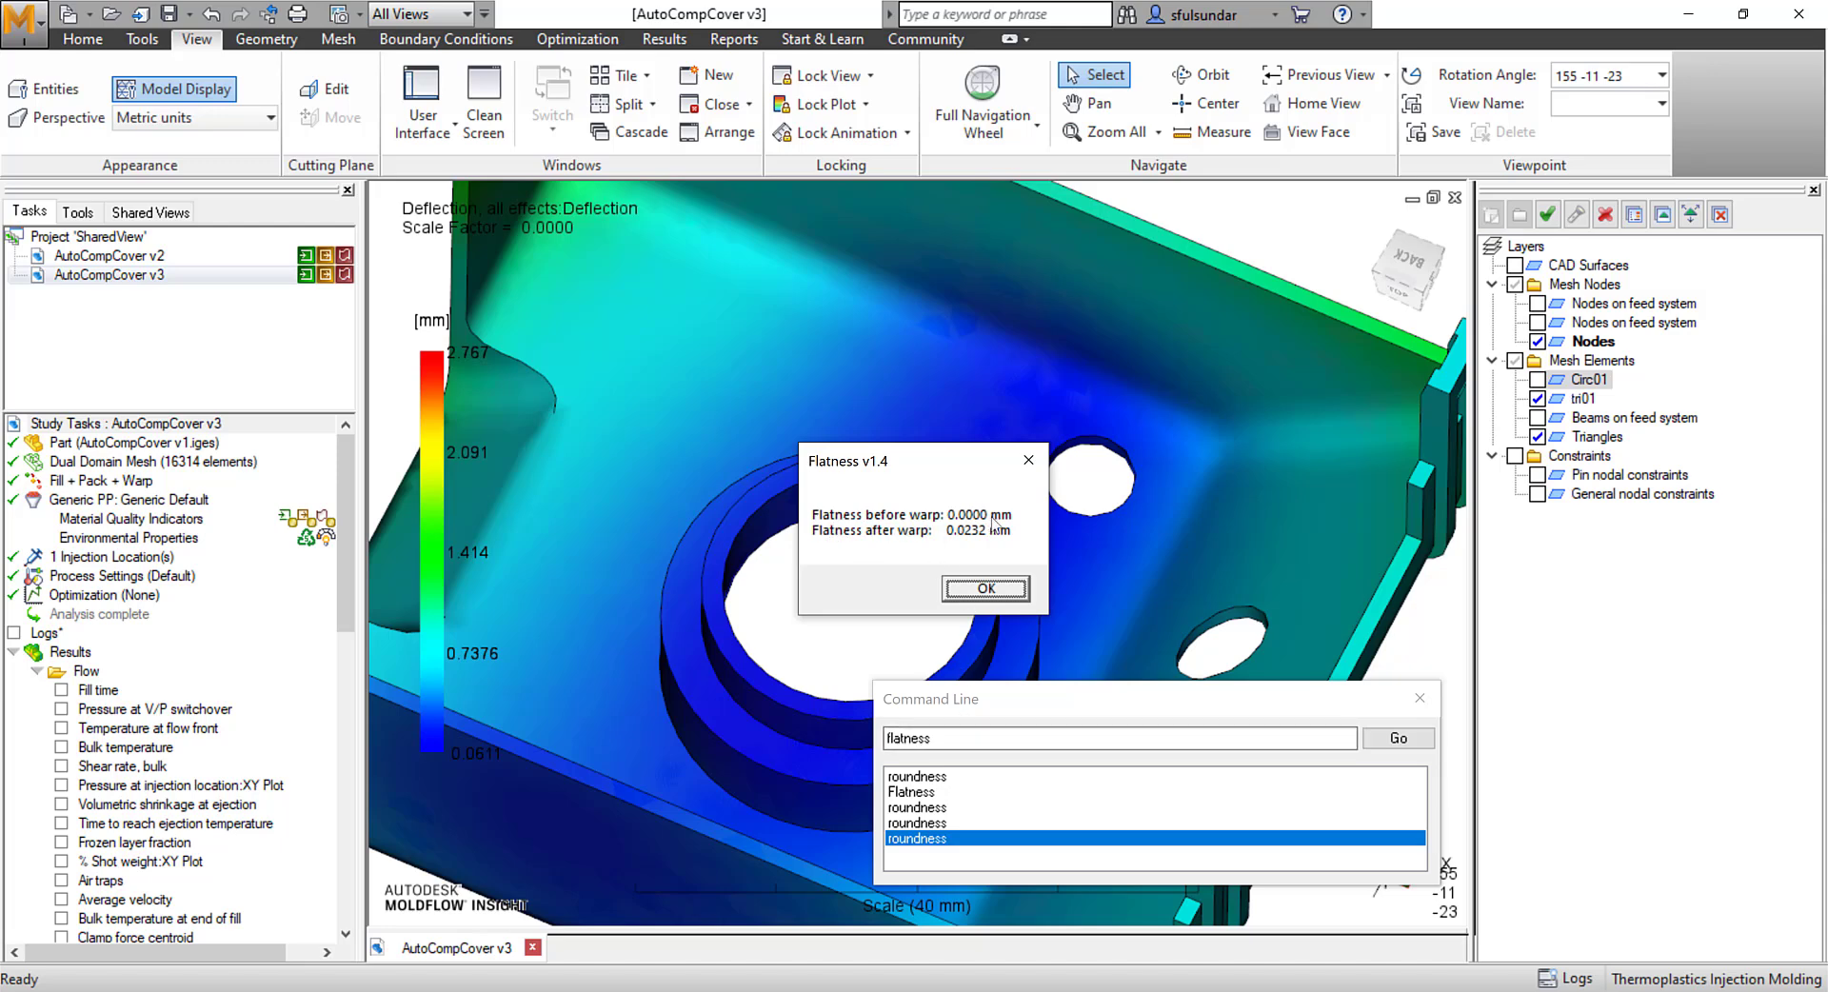
mouse_move(940, 539)
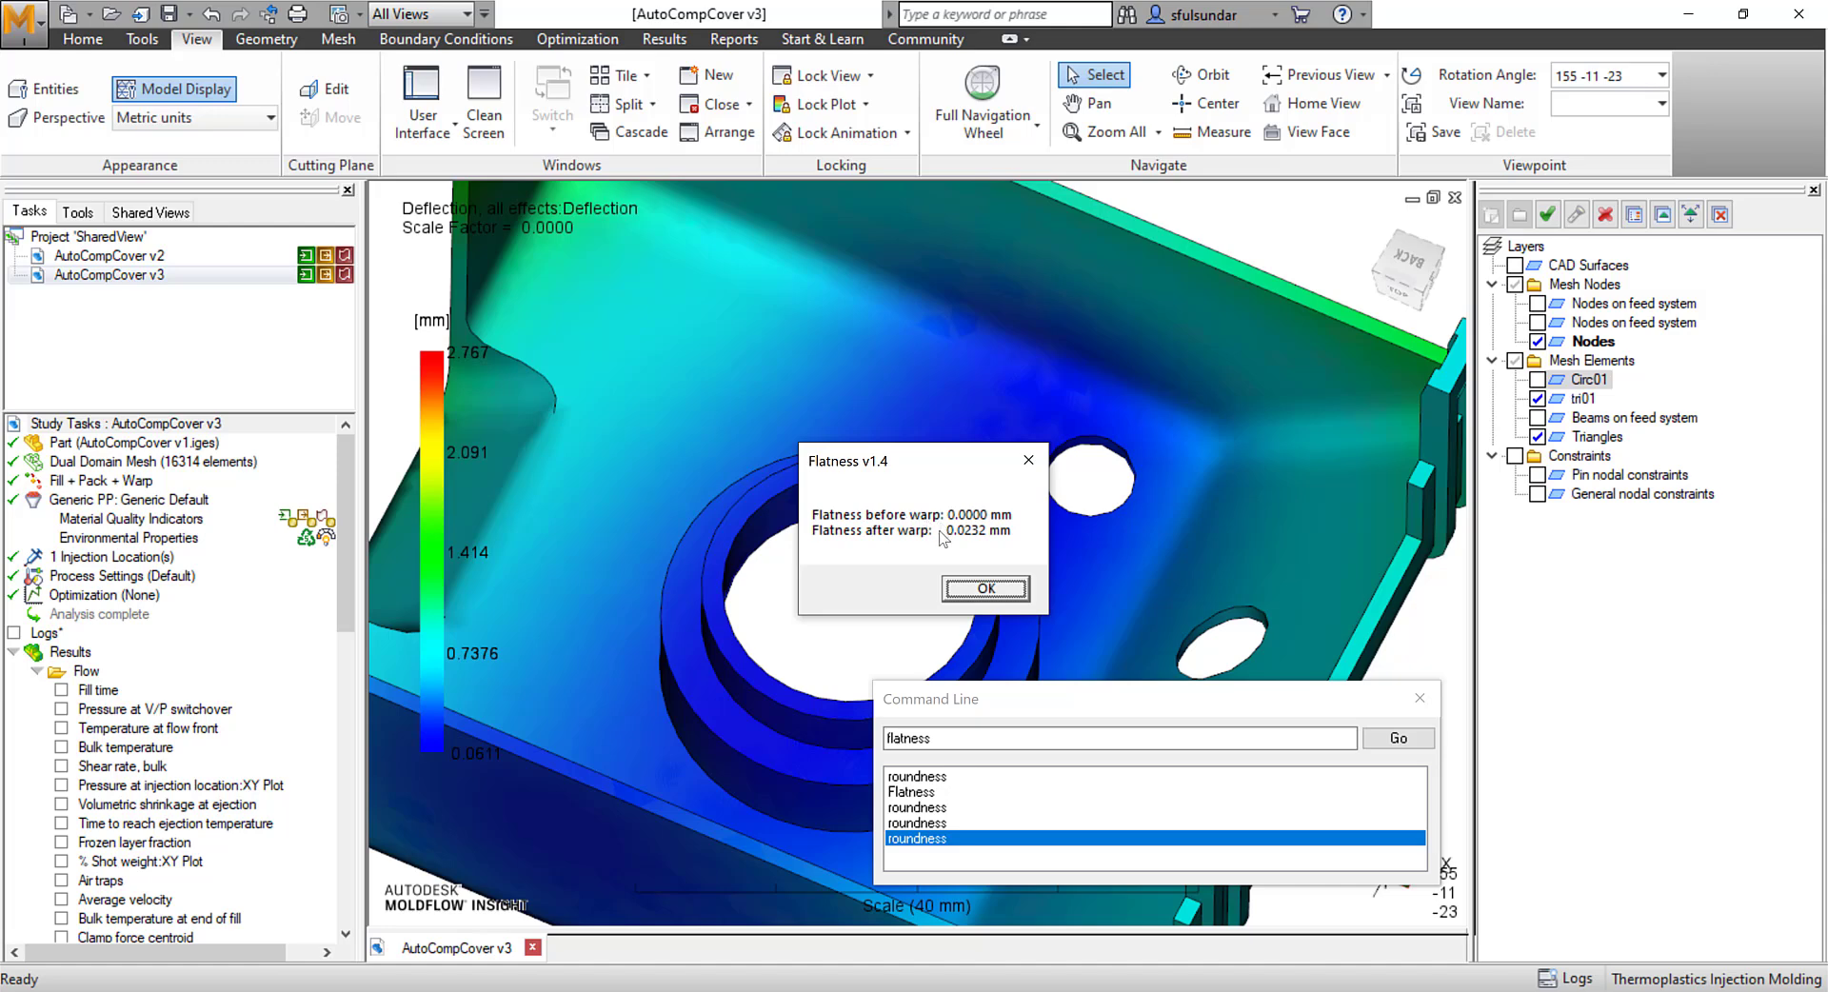
mouse_move(895, 549)
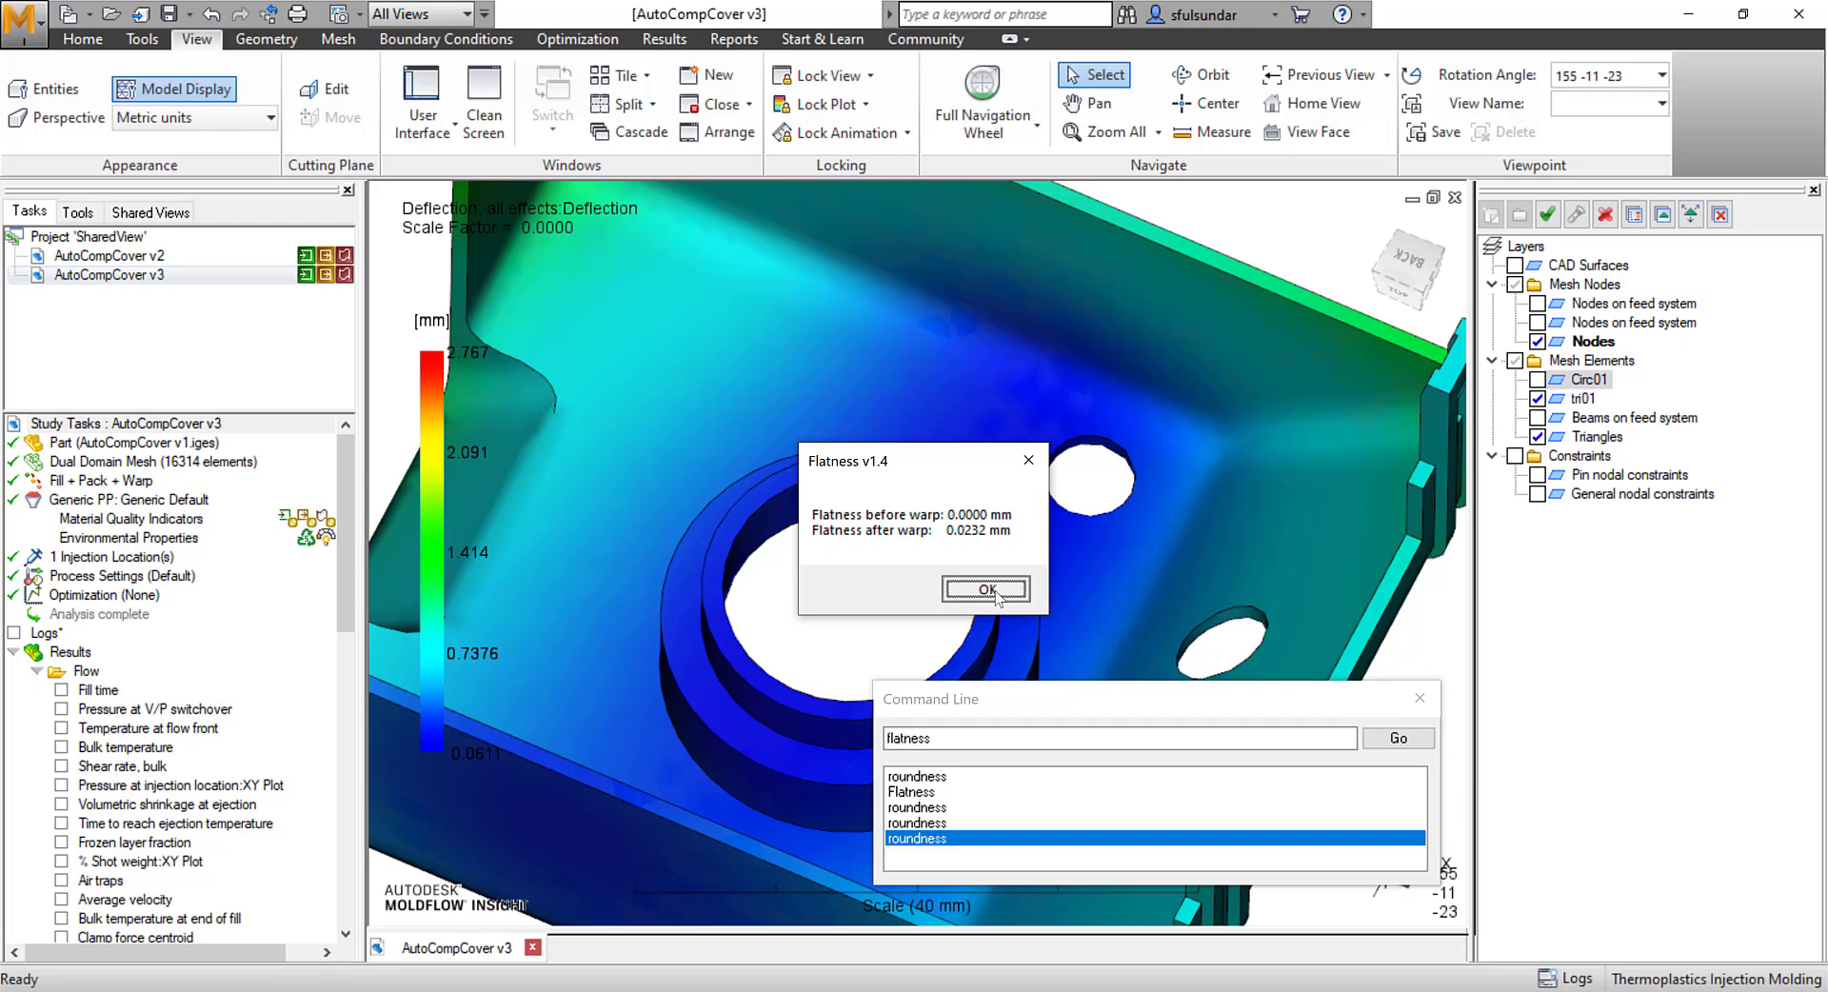
click(986, 588)
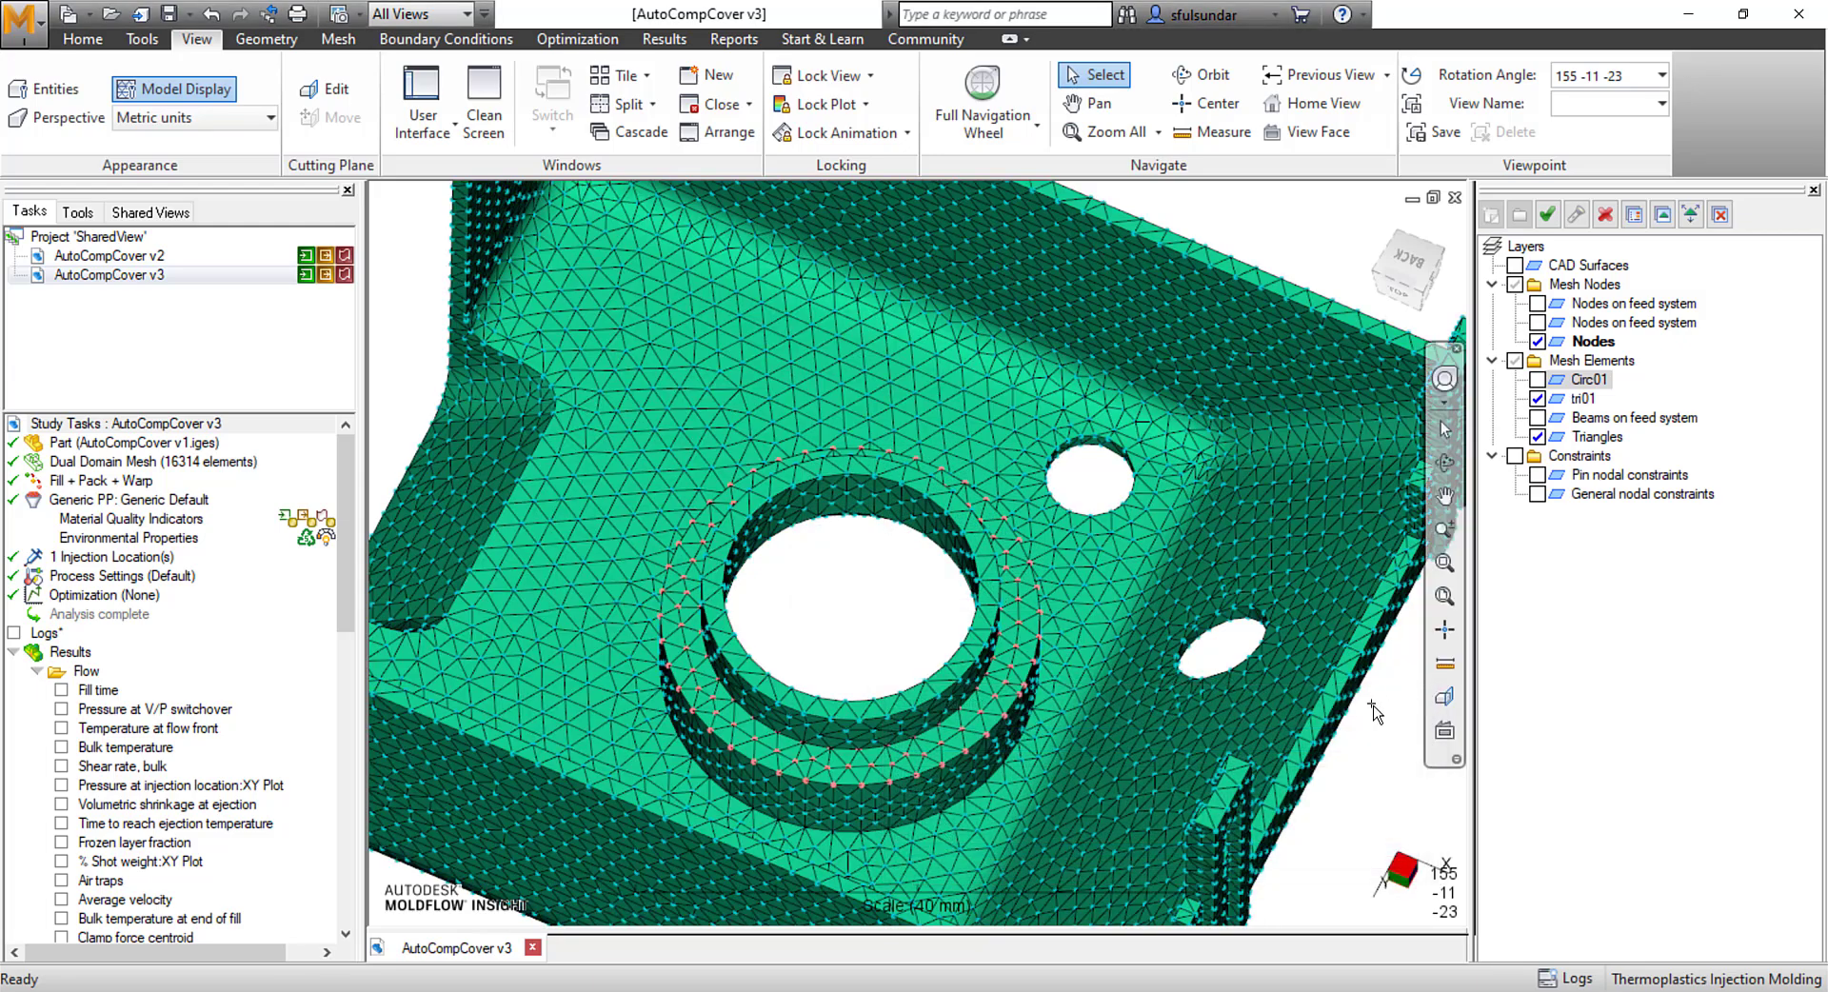